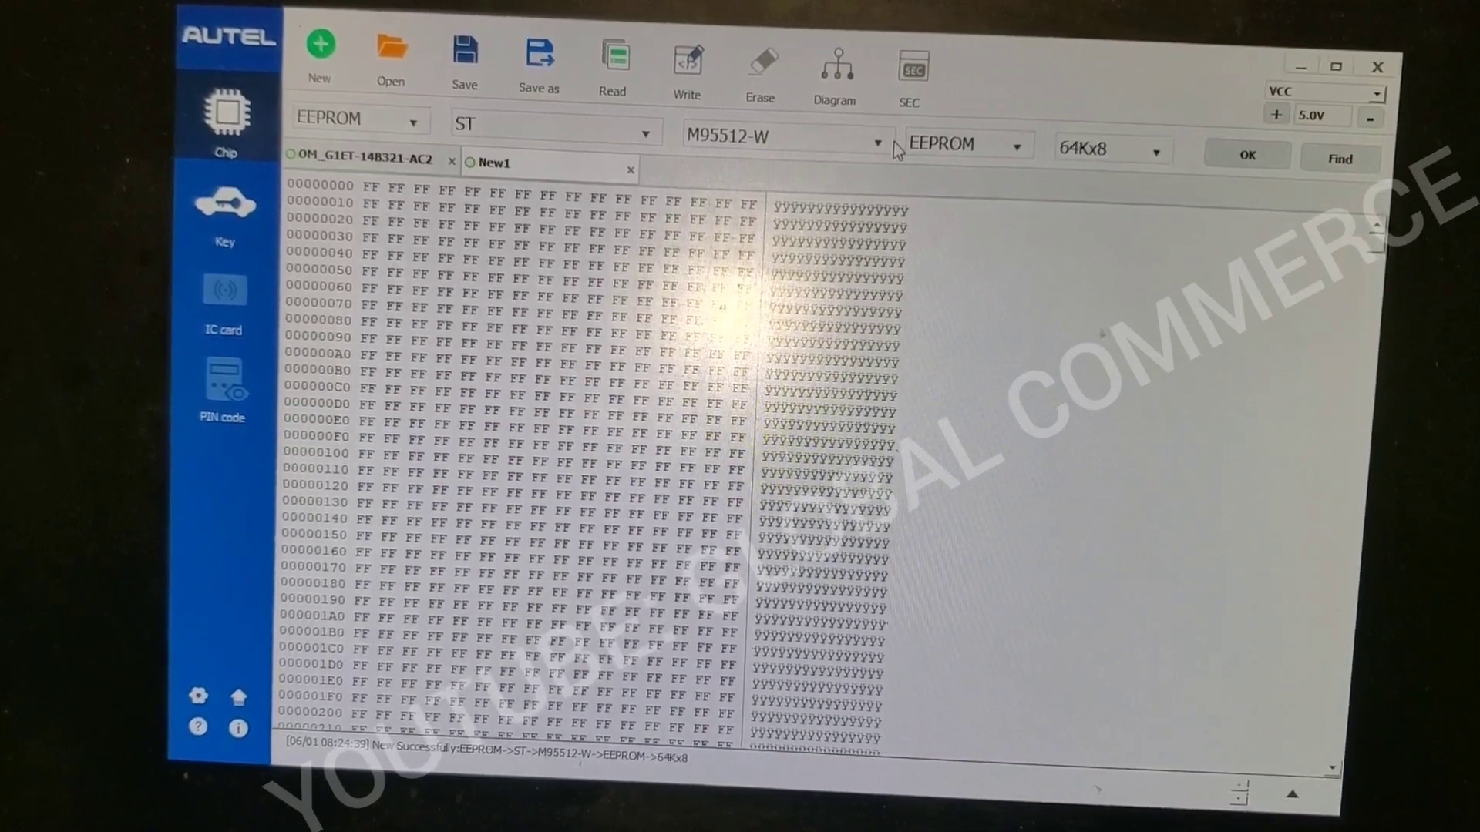
Step: Select the M95640 chip model and confirm creating a new 8Kx8 buffer for it
click(877, 138)
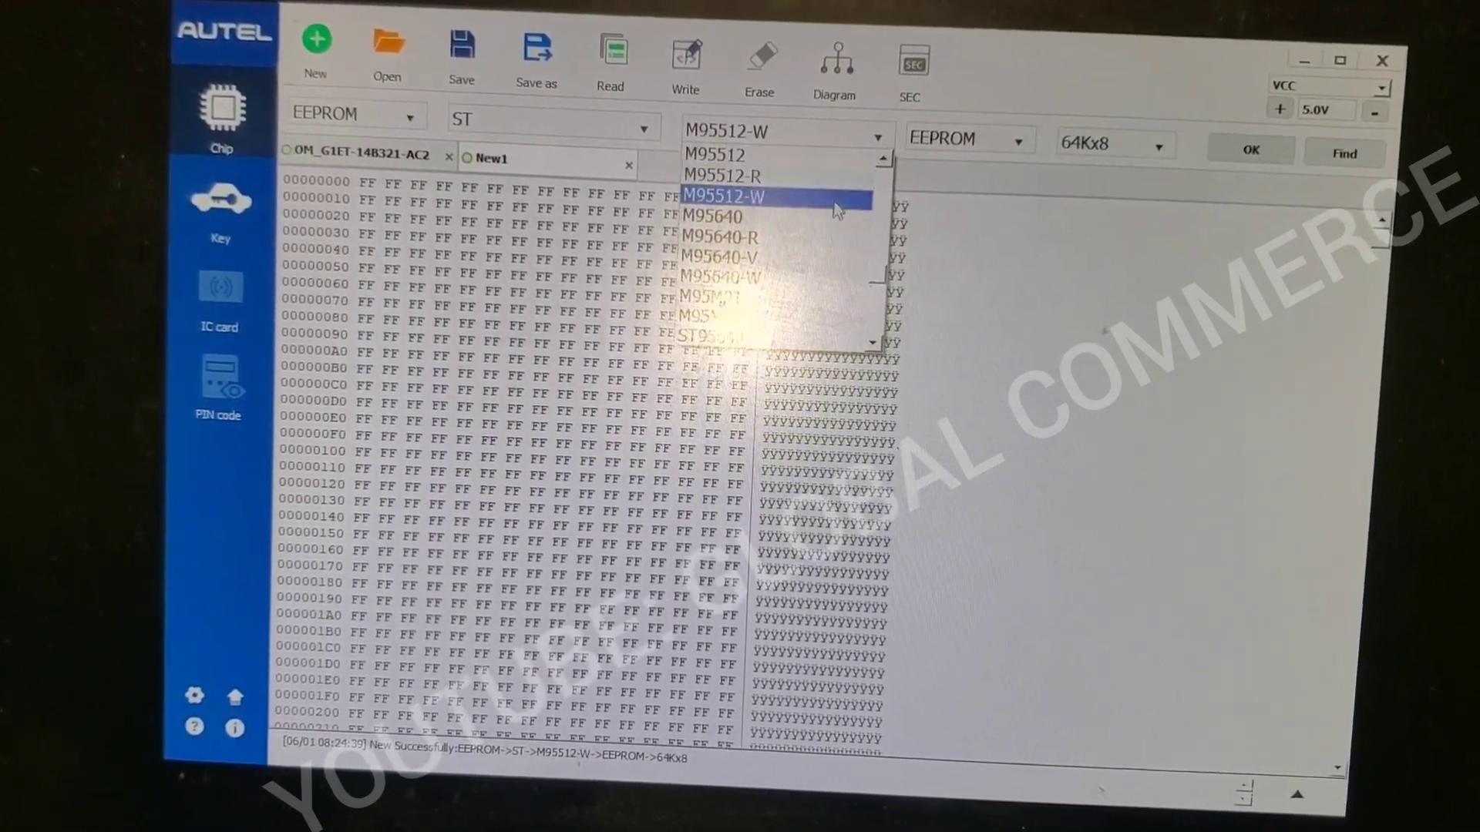
click(714, 216)
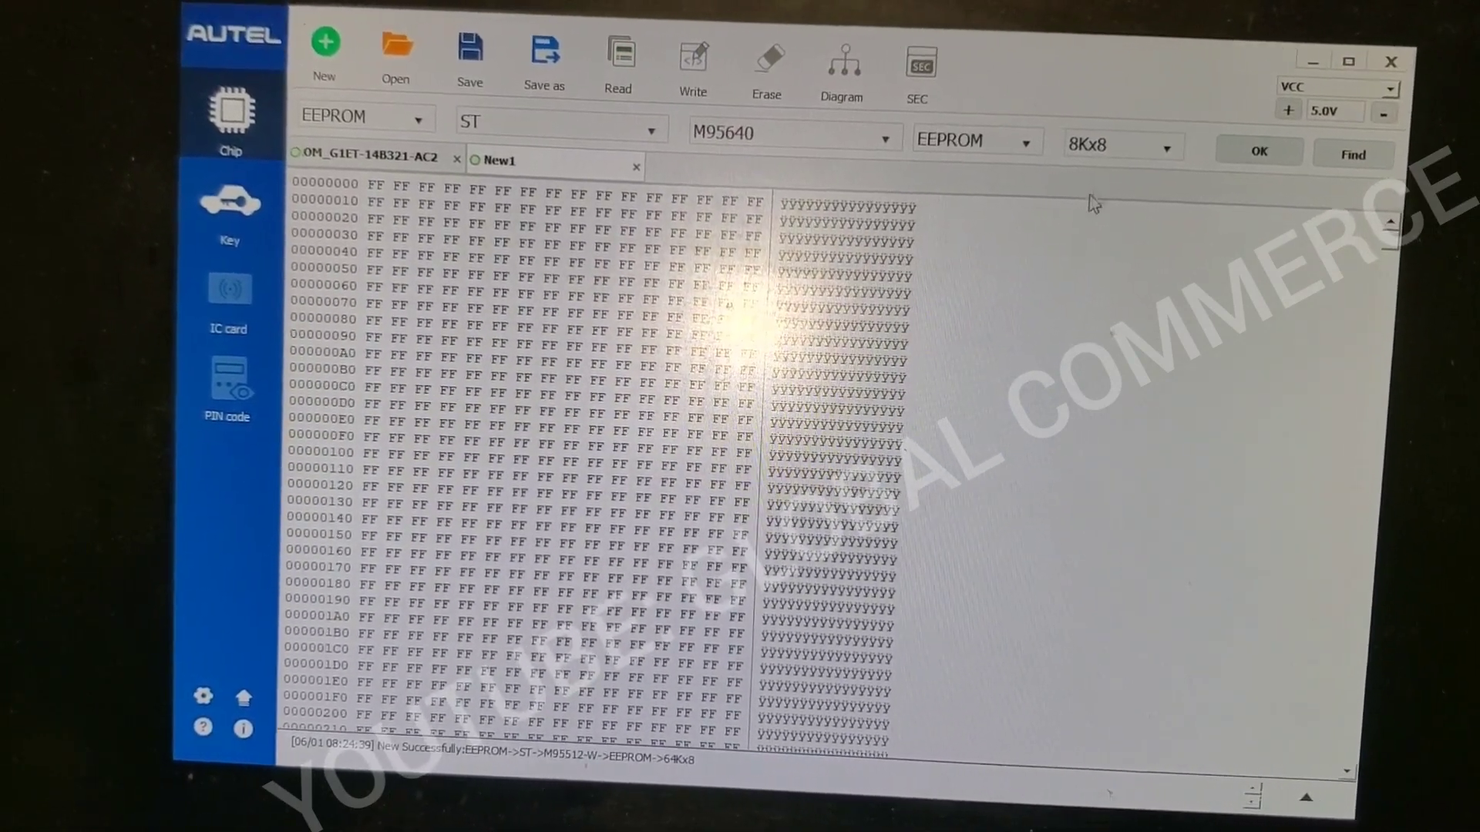
click(1259, 153)
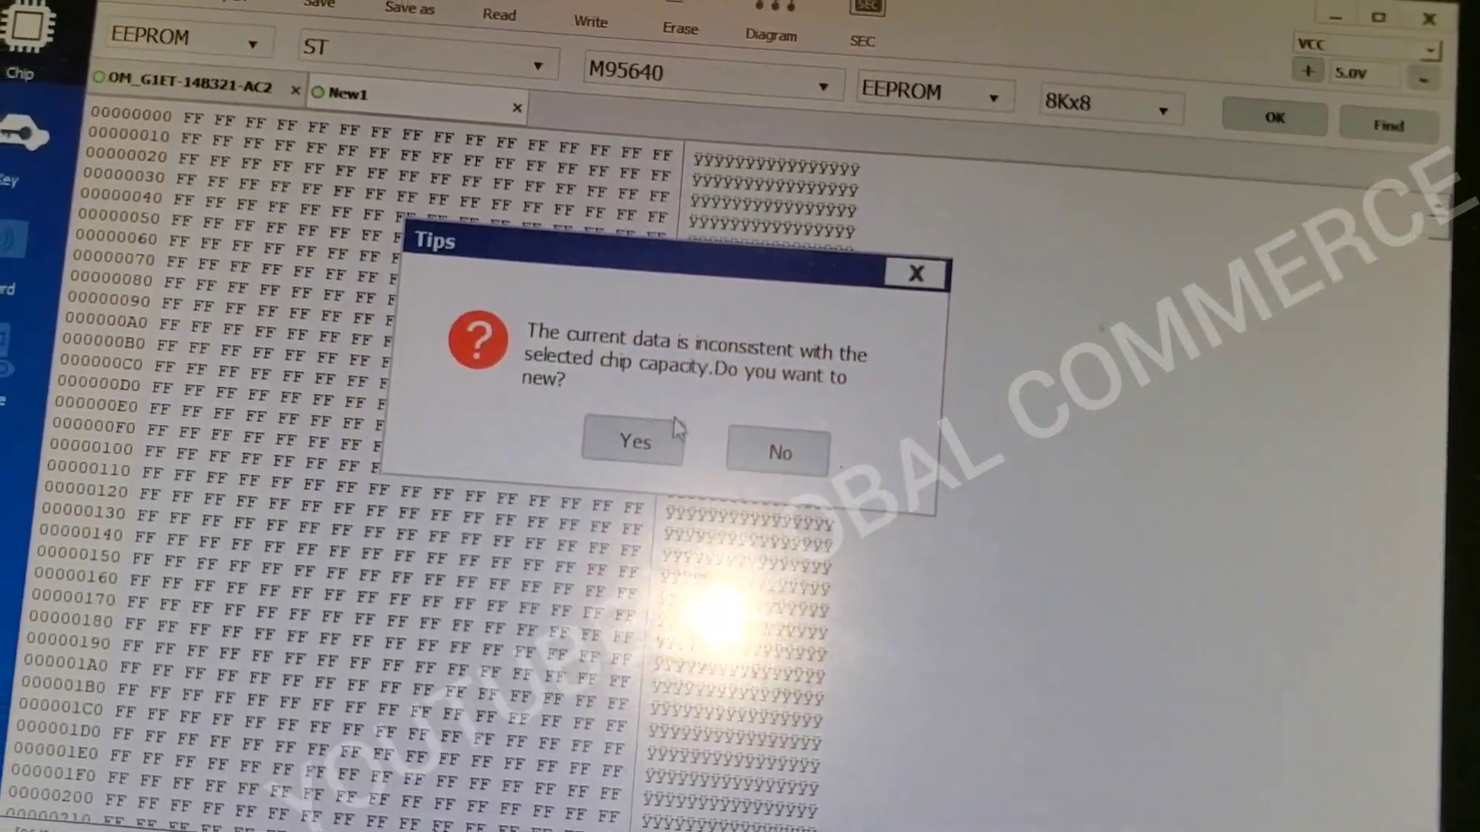
click(633, 442)
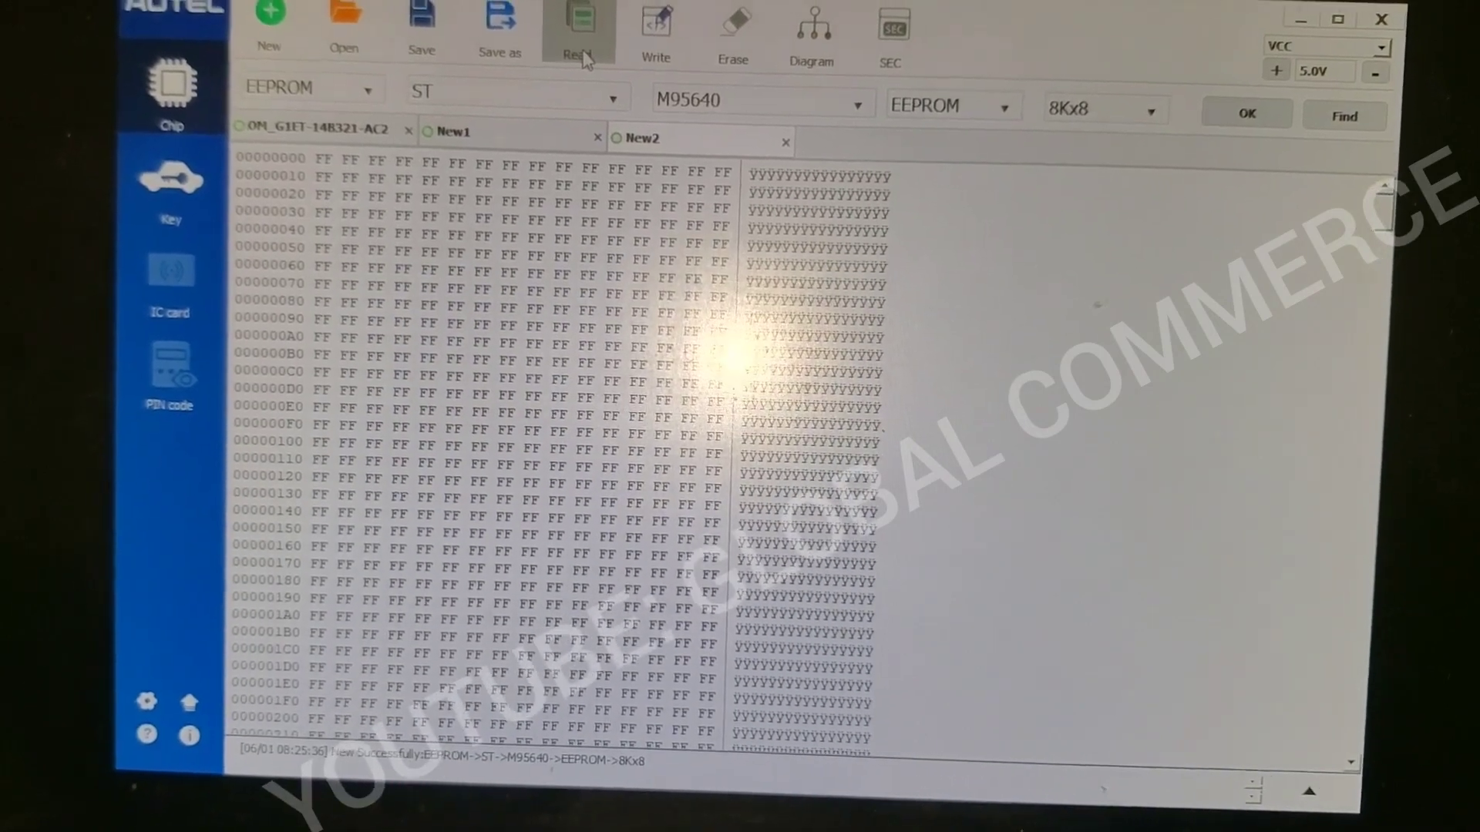
Step: Read the M95640 EEPROM into the buffer and acknowledge the successful read
click(579, 27)
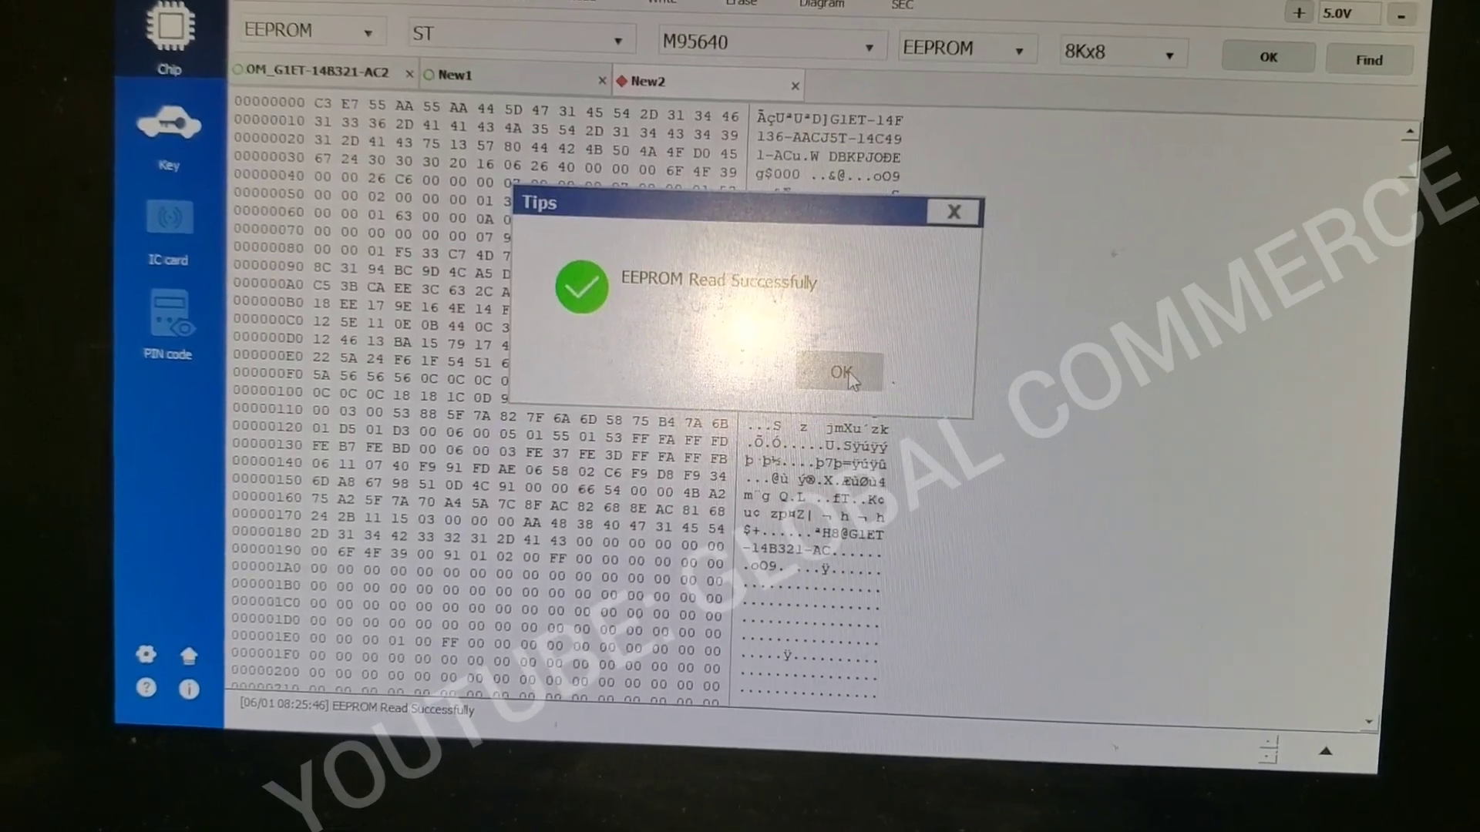
click(838, 371)
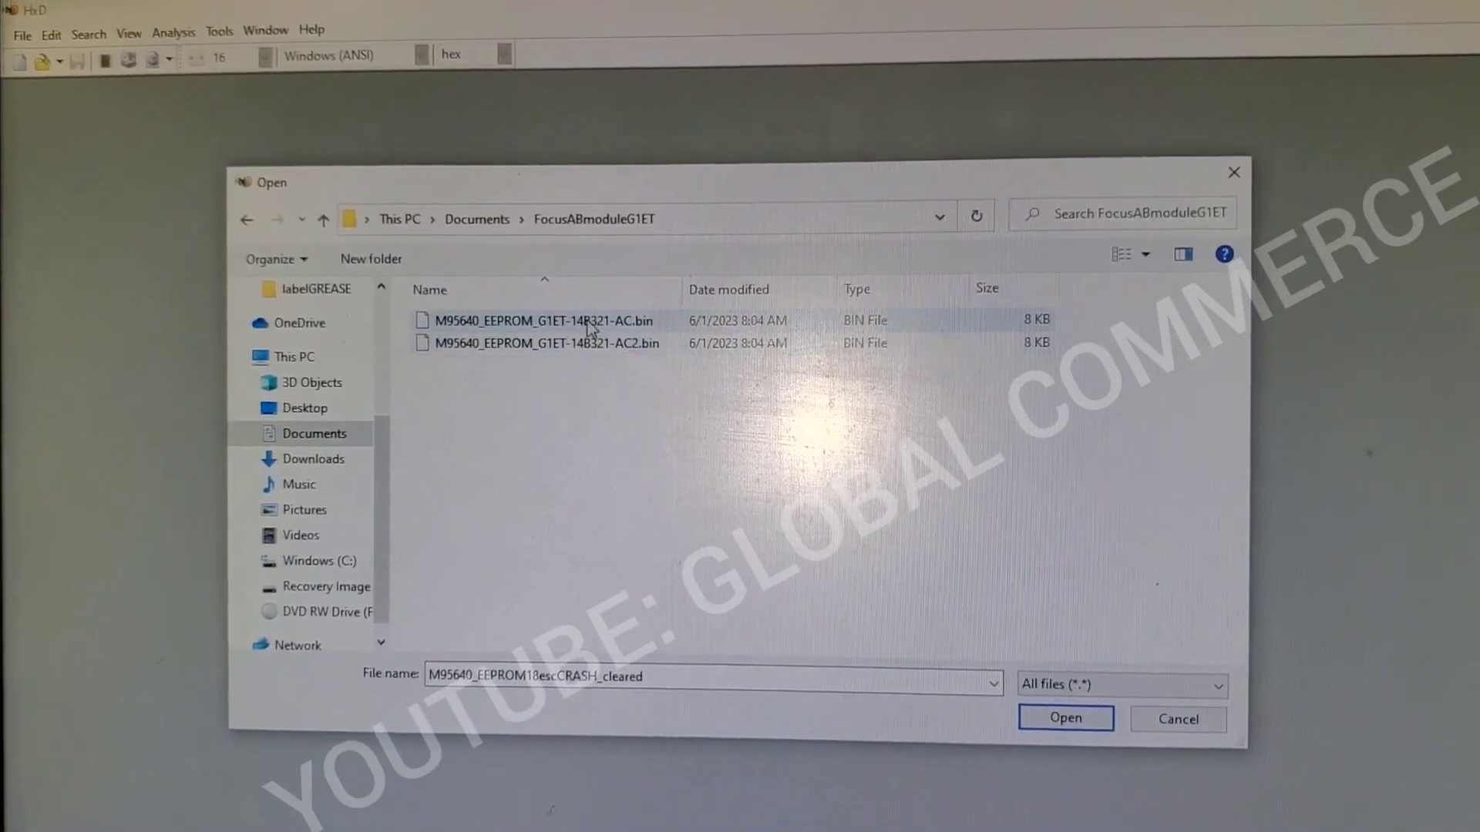
Step: Open the AC and AC2 M95640 dump .bin files together as separate HxD documents
click(541, 342)
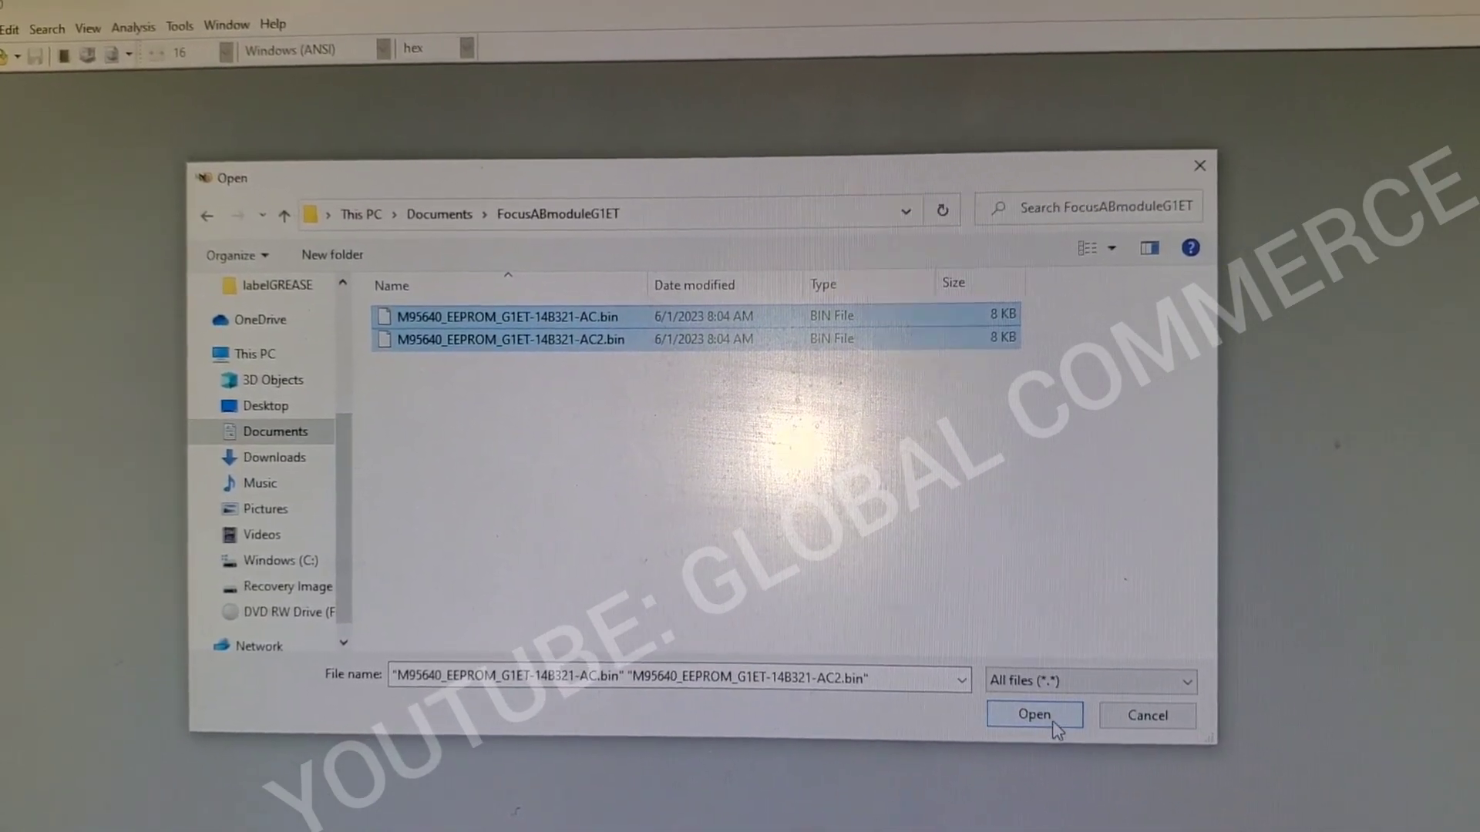
click(1032, 714)
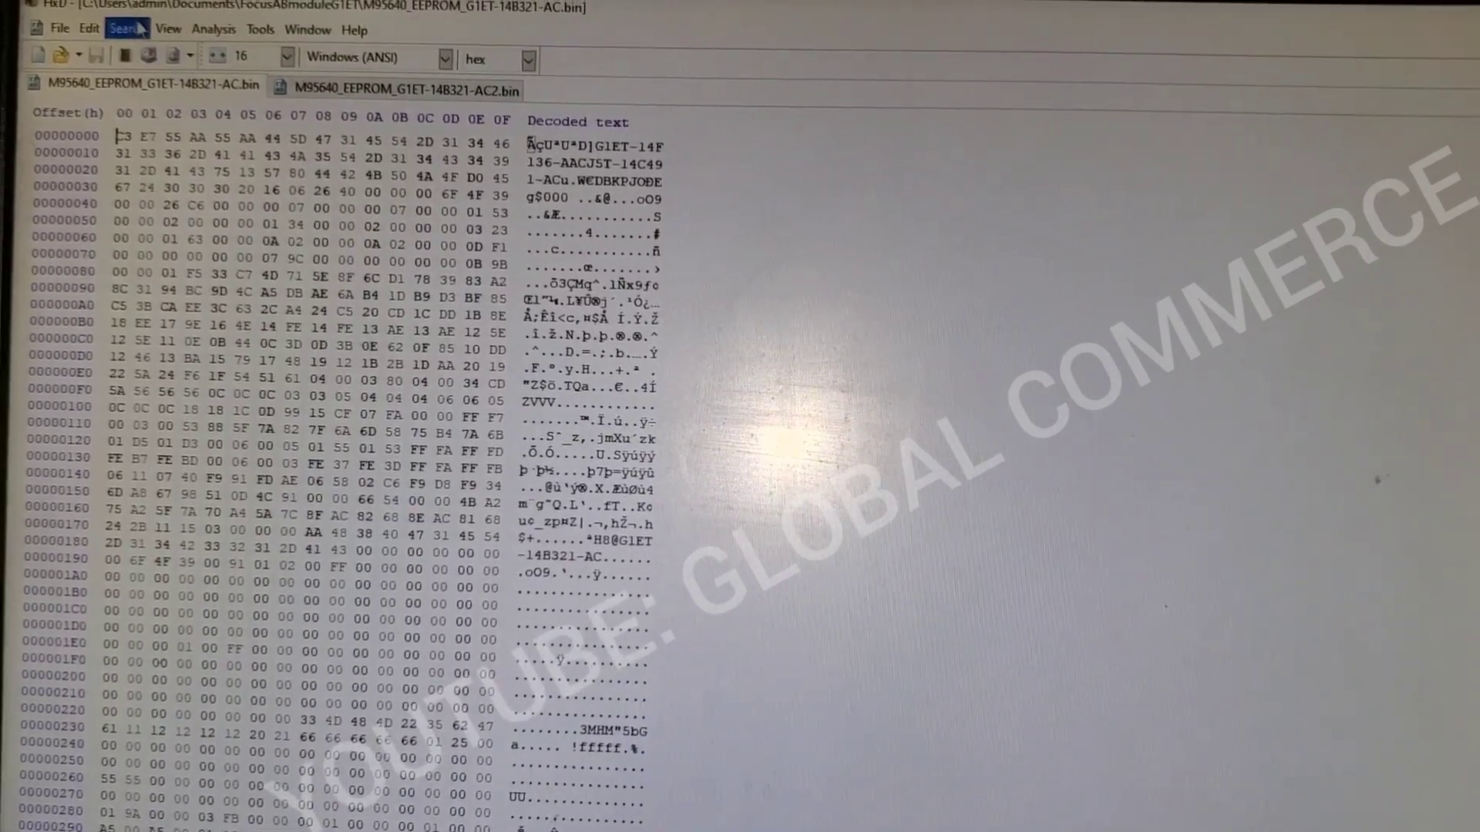
click(218, 28)
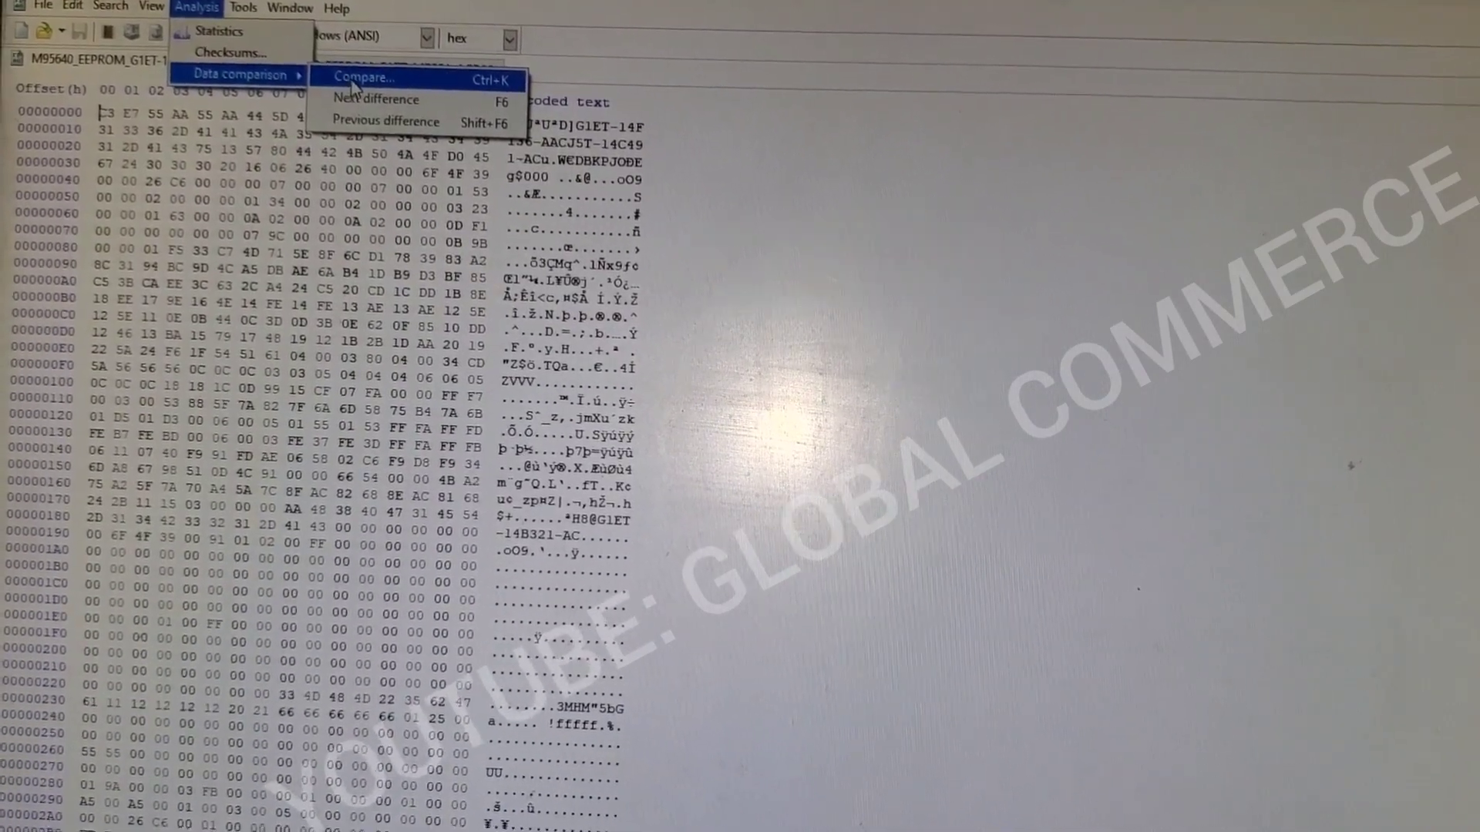
Step: Run a data comparison of the two dumps and acknowledge they are identical
click(362, 77)
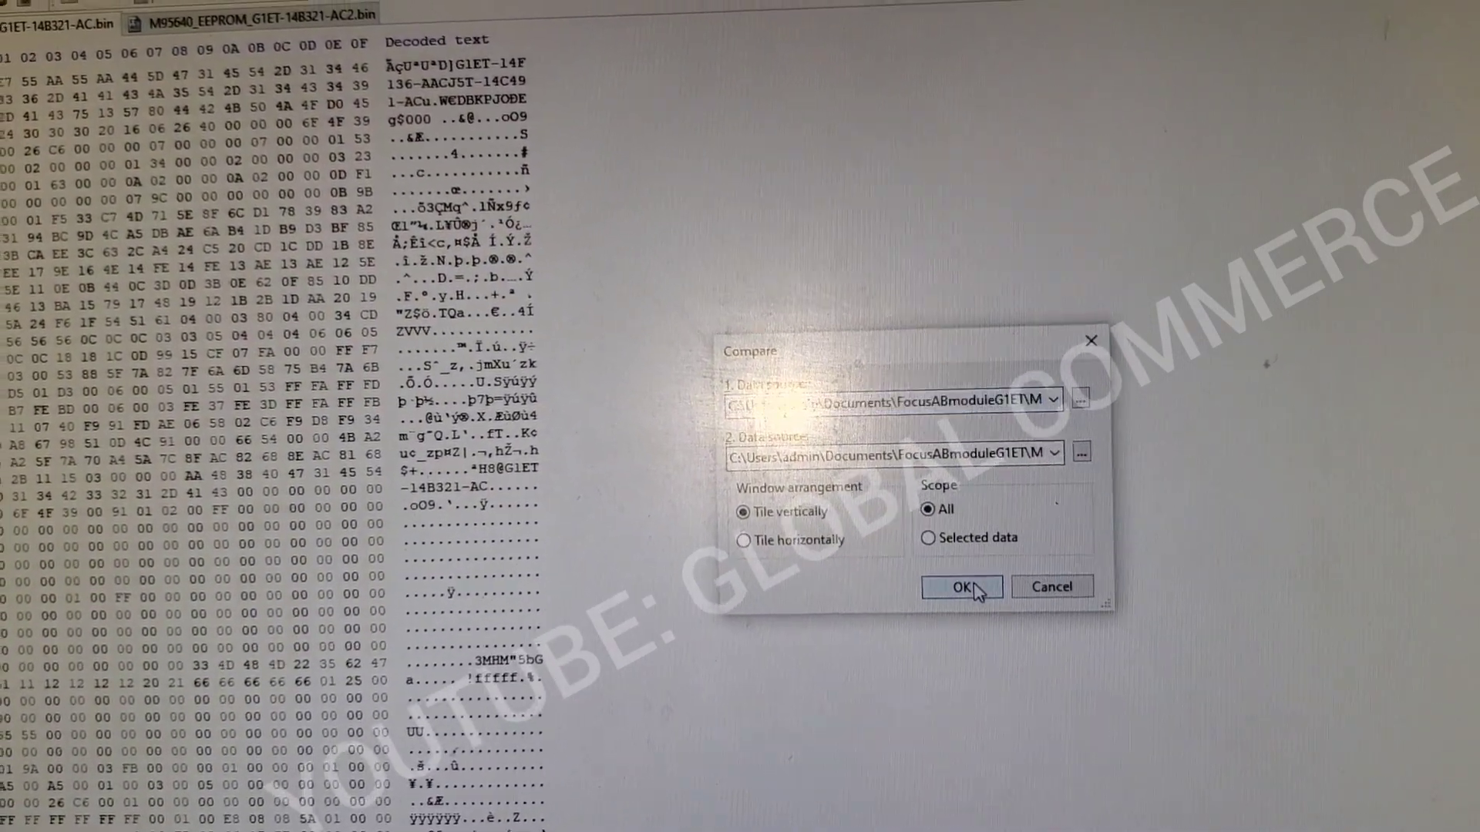
click(960, 586)
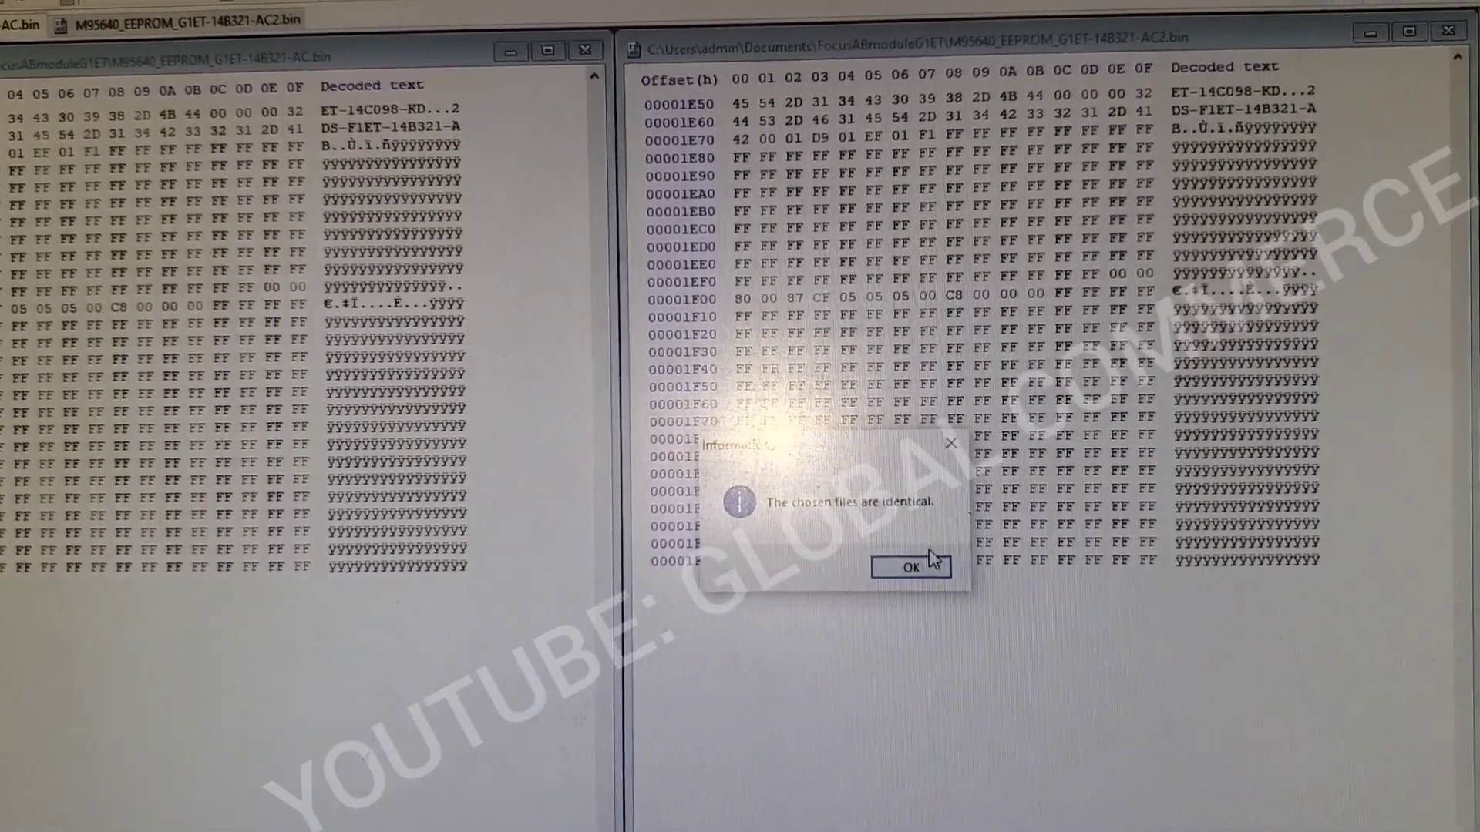
click(909, 566)
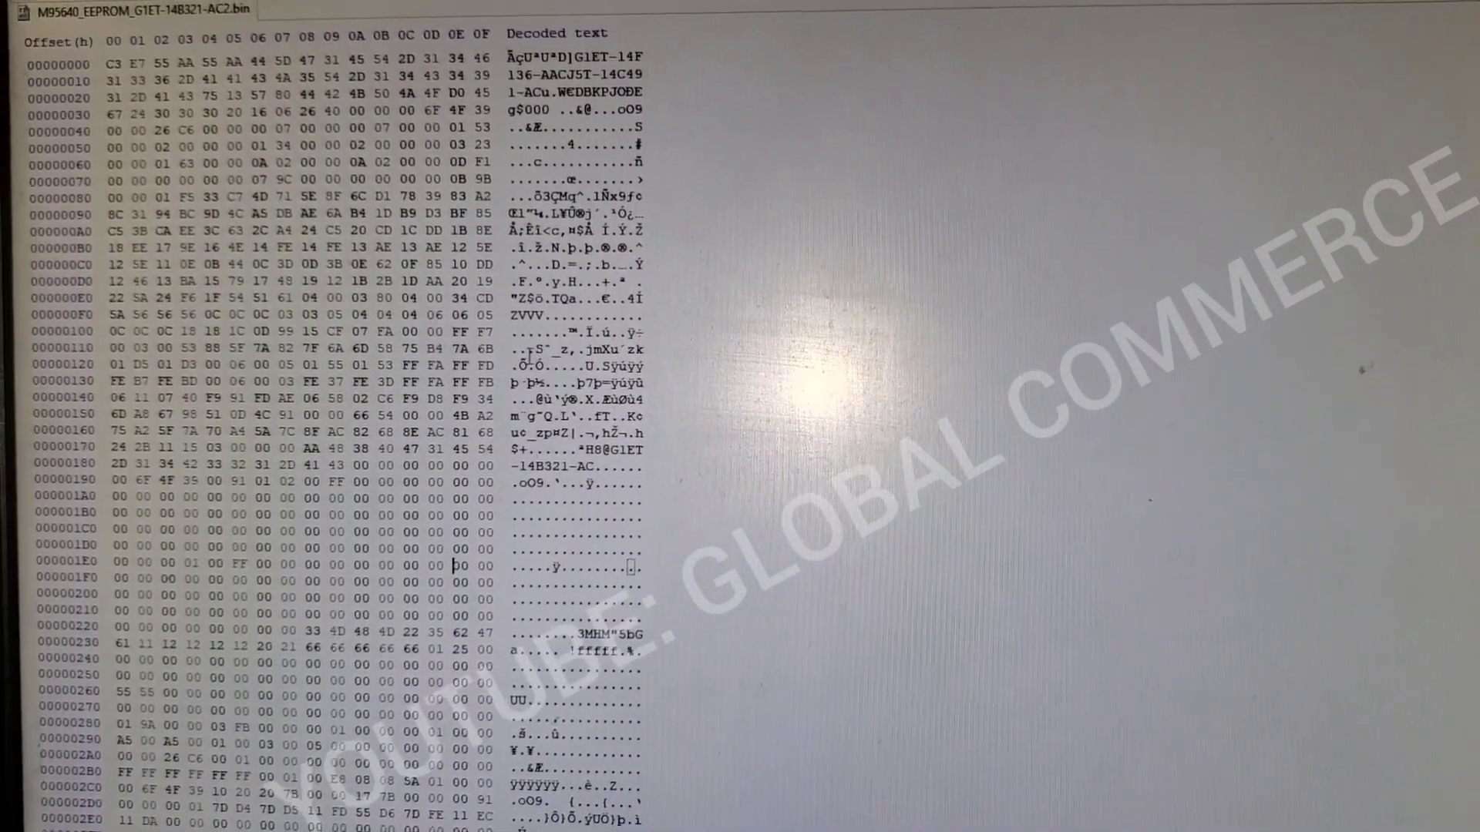
Step: Paste-write zero bytes over the crash data in rows 0x280 through 0x2A0 of the AC2 dump
scroll(down, 3)
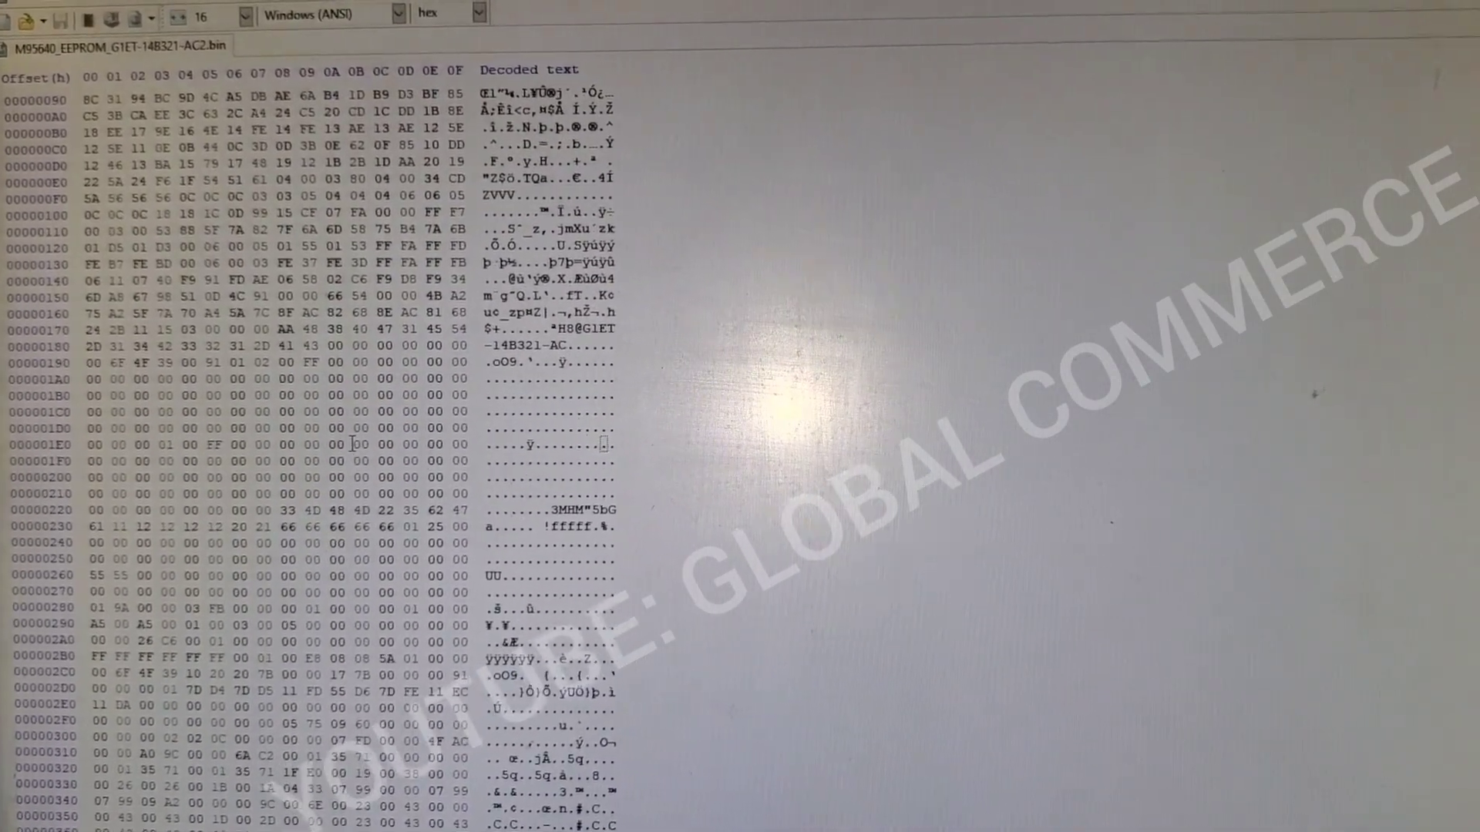
scroll(down, 3)
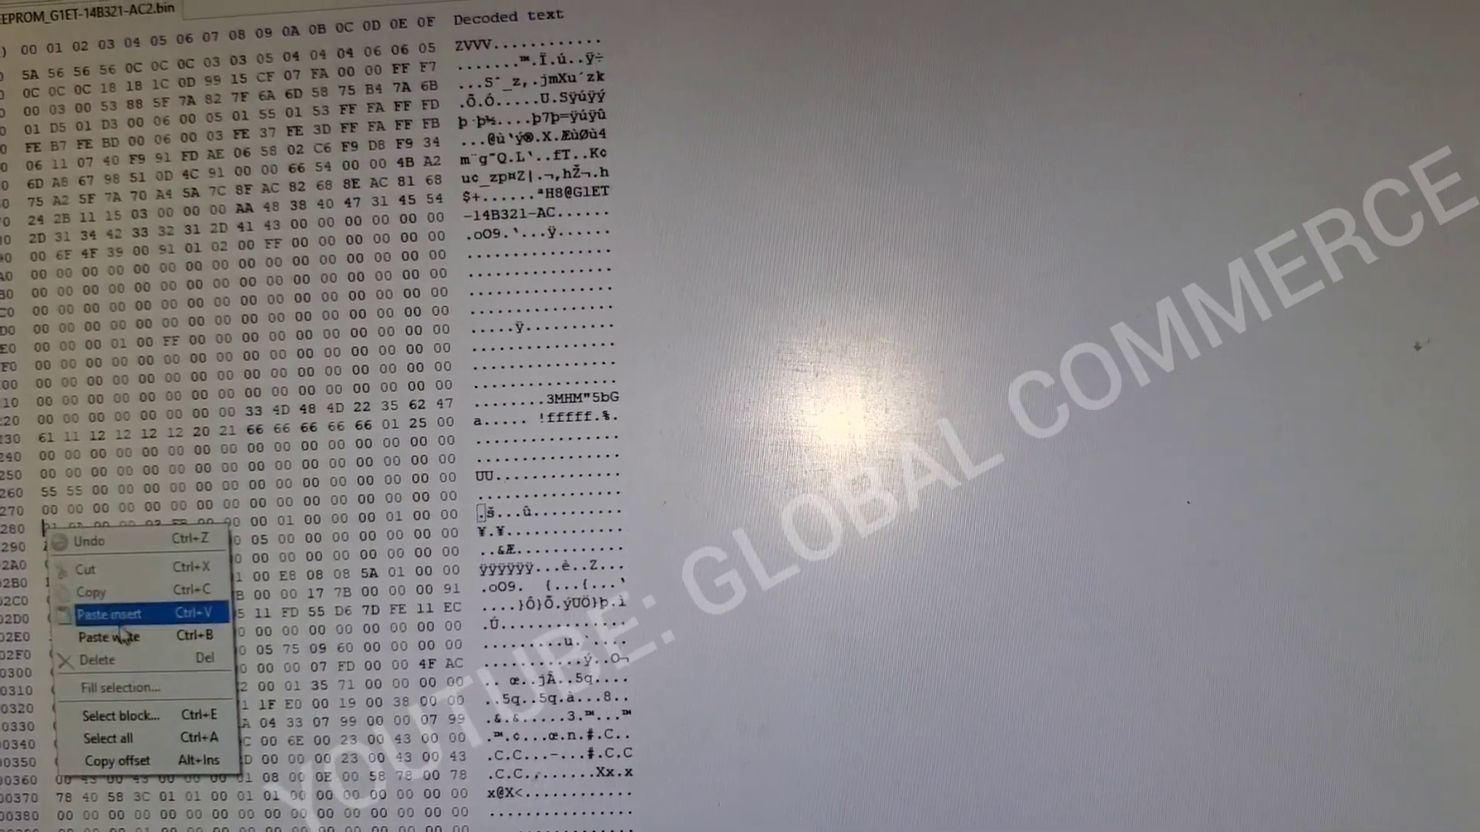
click(111, 613)
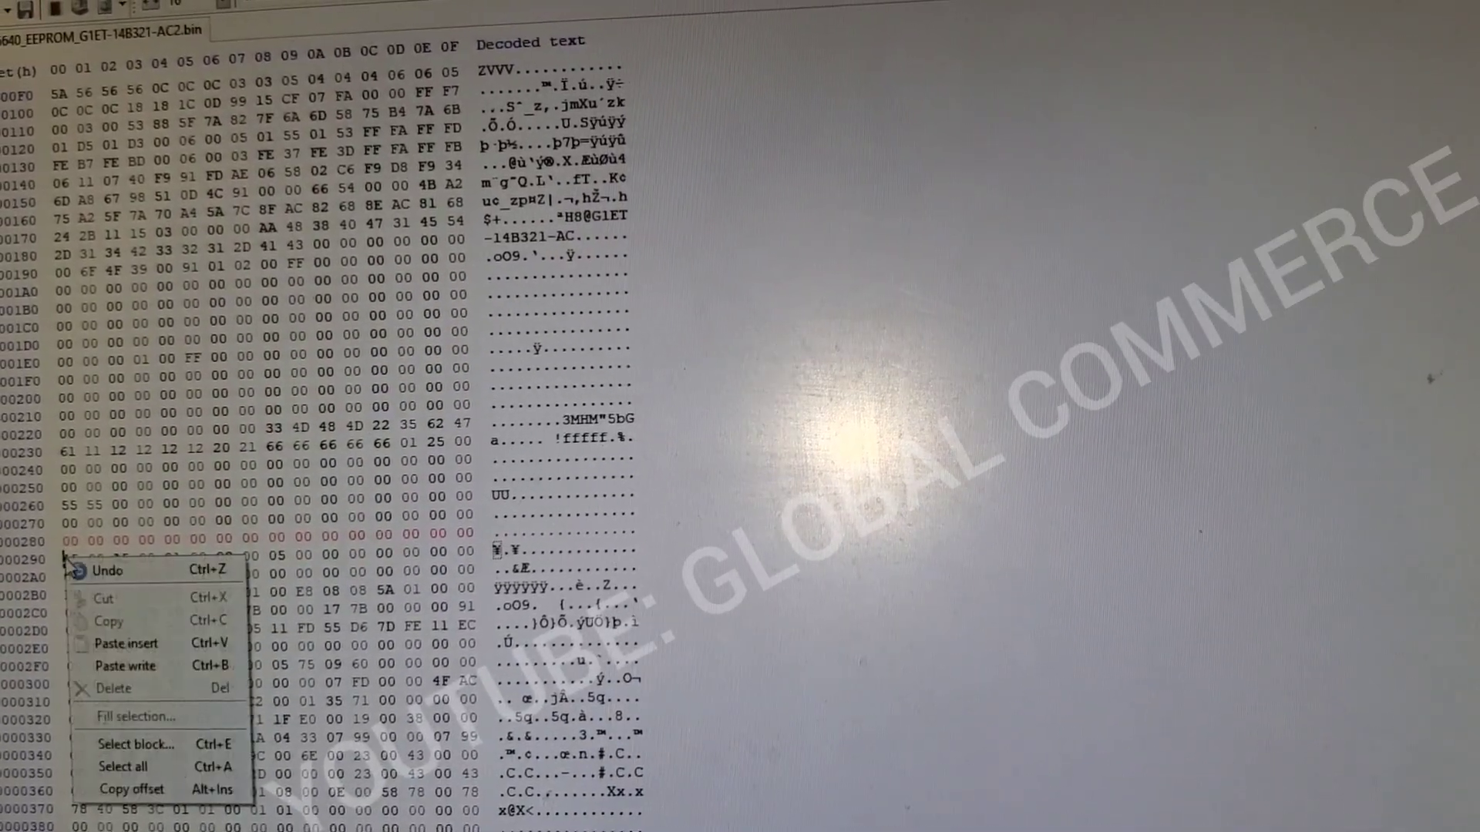
mouse_move(128, 645)
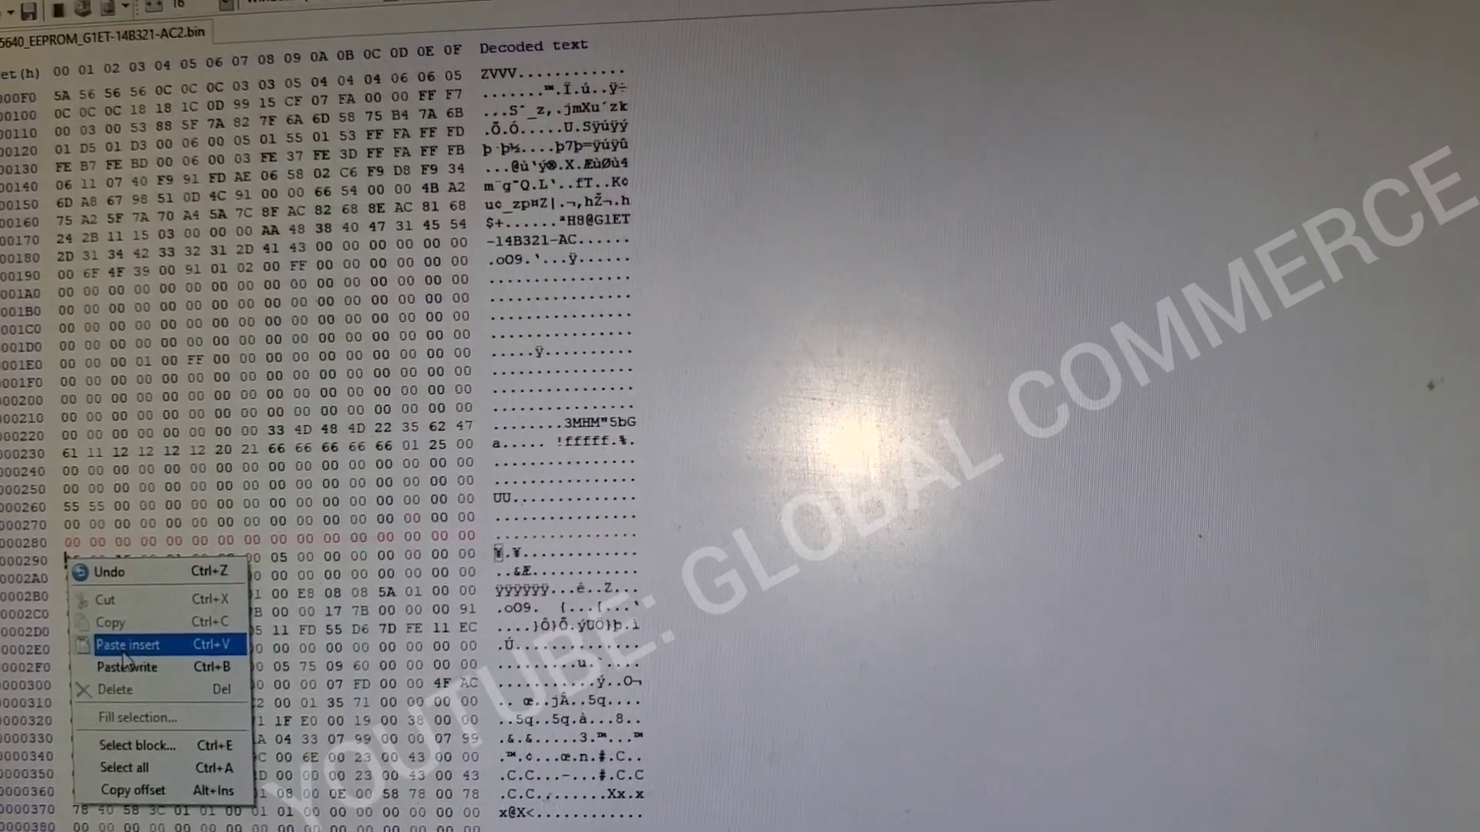
click(129, 645)
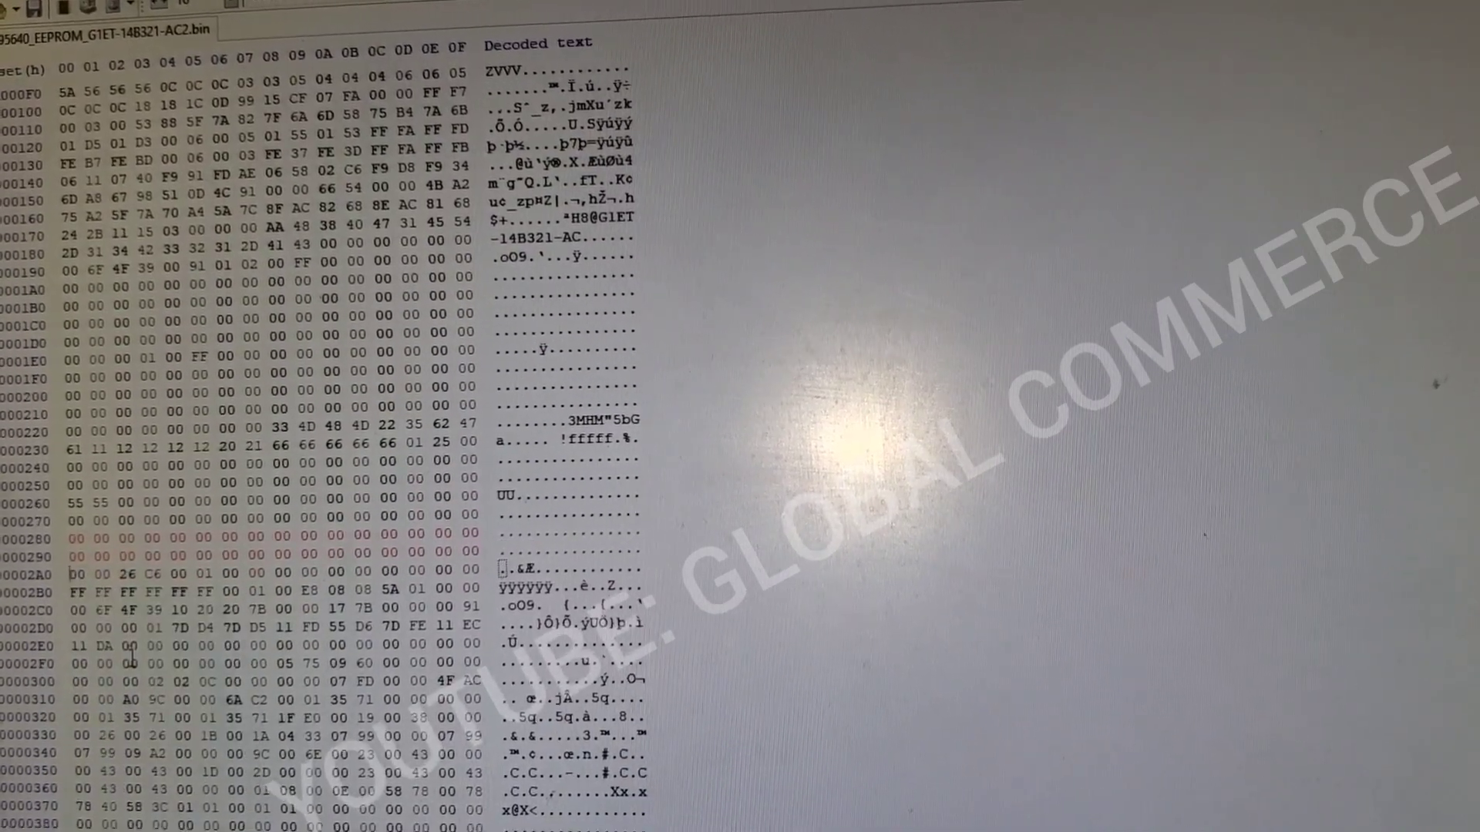
right_click(132, 658)
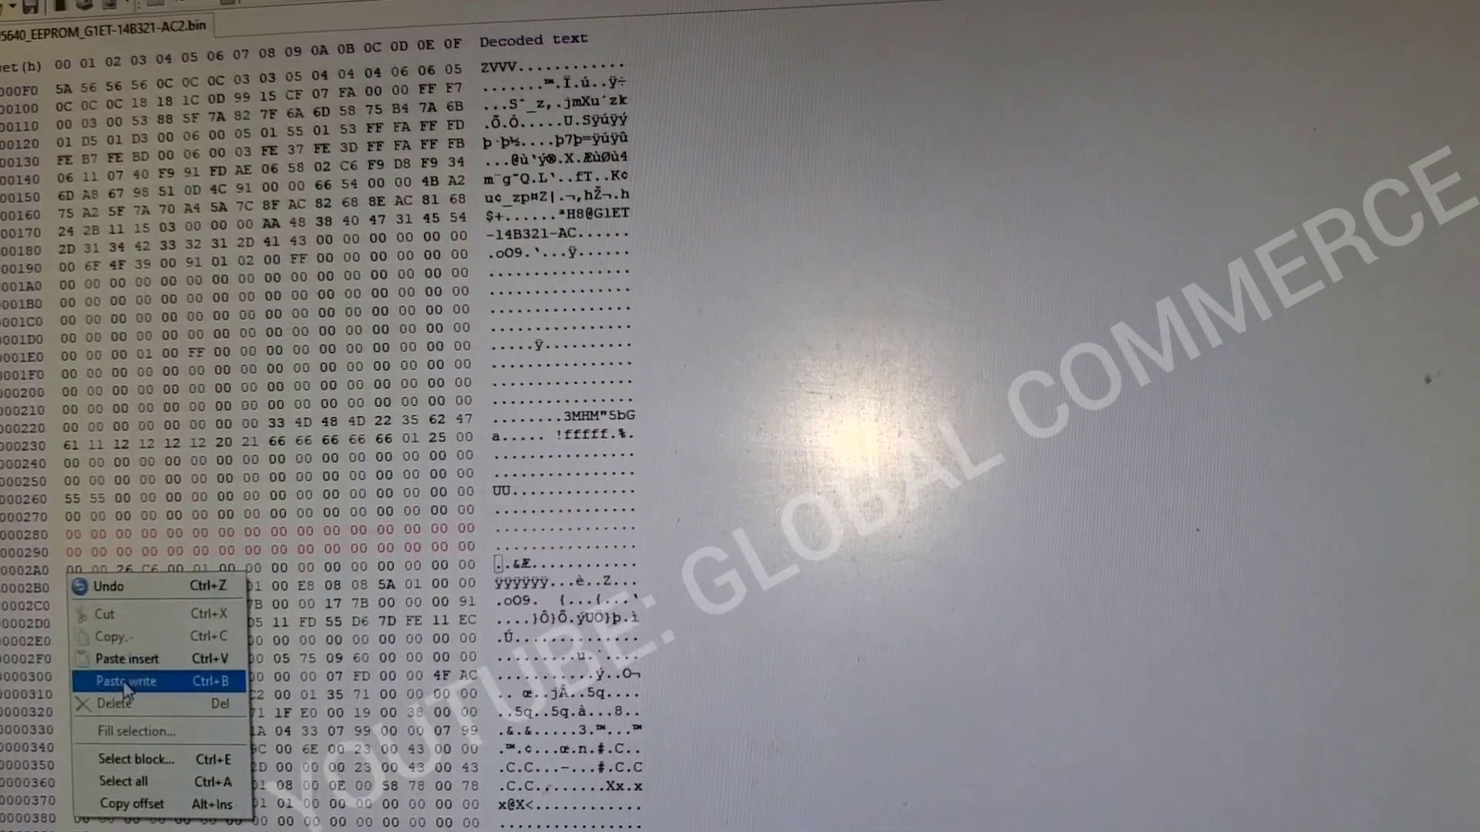
click(126, 680)
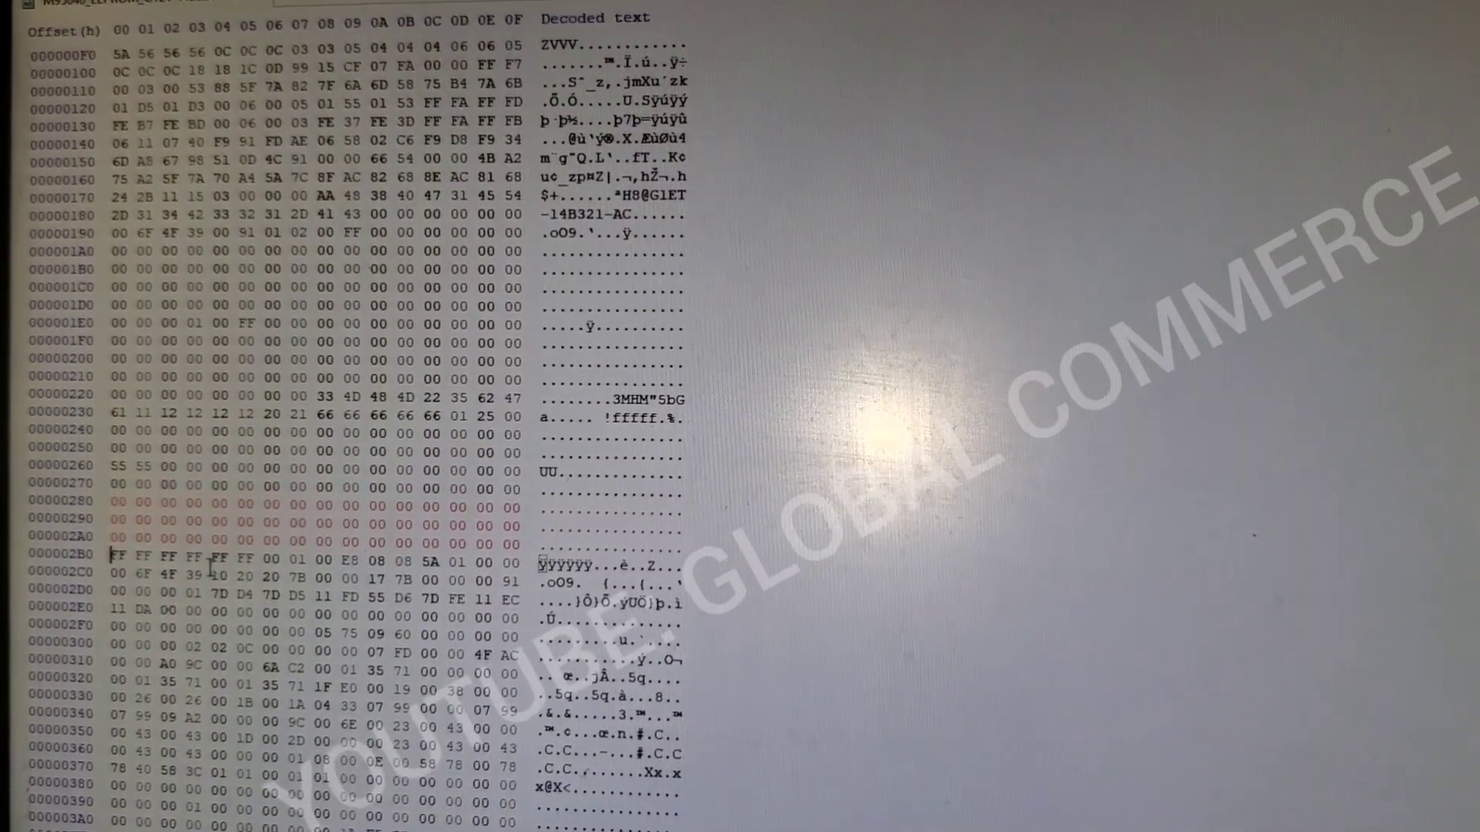
Step: Copy a block of FF bytes from around offset 0x0C60 to use as filler
scroll(down, 3)
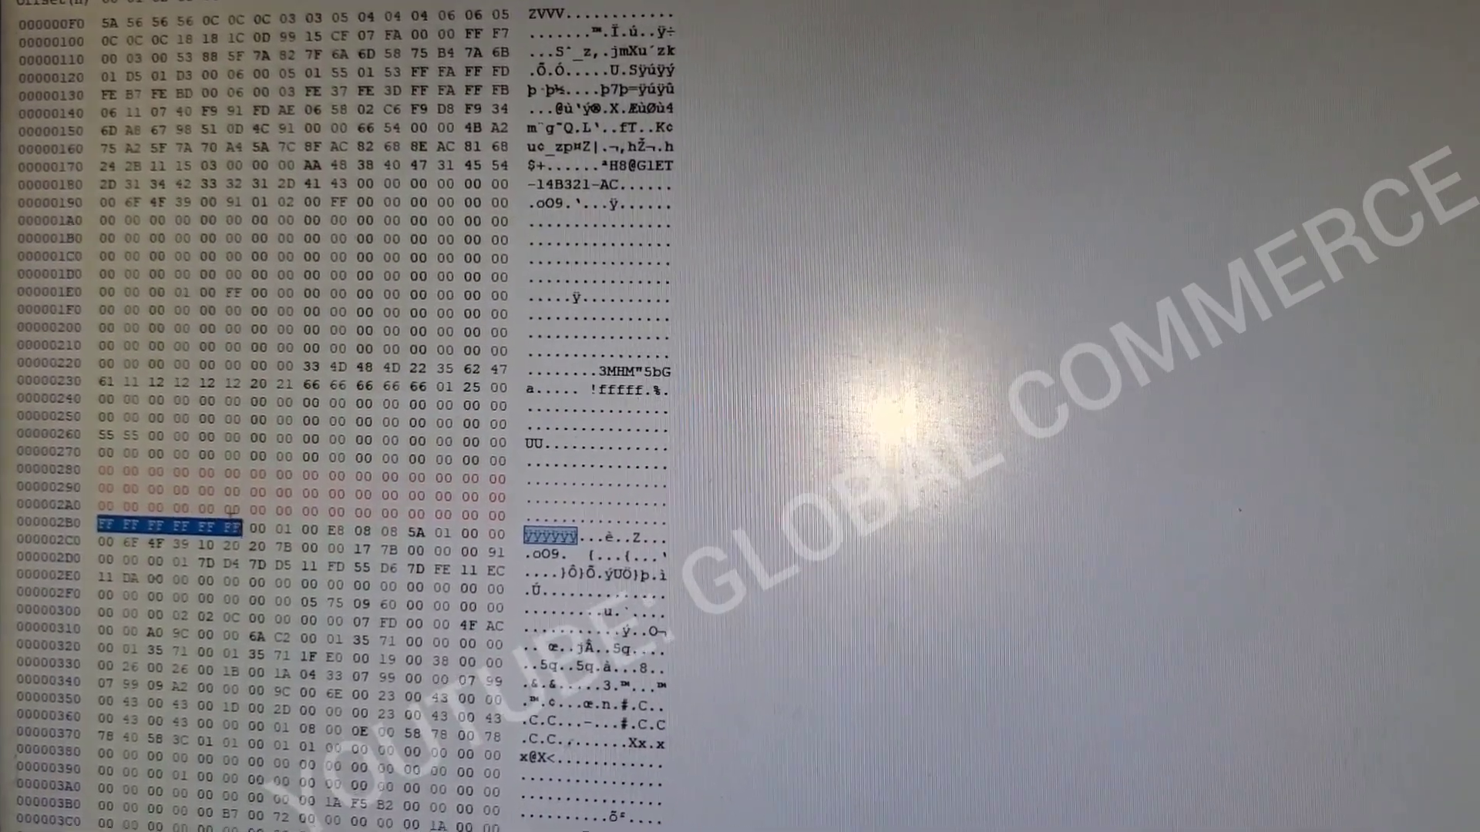
scroll(down, 3)
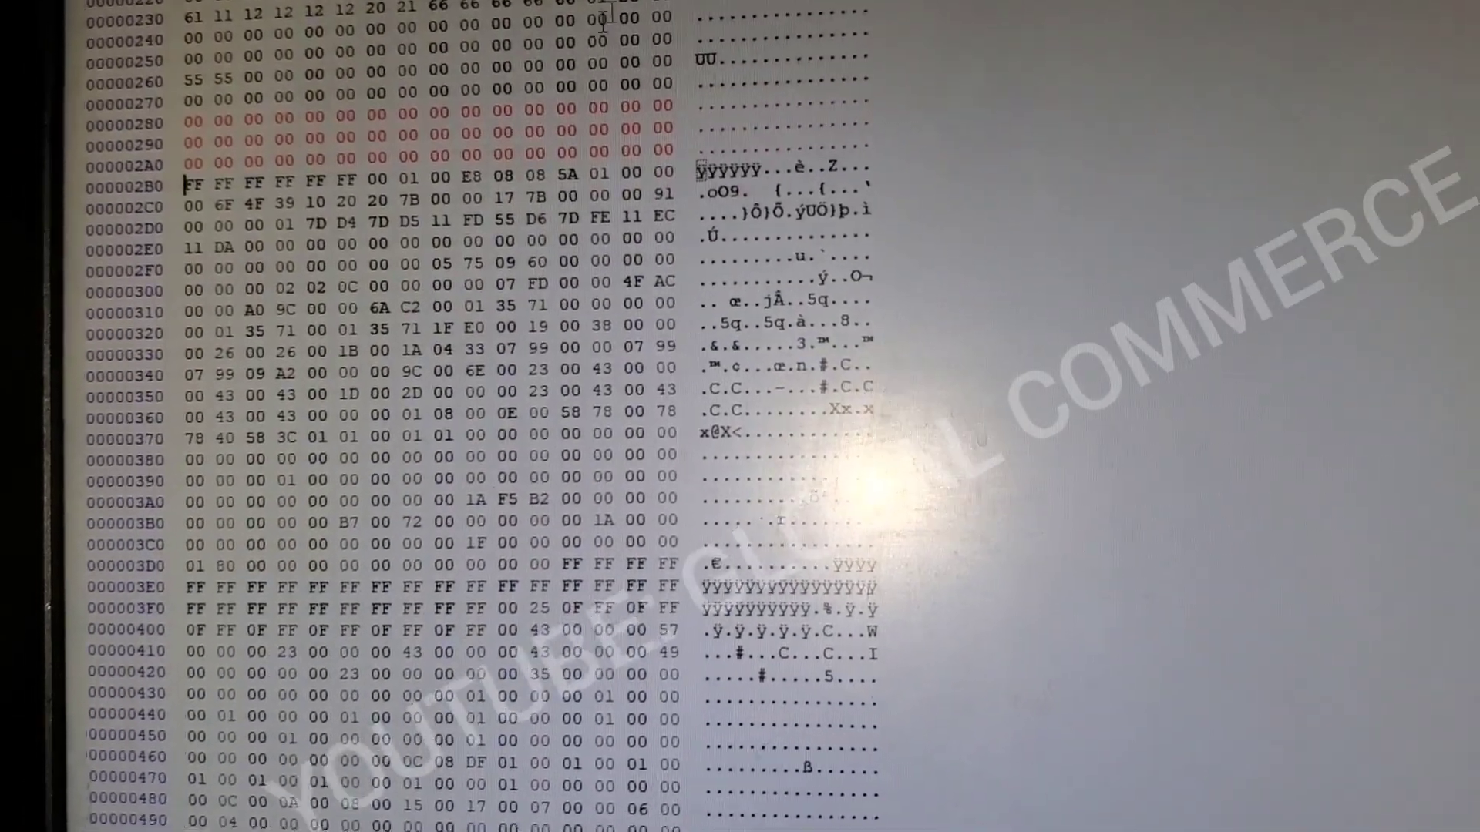
scroll(down, 3)
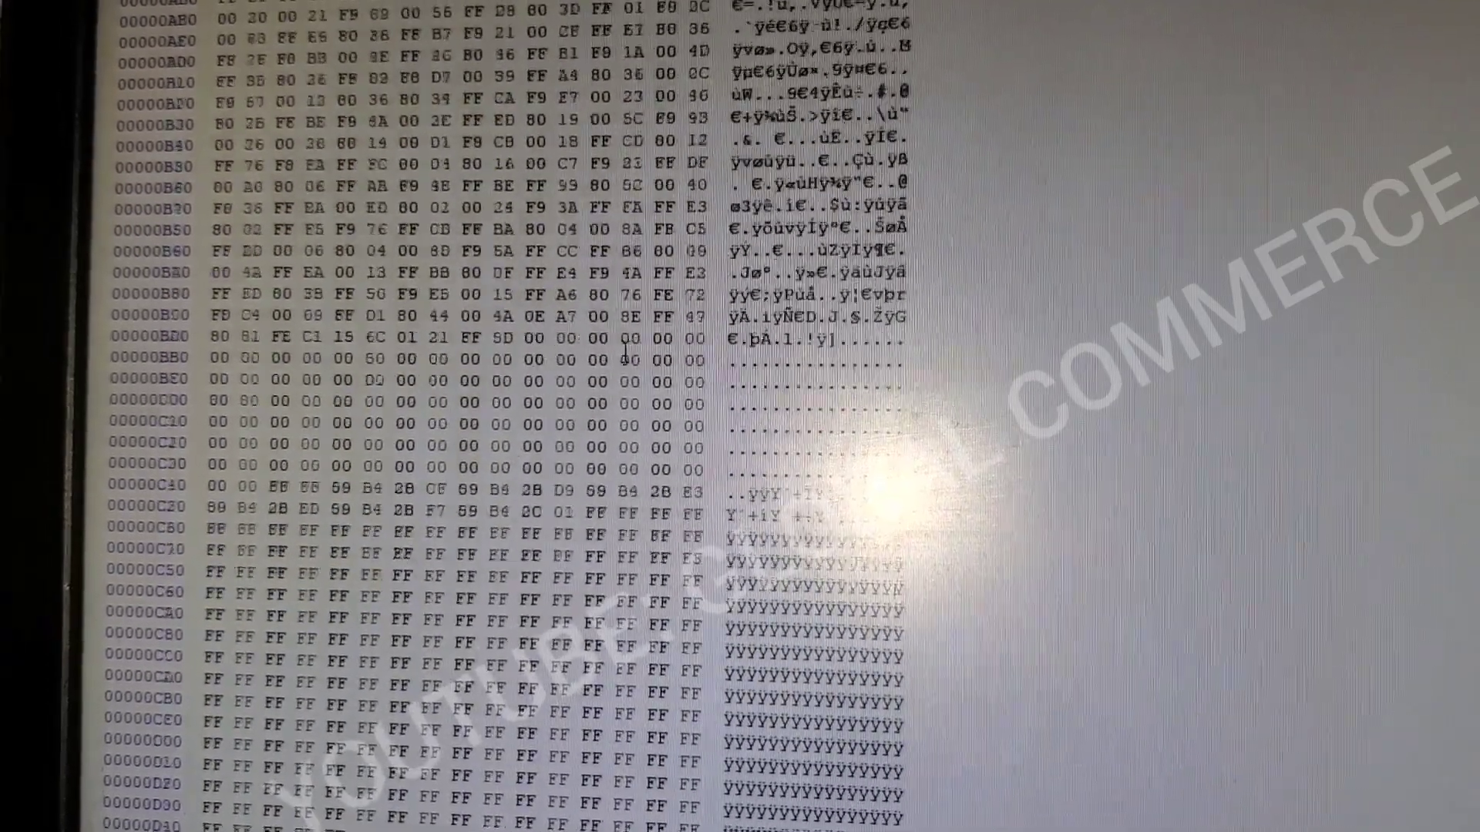
scroll(down, 3)
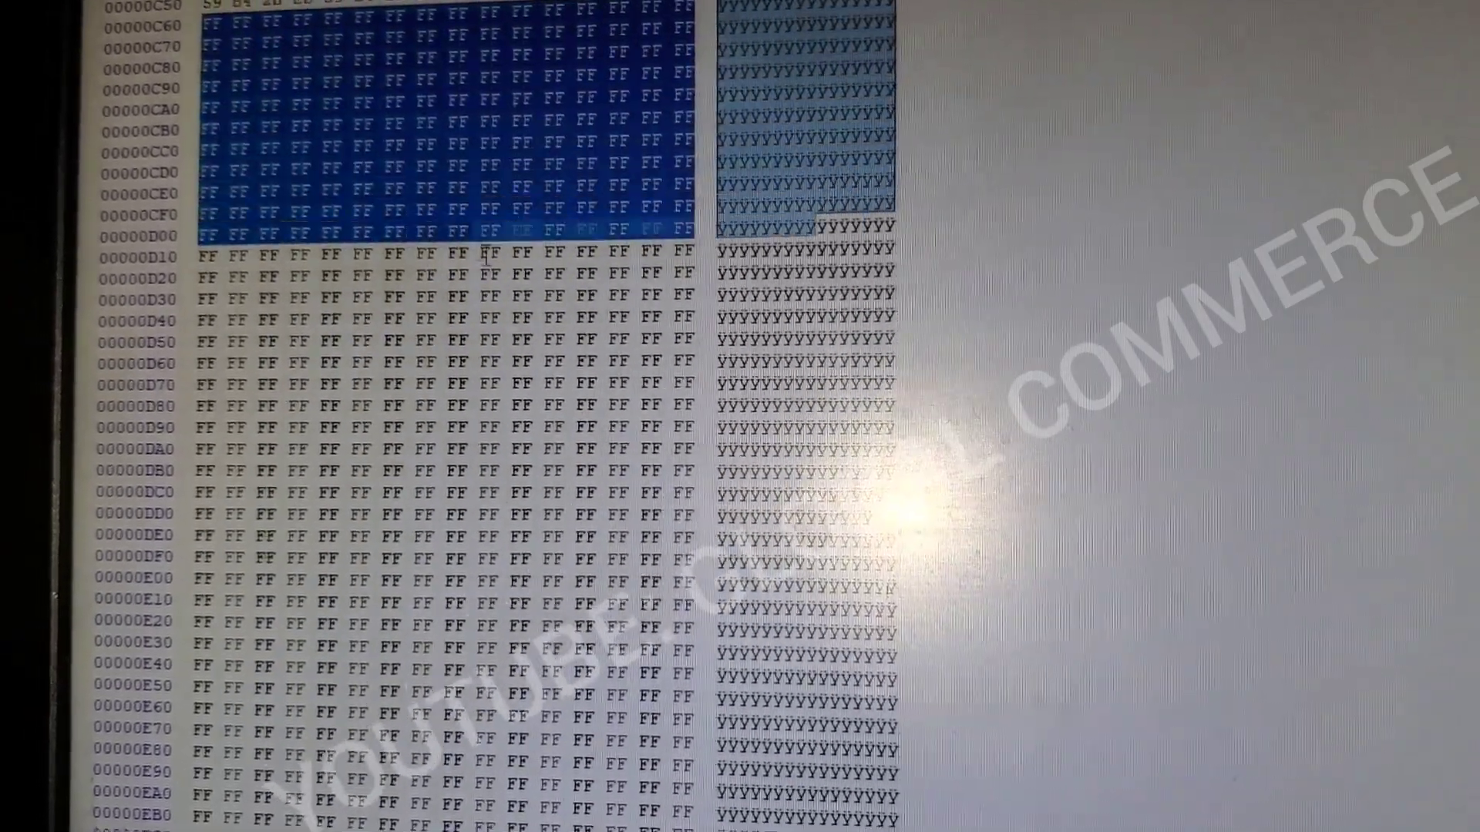
scroll(down, 3)
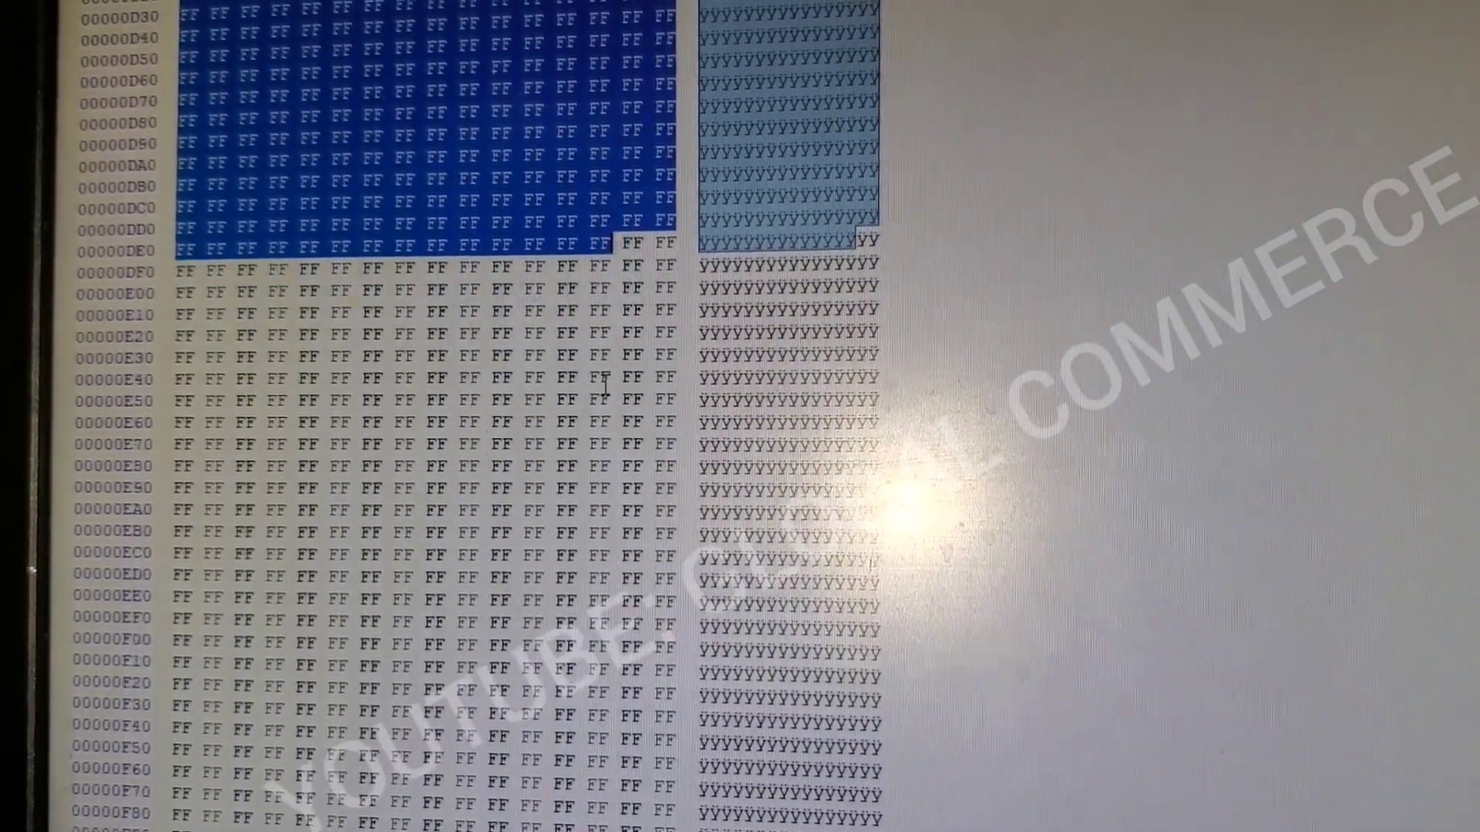
scroll(down, 3)
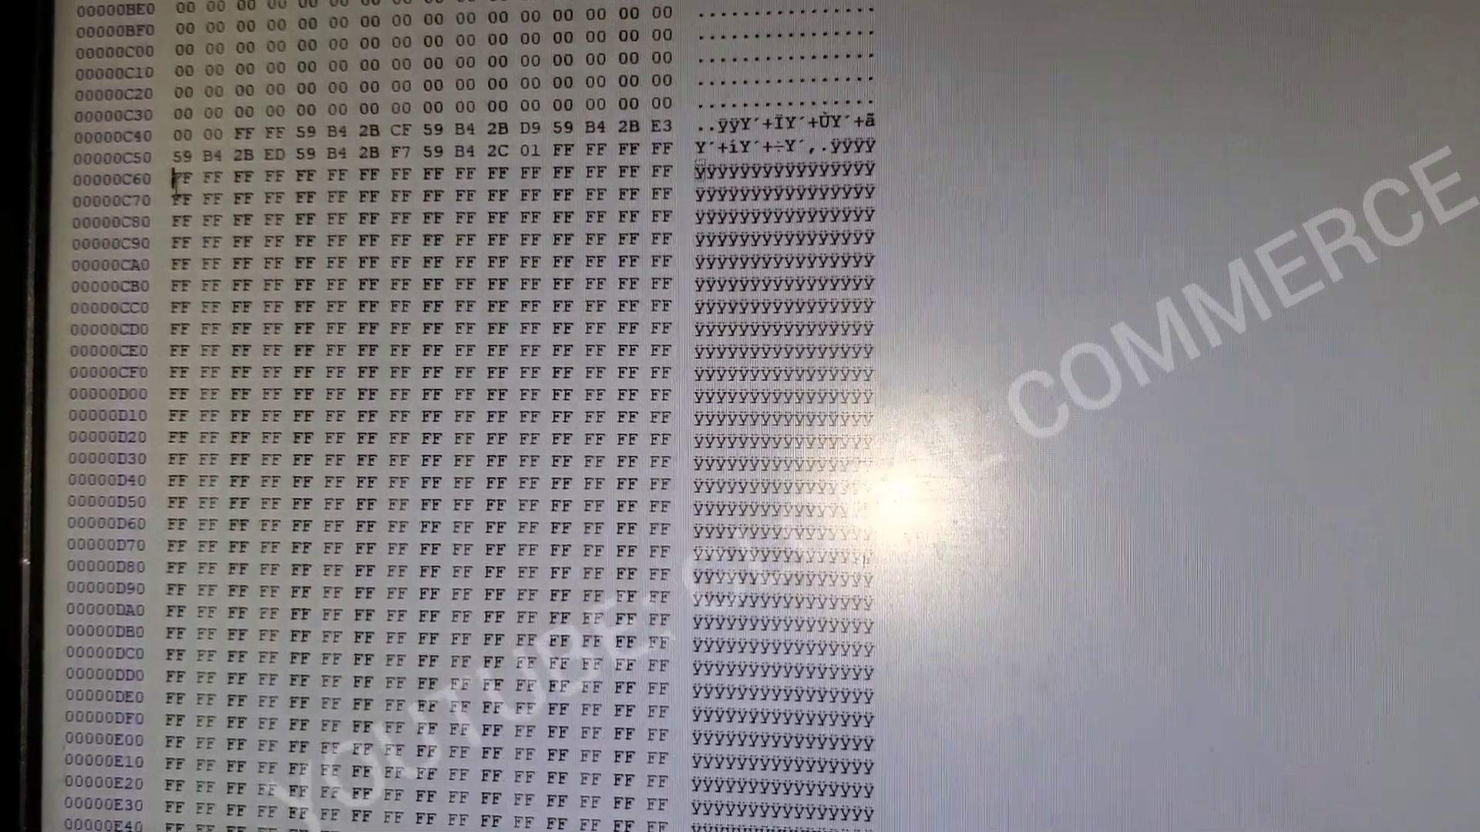
drag(169, 178, 661, 571)
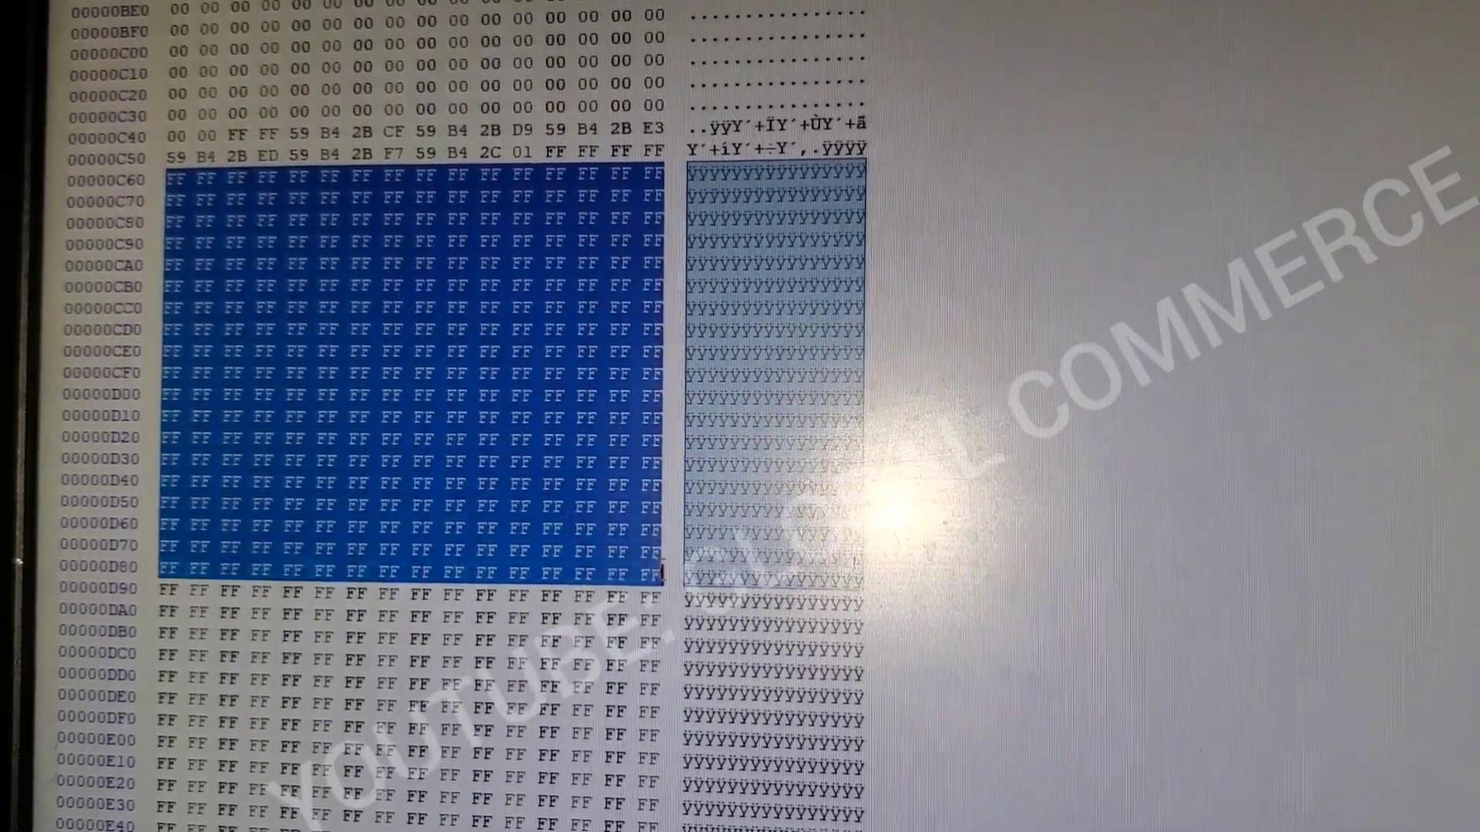
right_click(632, 556)
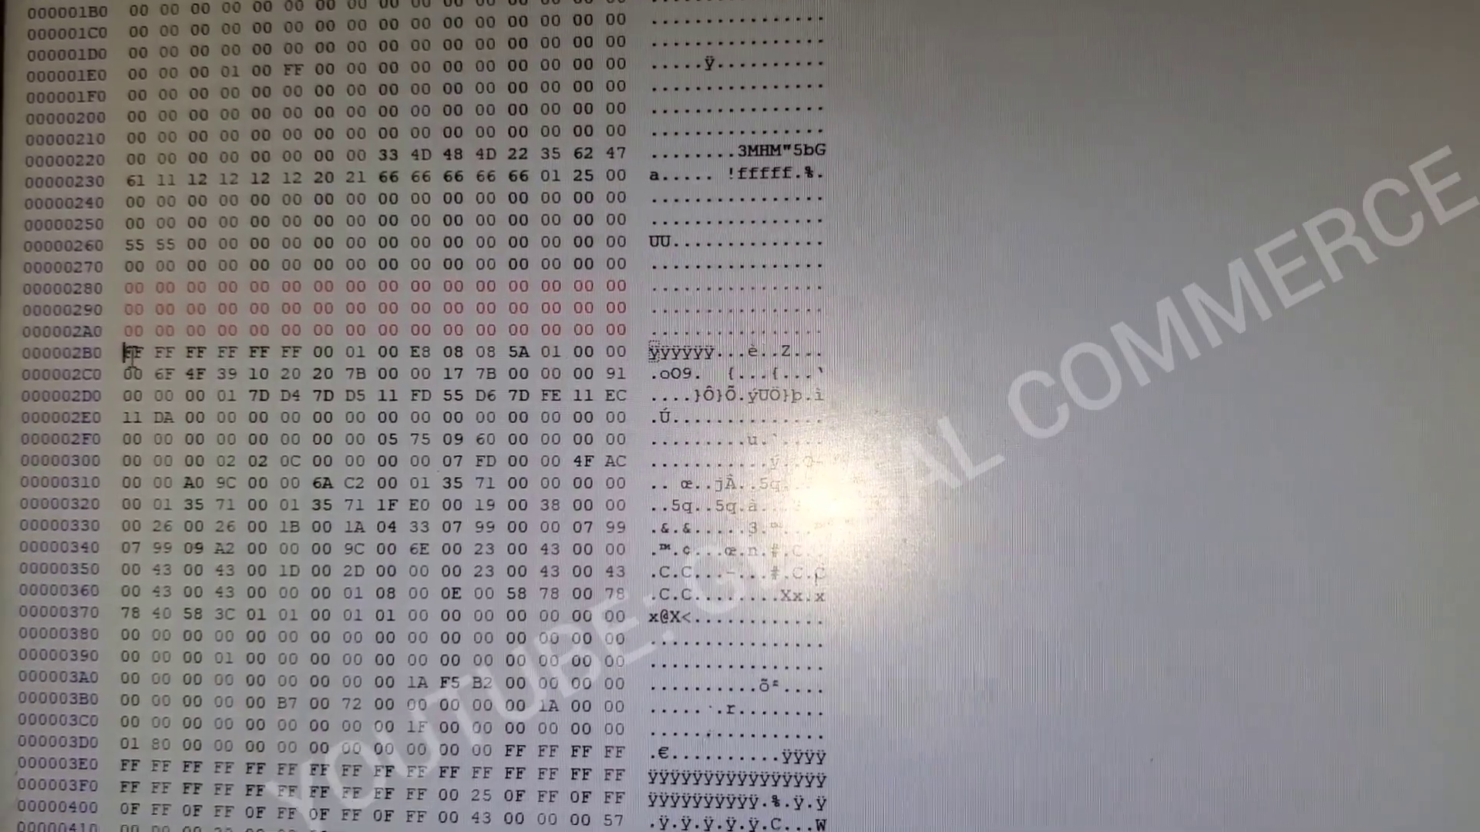
Step: Paste-write the FF block over the crash-data stretches from 0x2B0 onward through the later blocks
right_click(132, 354)
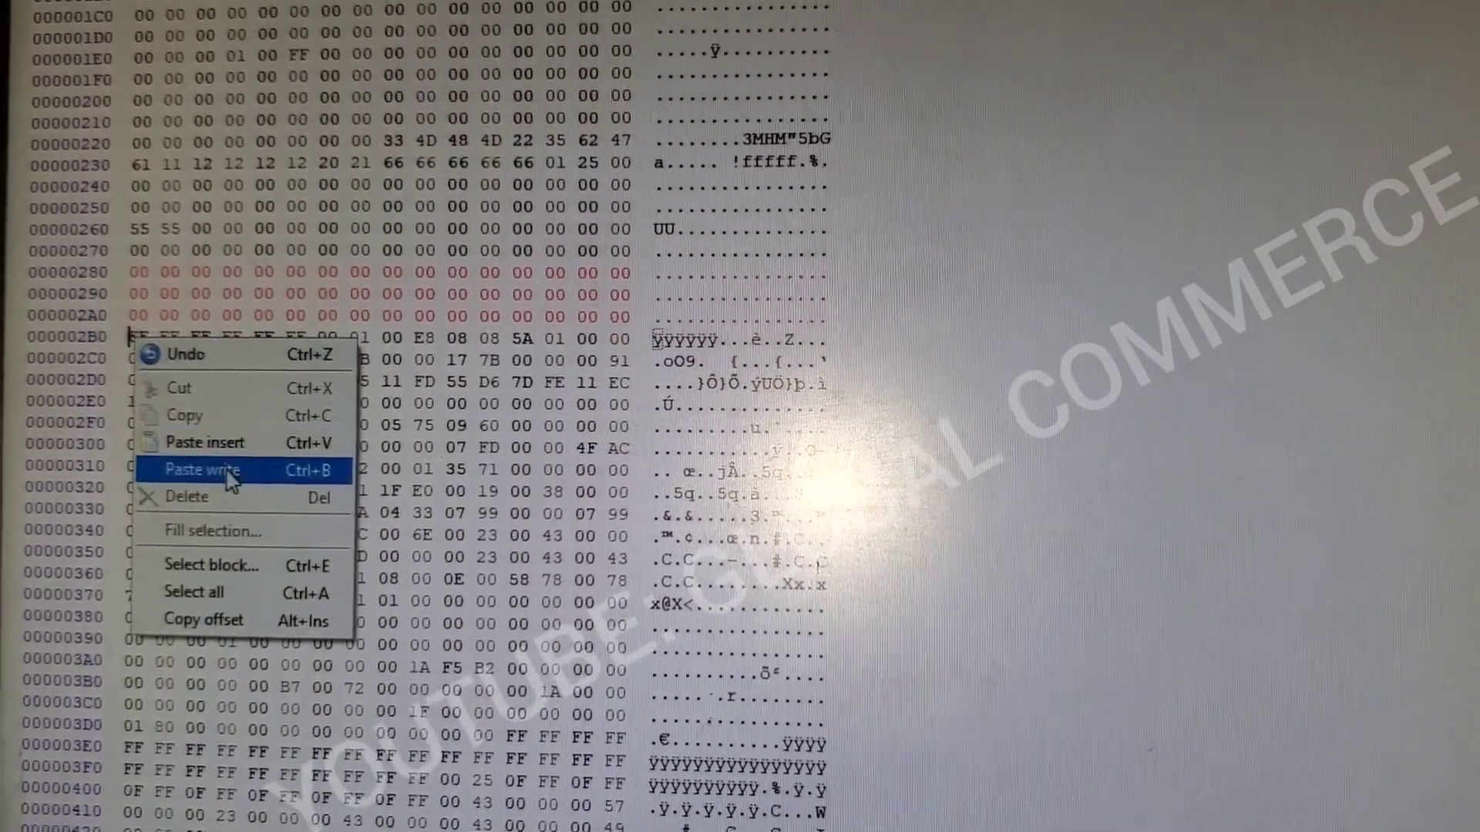
click(202, 469)
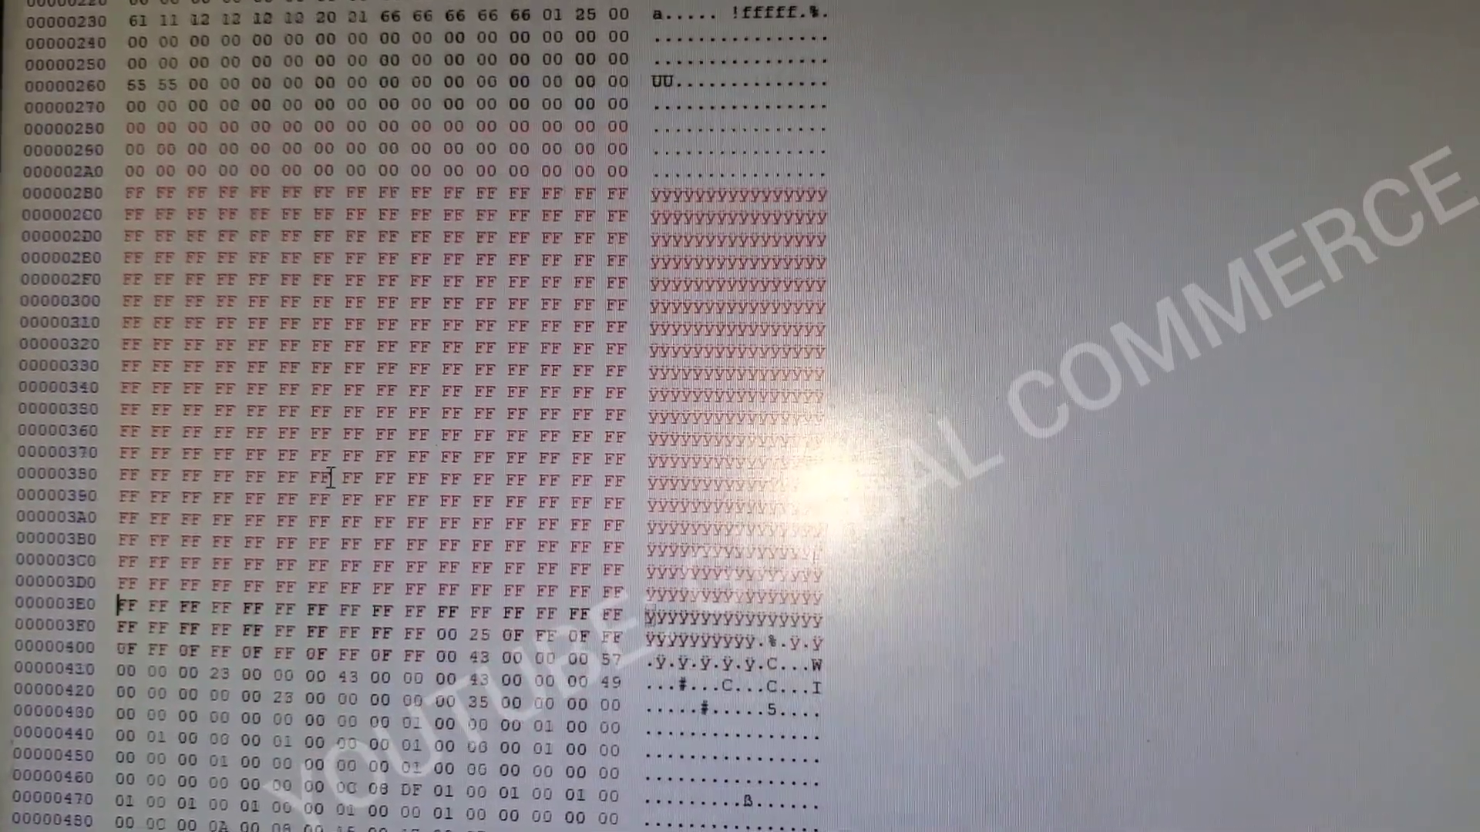
scroll(down, 3)
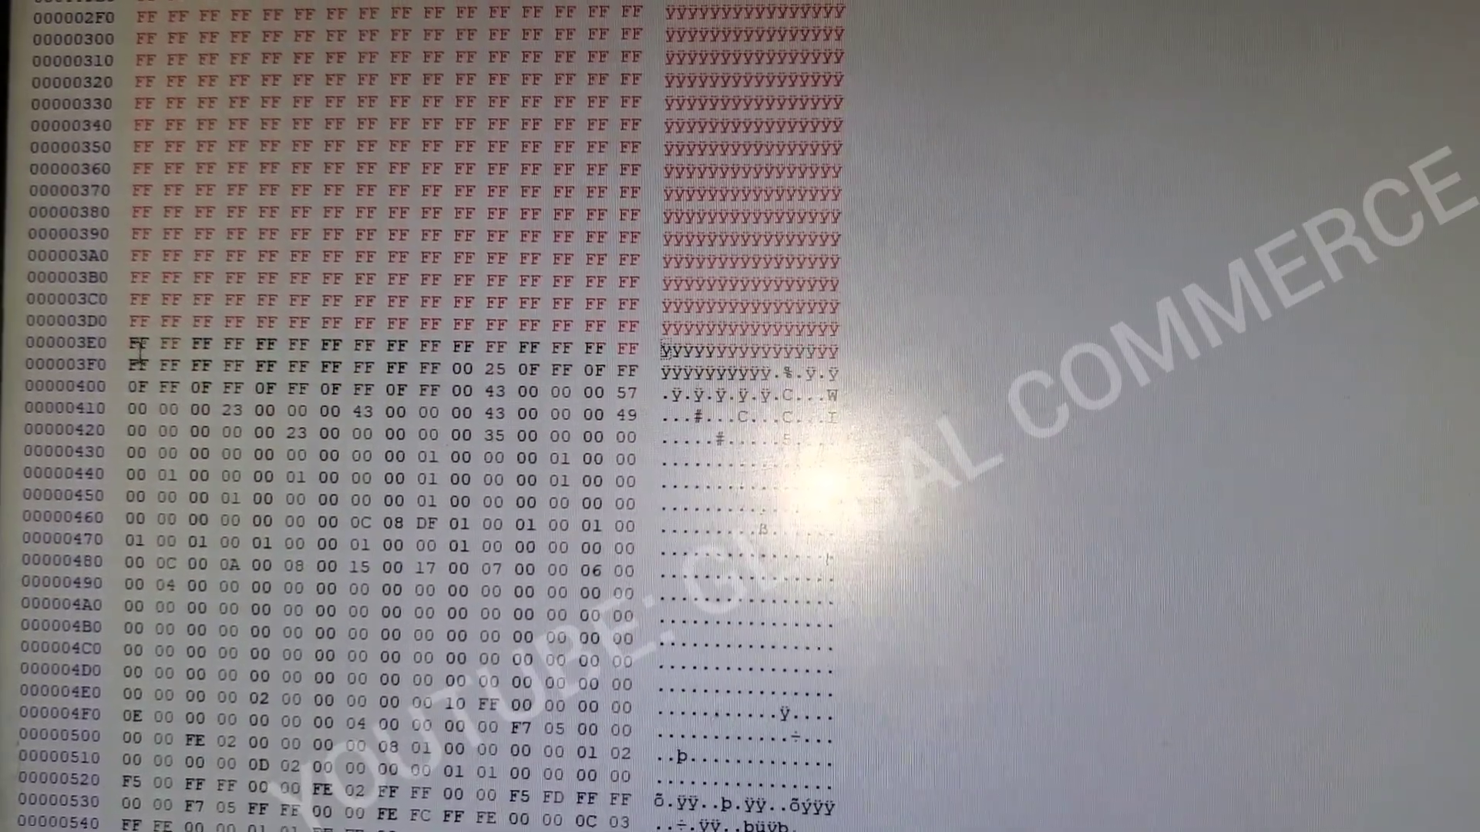
right_click(142, 355)
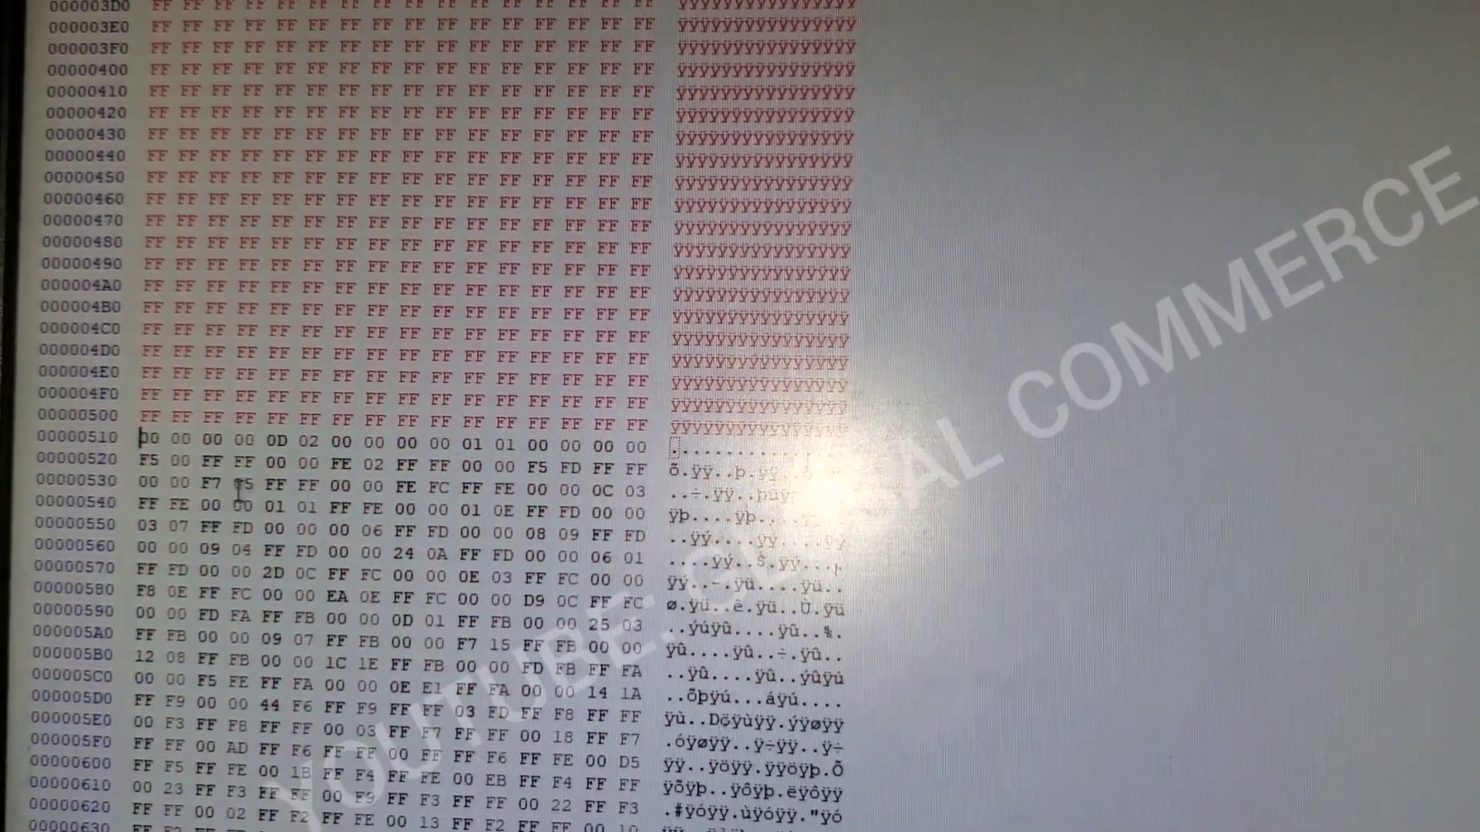
scroll(down, 3)
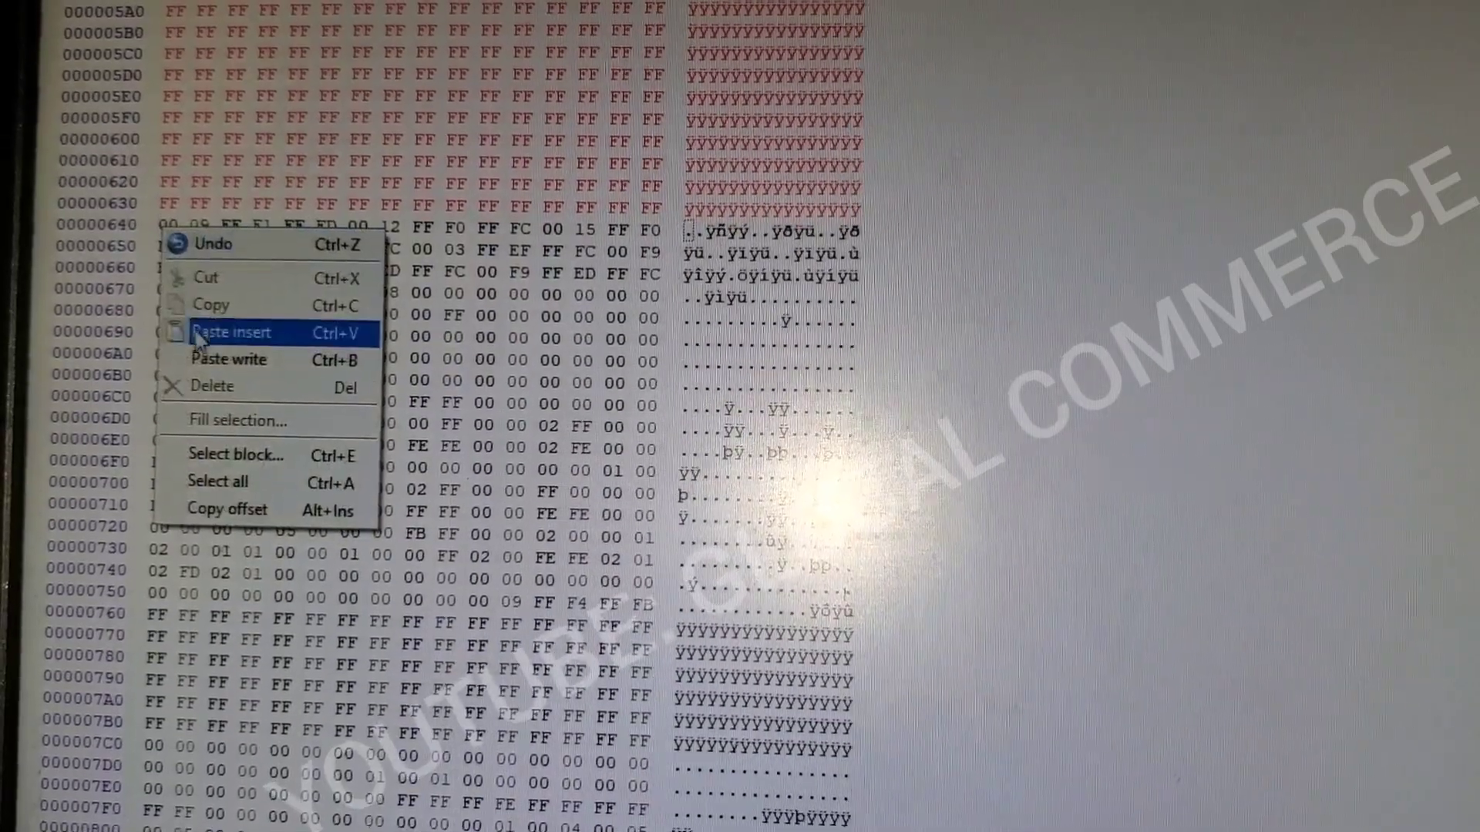
click(232, 333)
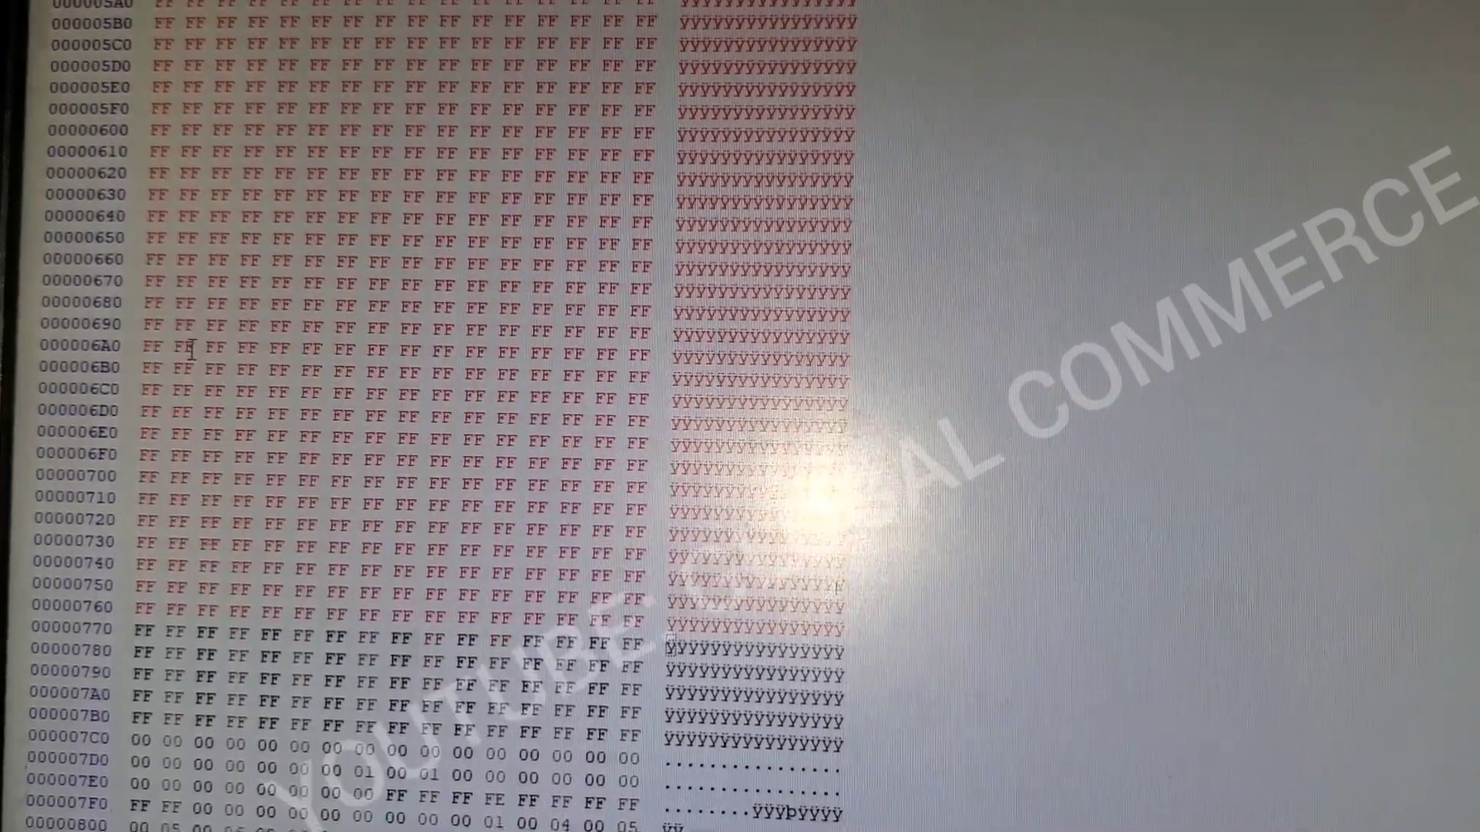
scroll(down, 3)
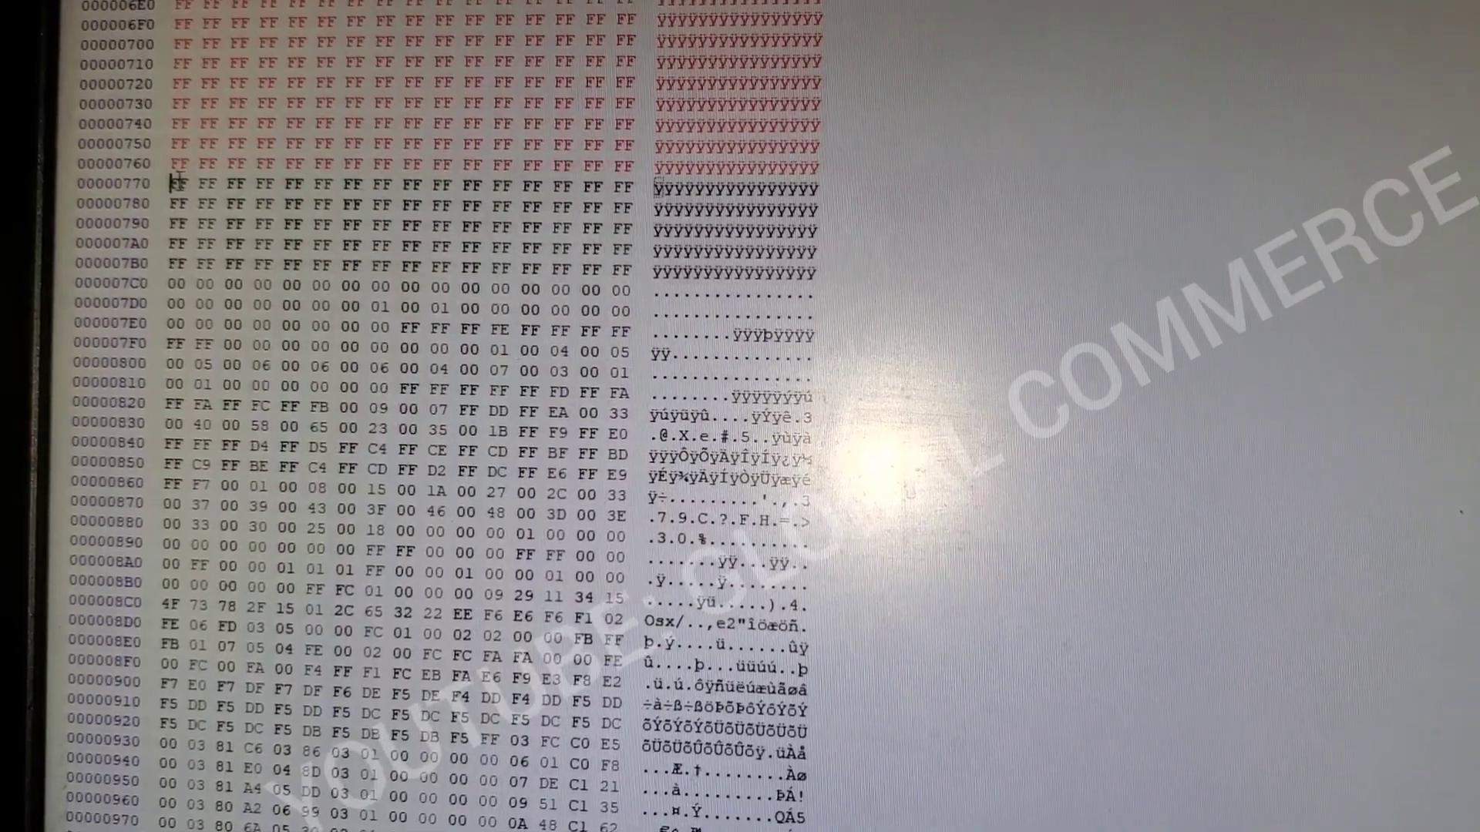
right_click(179, 182)
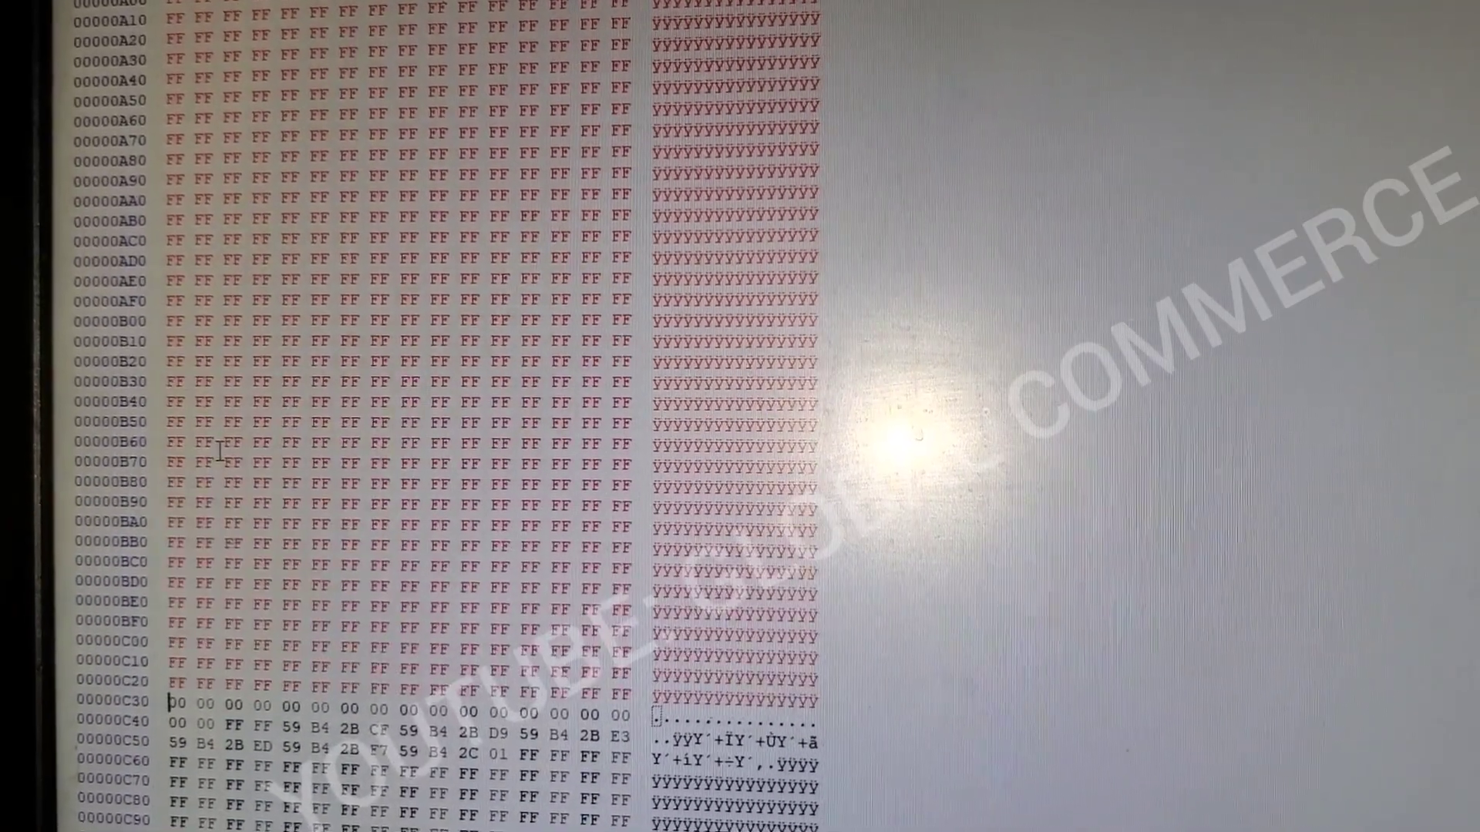
scroll(down, 3)
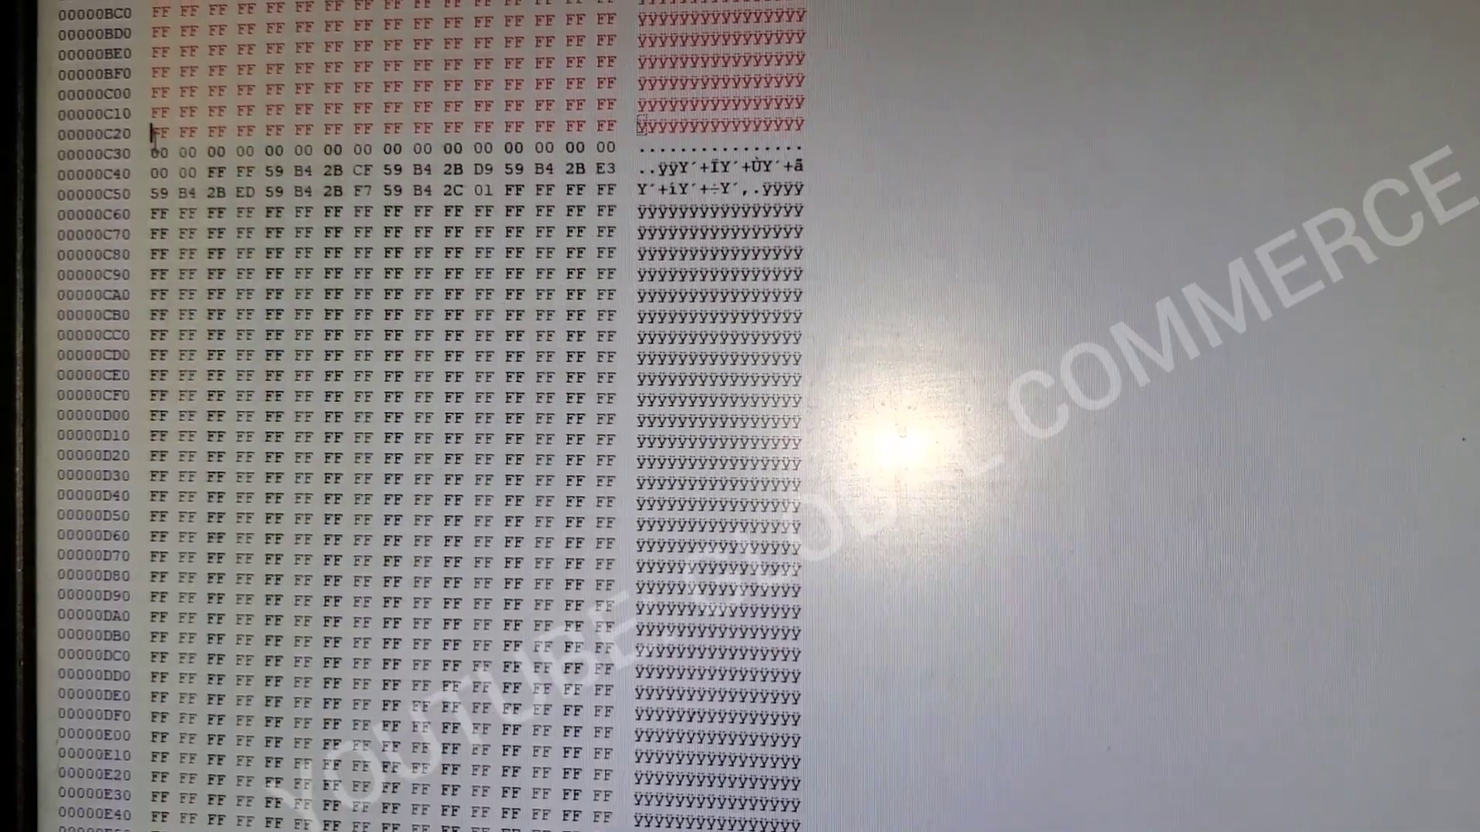
right_click(151, 132)
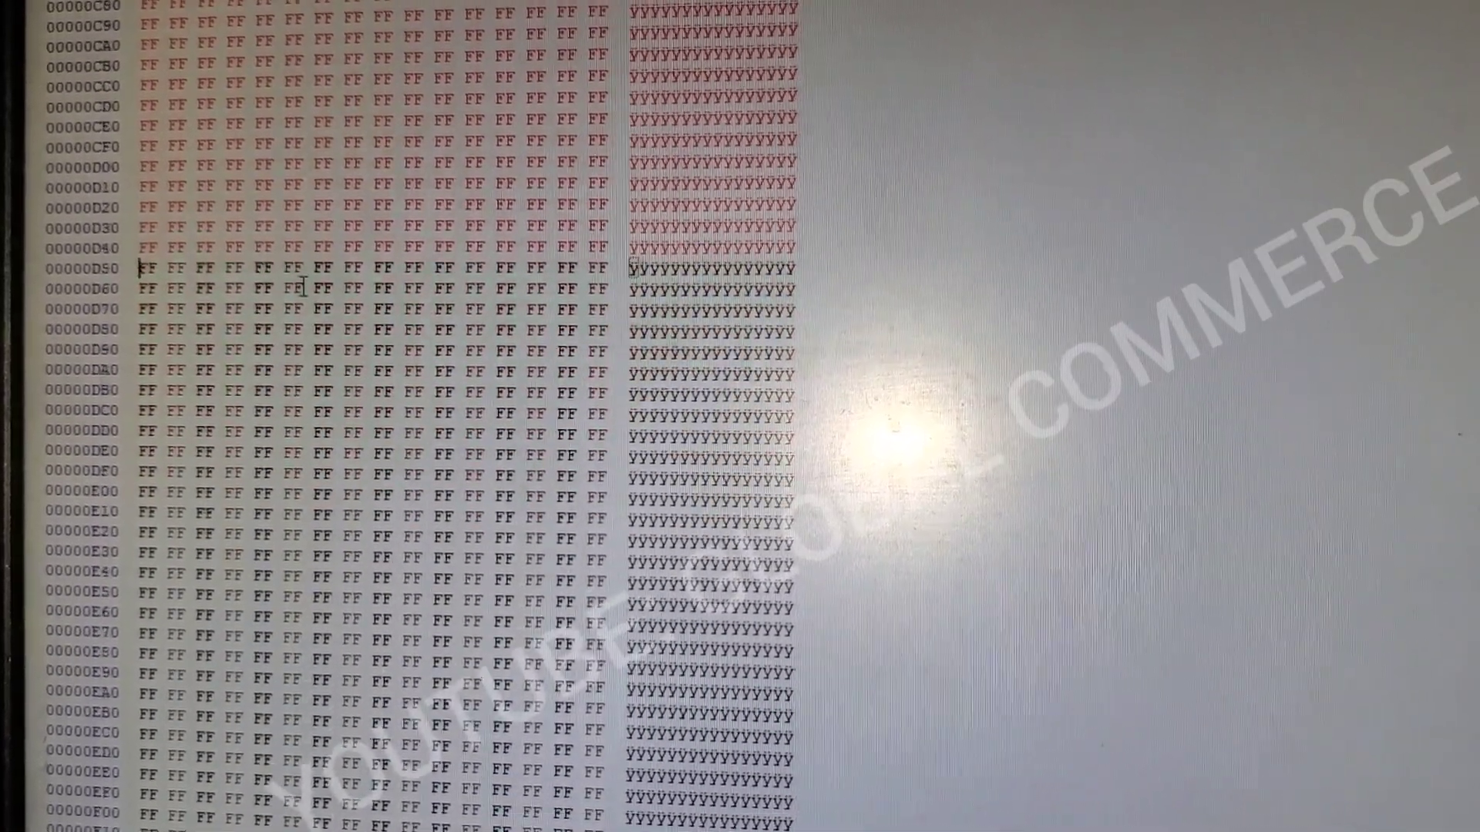
scroll(down, 3)
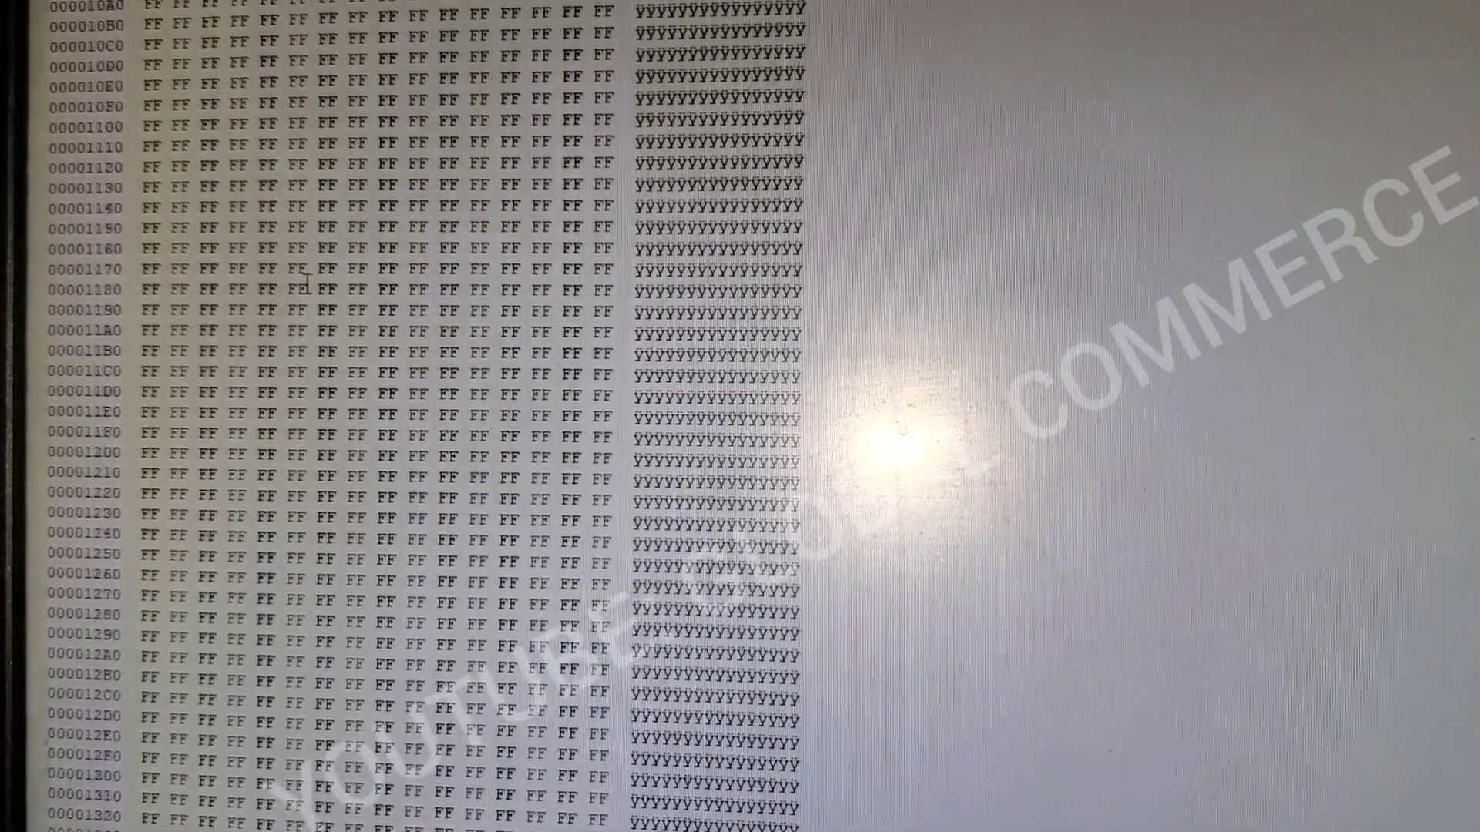
scroll(down, 3)
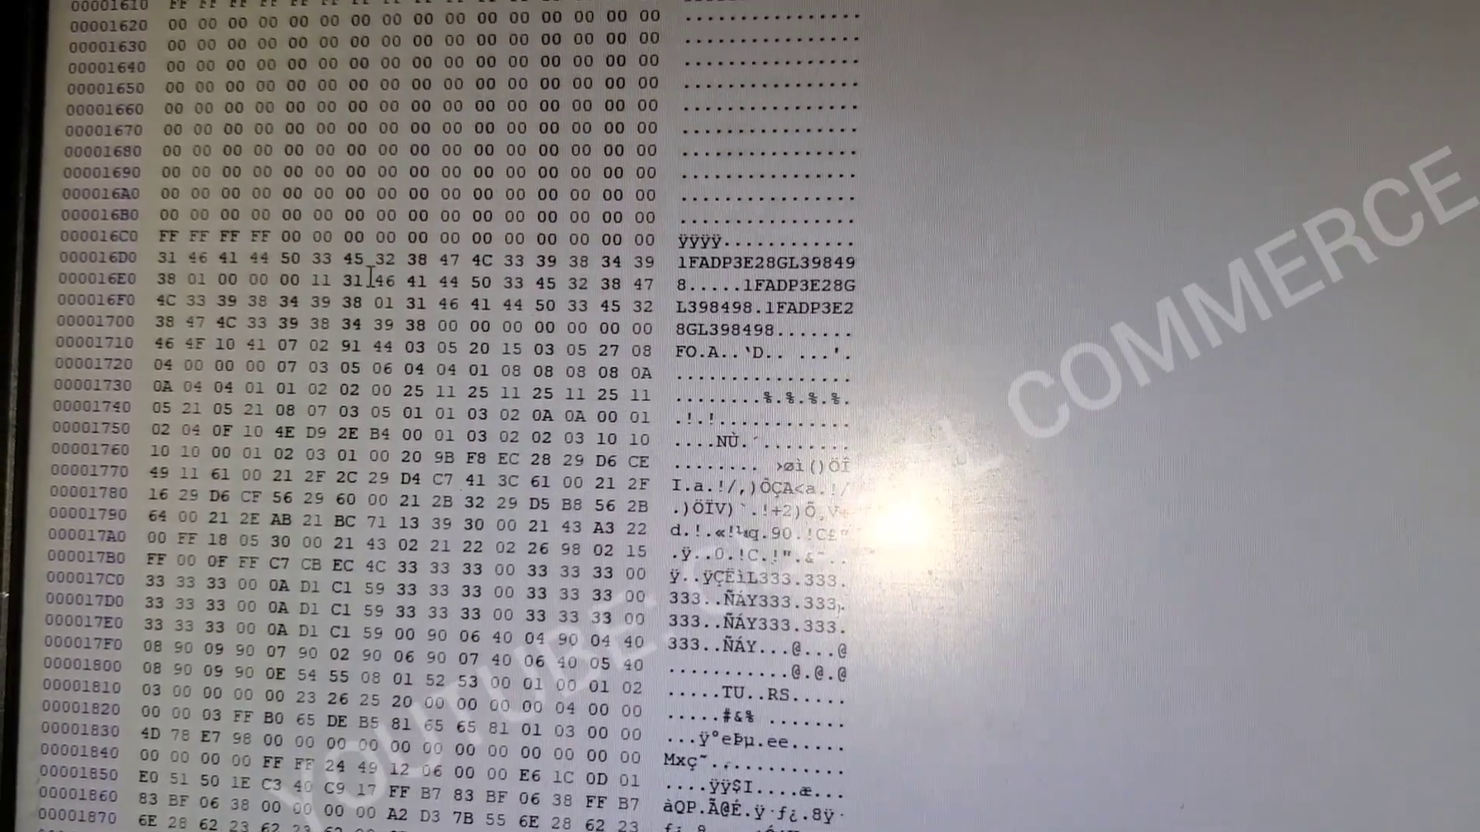
scroll(down, 3)
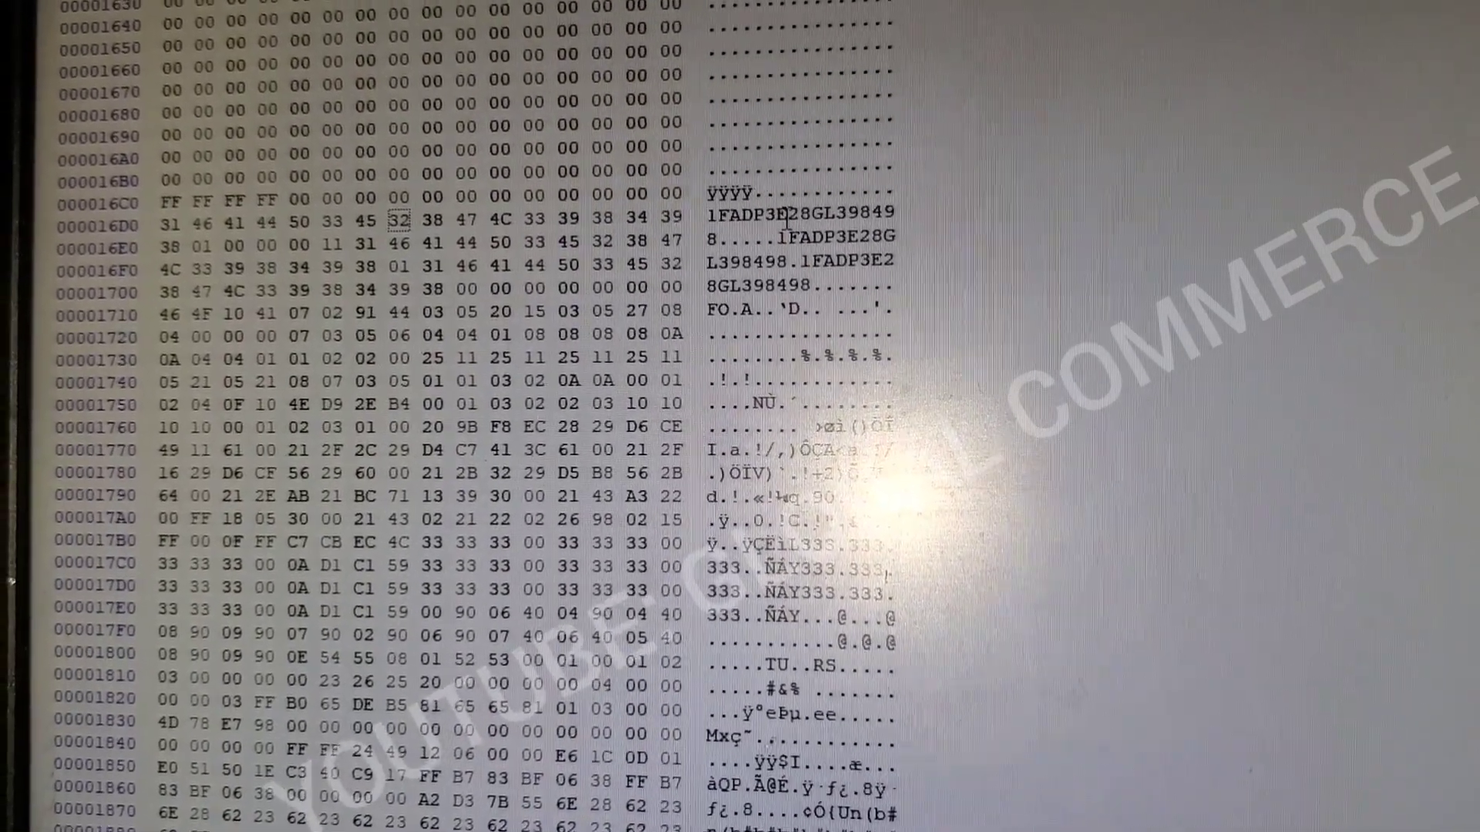
scroll(down, 3)
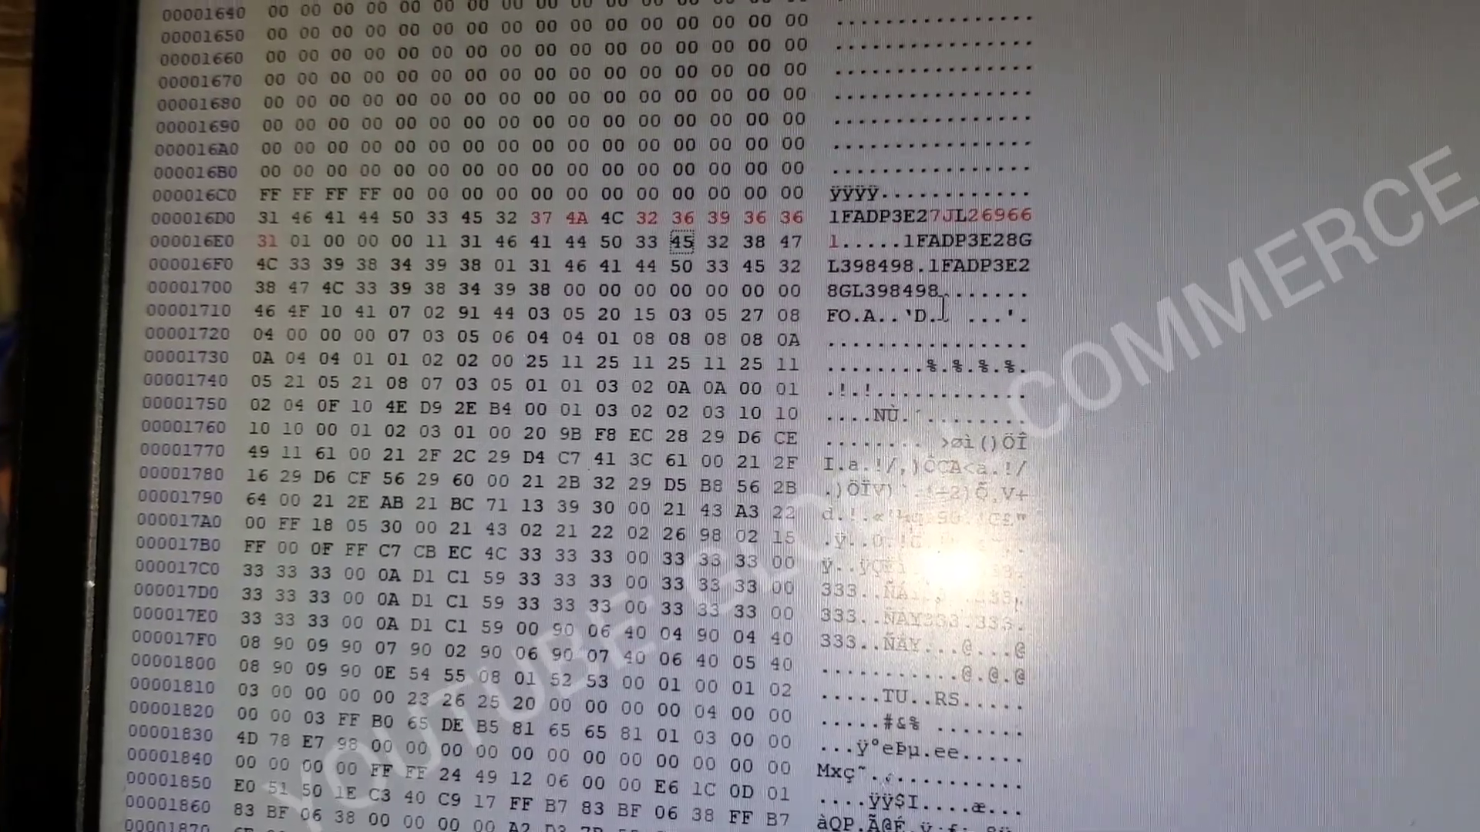
scroll(down, 3)
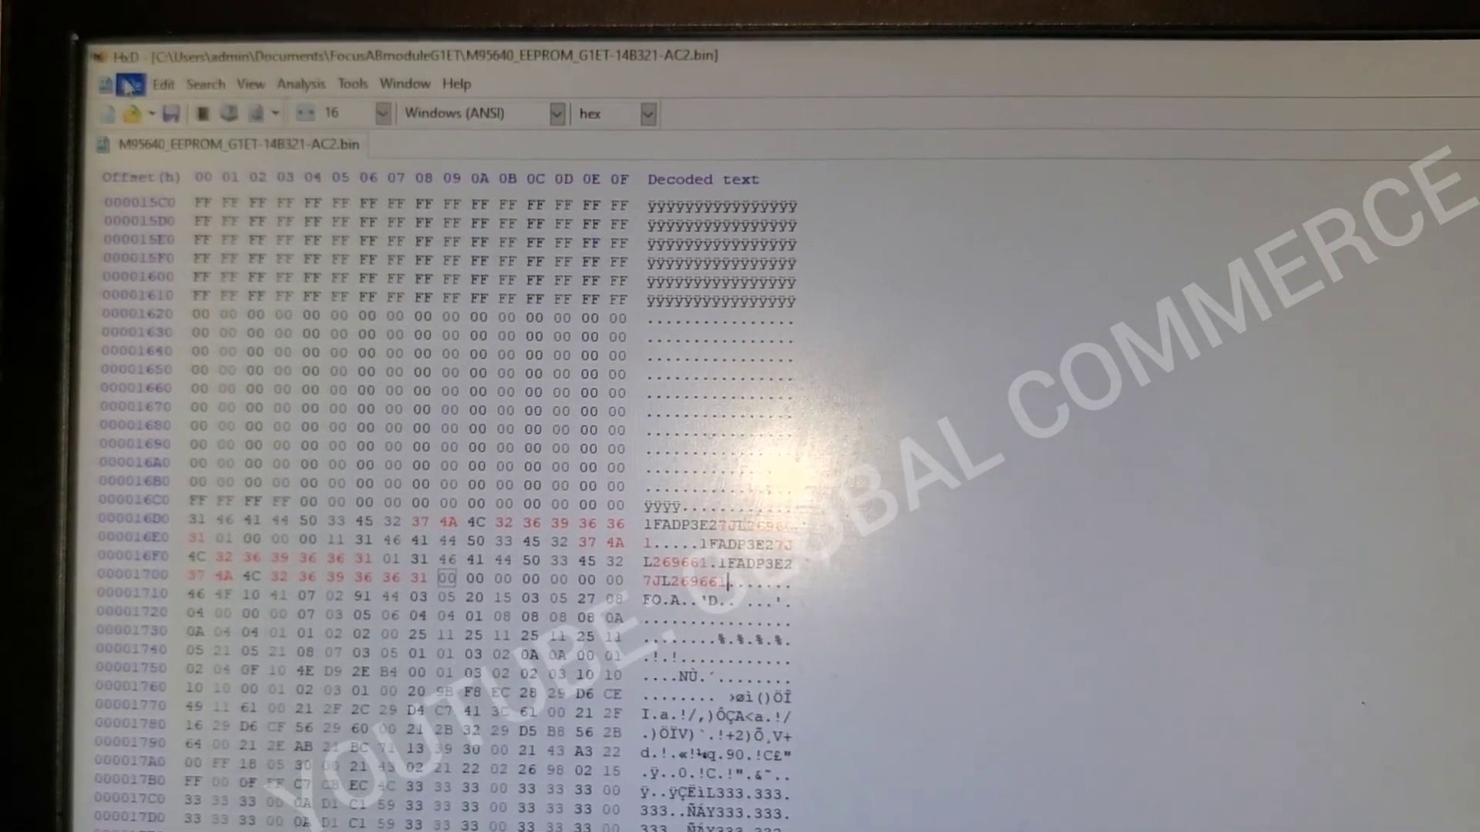
Step: Save the edited dump as M95640_EEPROM_G1ET-14B321-AC-CLEAN
click(123, 83)
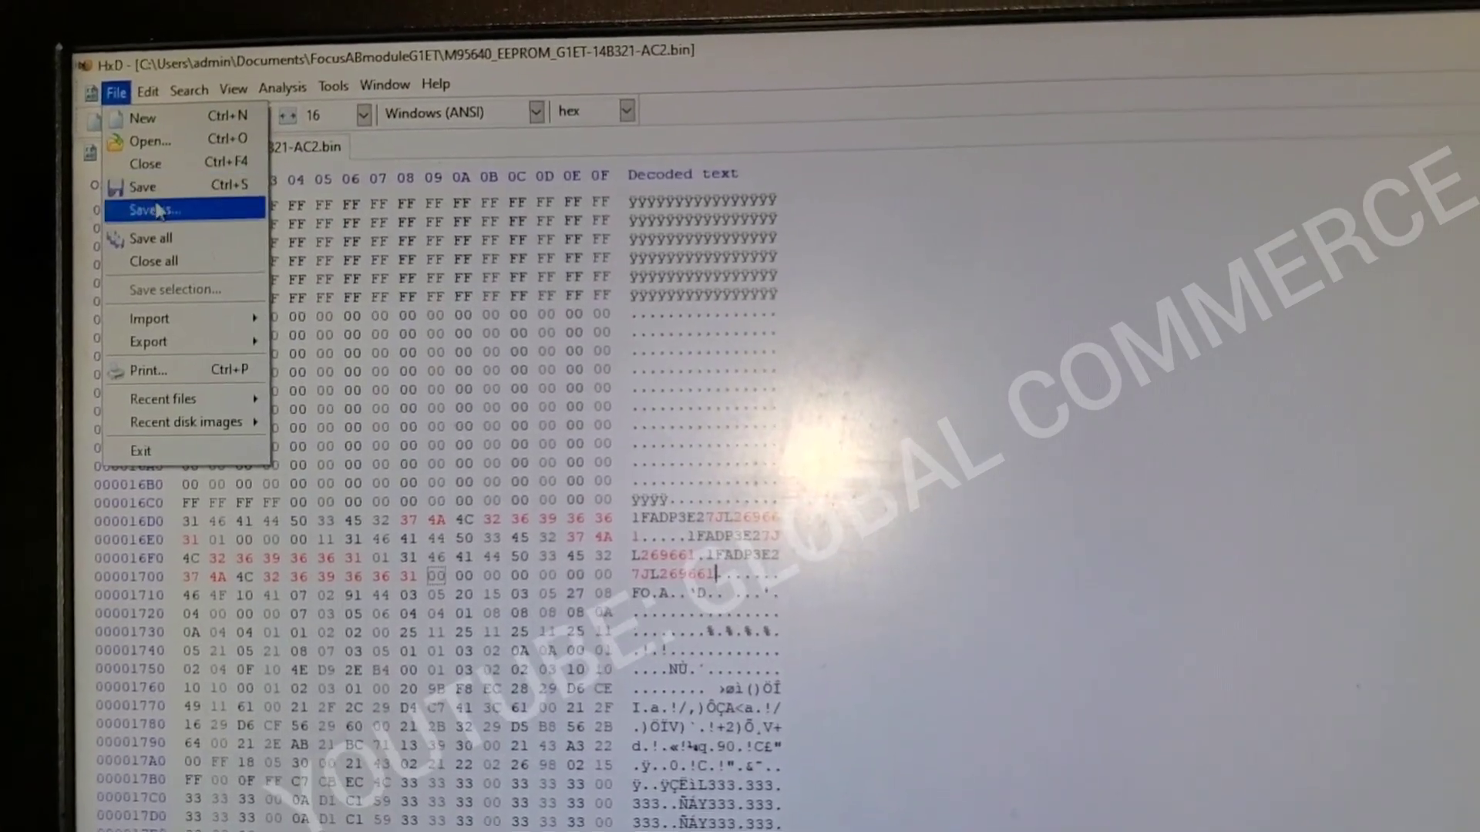
click(153, 210)
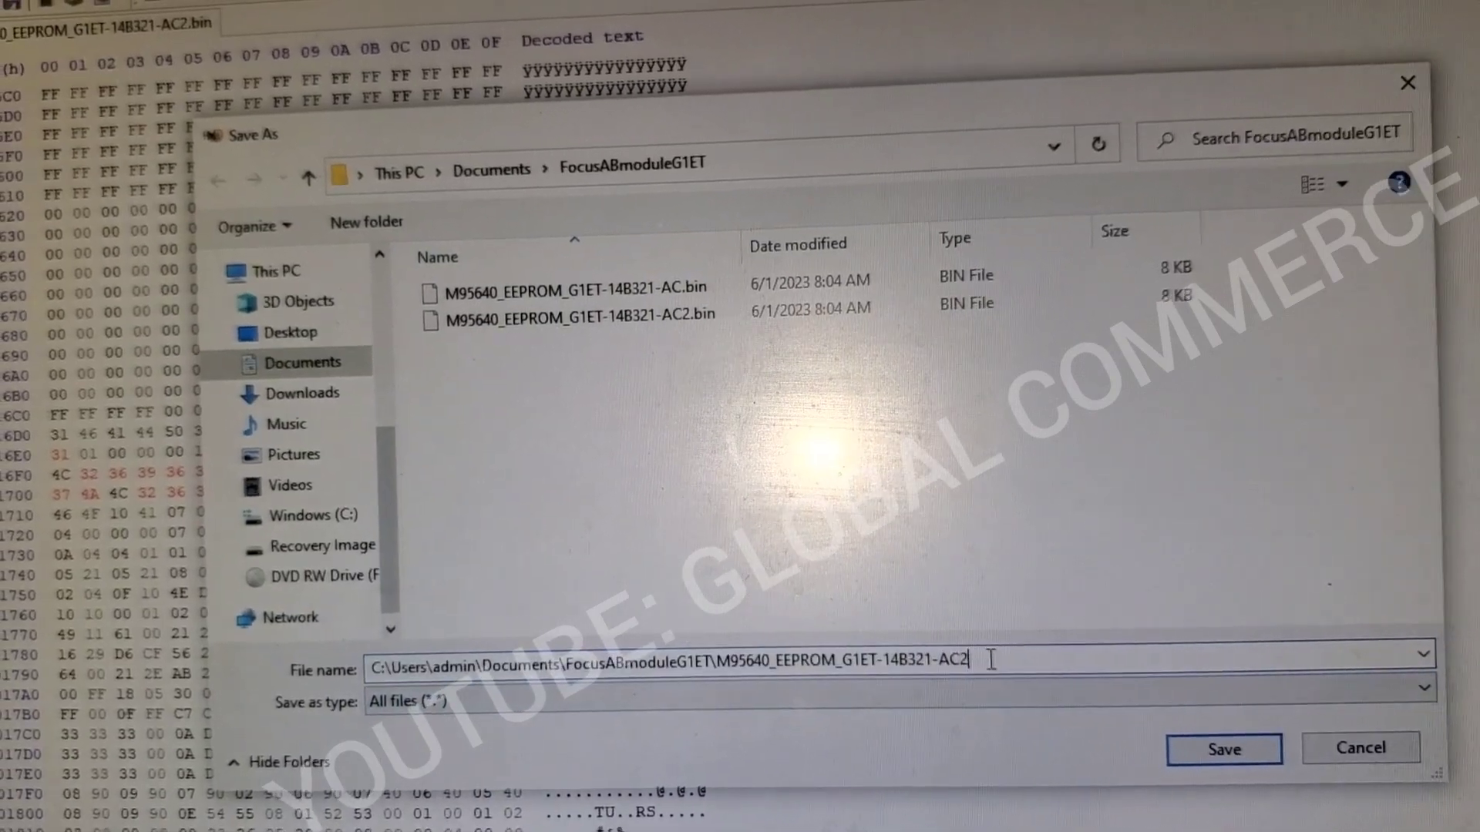
key(Backspace)
text(-CL)
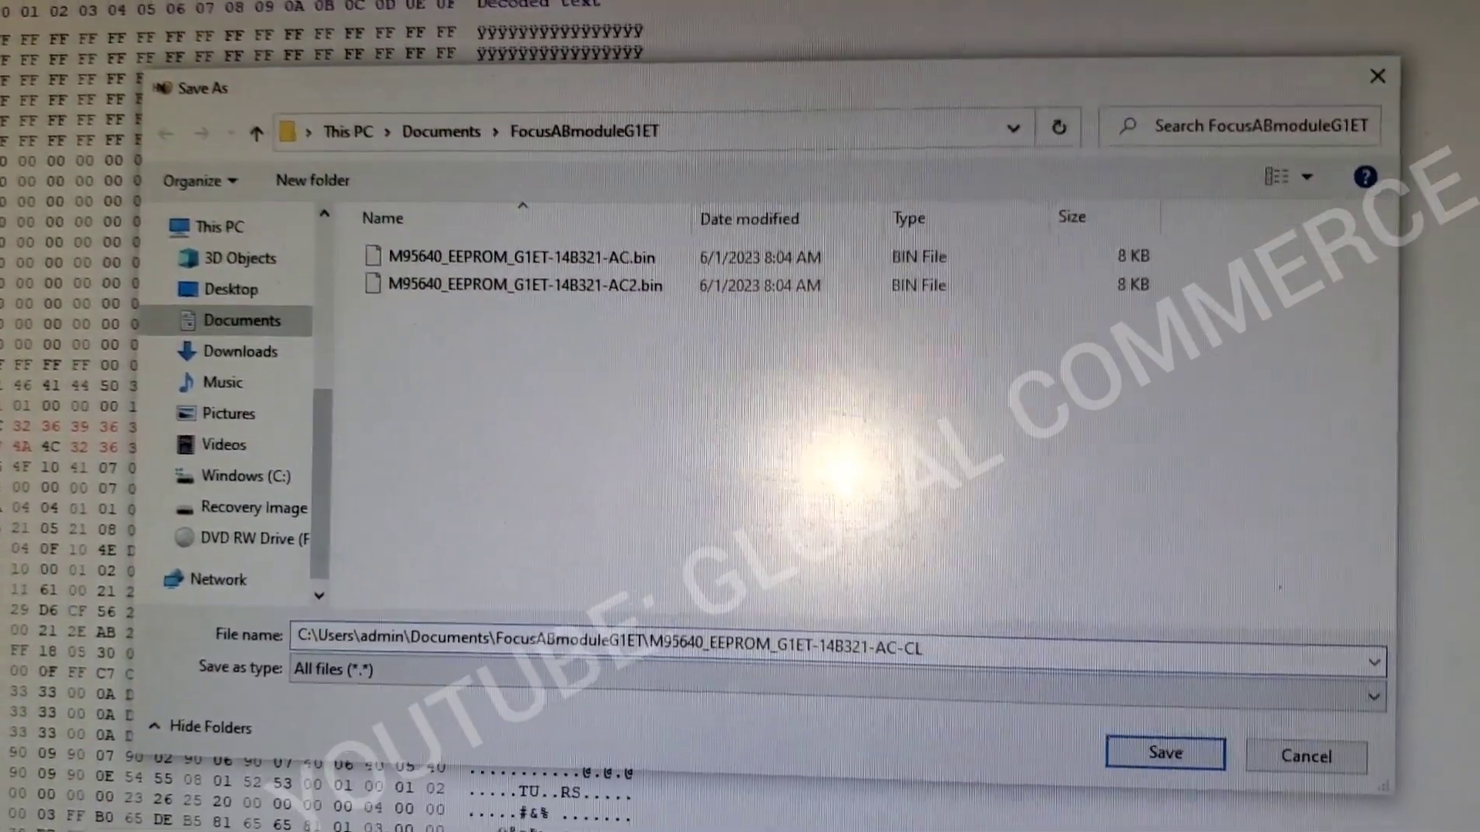
text(EAN)
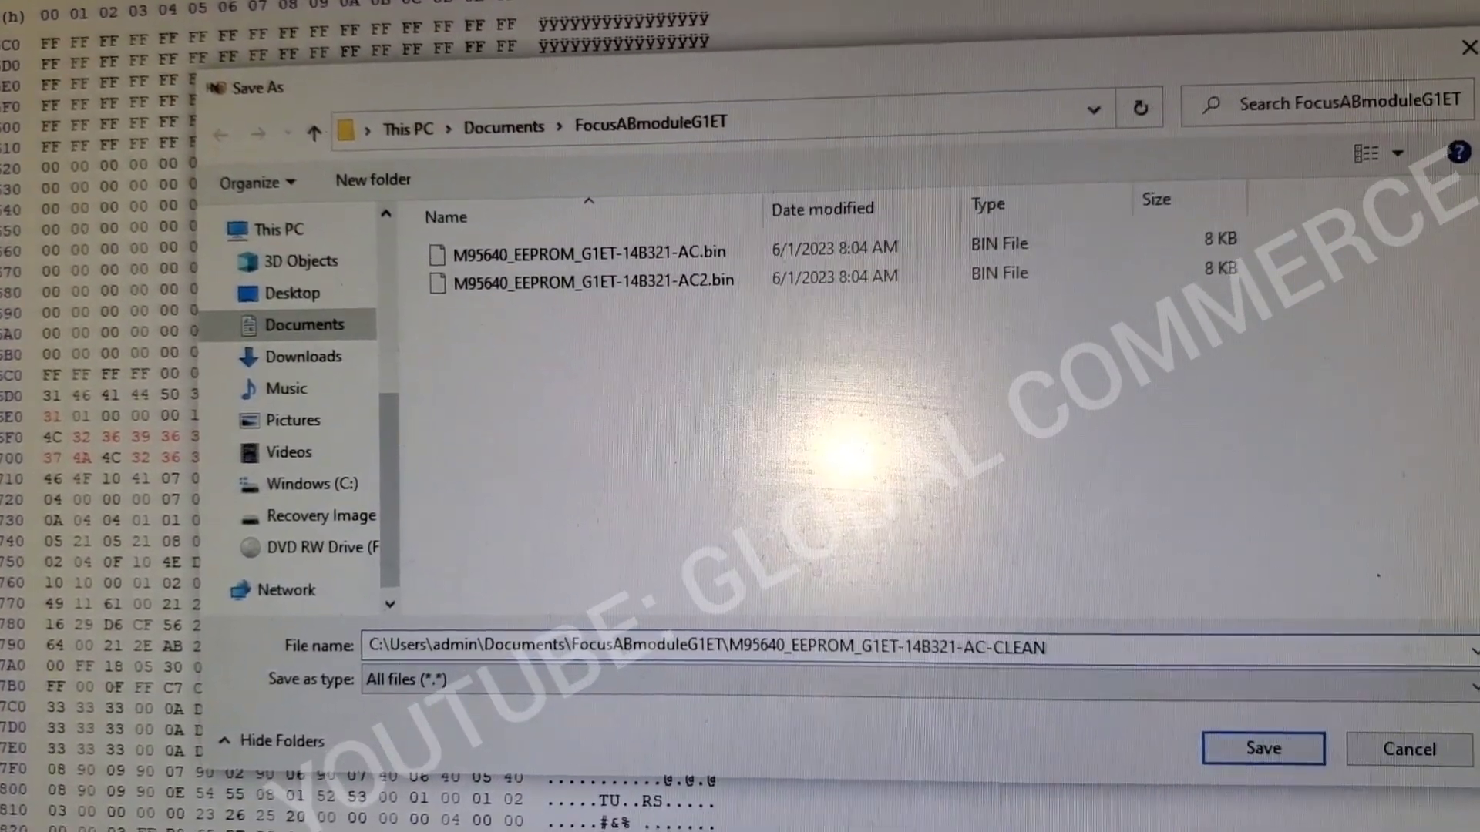
click(1263, 749)
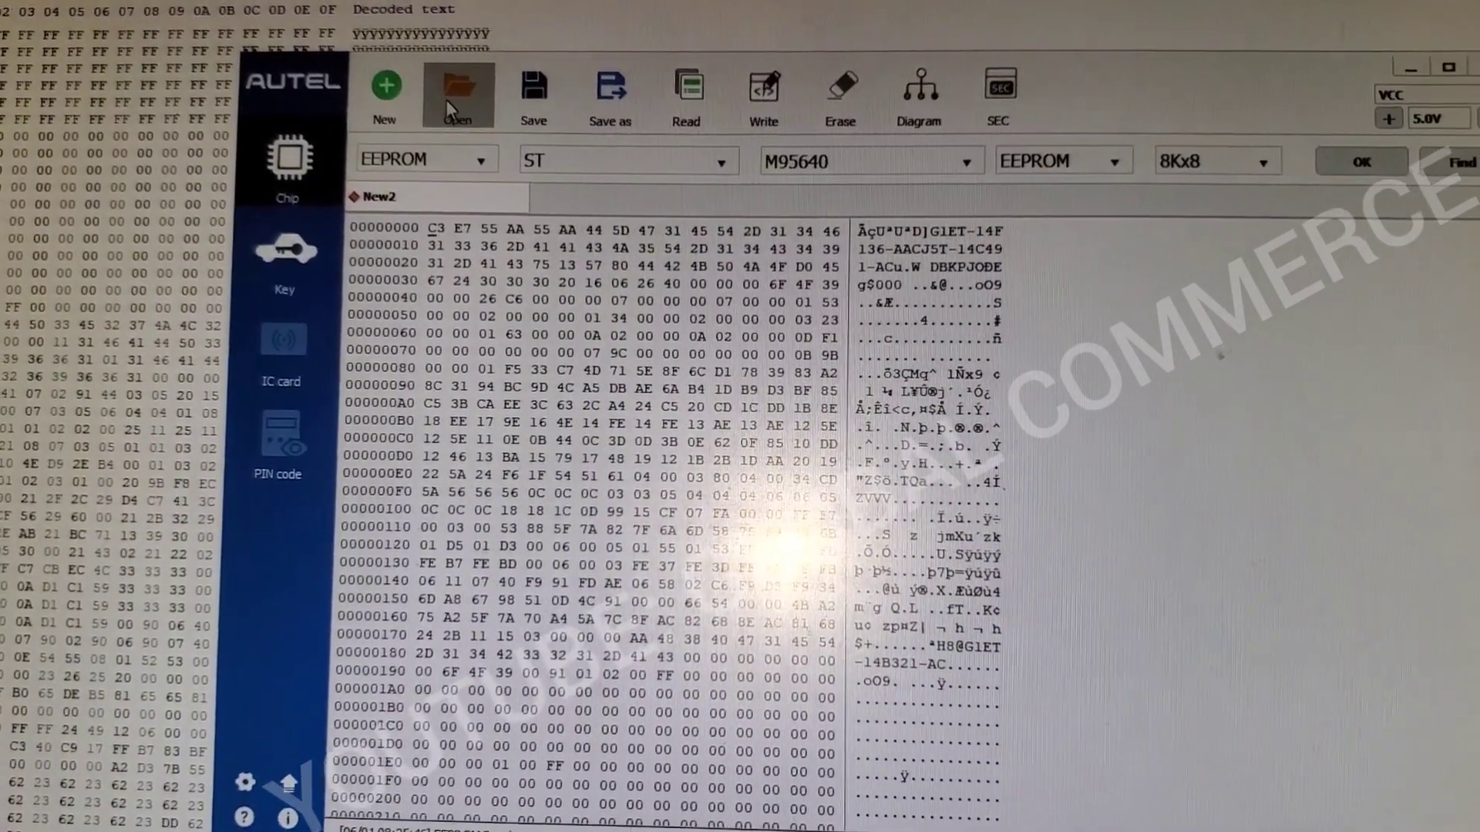
Step: Load M95640_EEPROM_G1ET-14B321-AC-CLEAN.bin into the programmer buffer
click(459, 90)
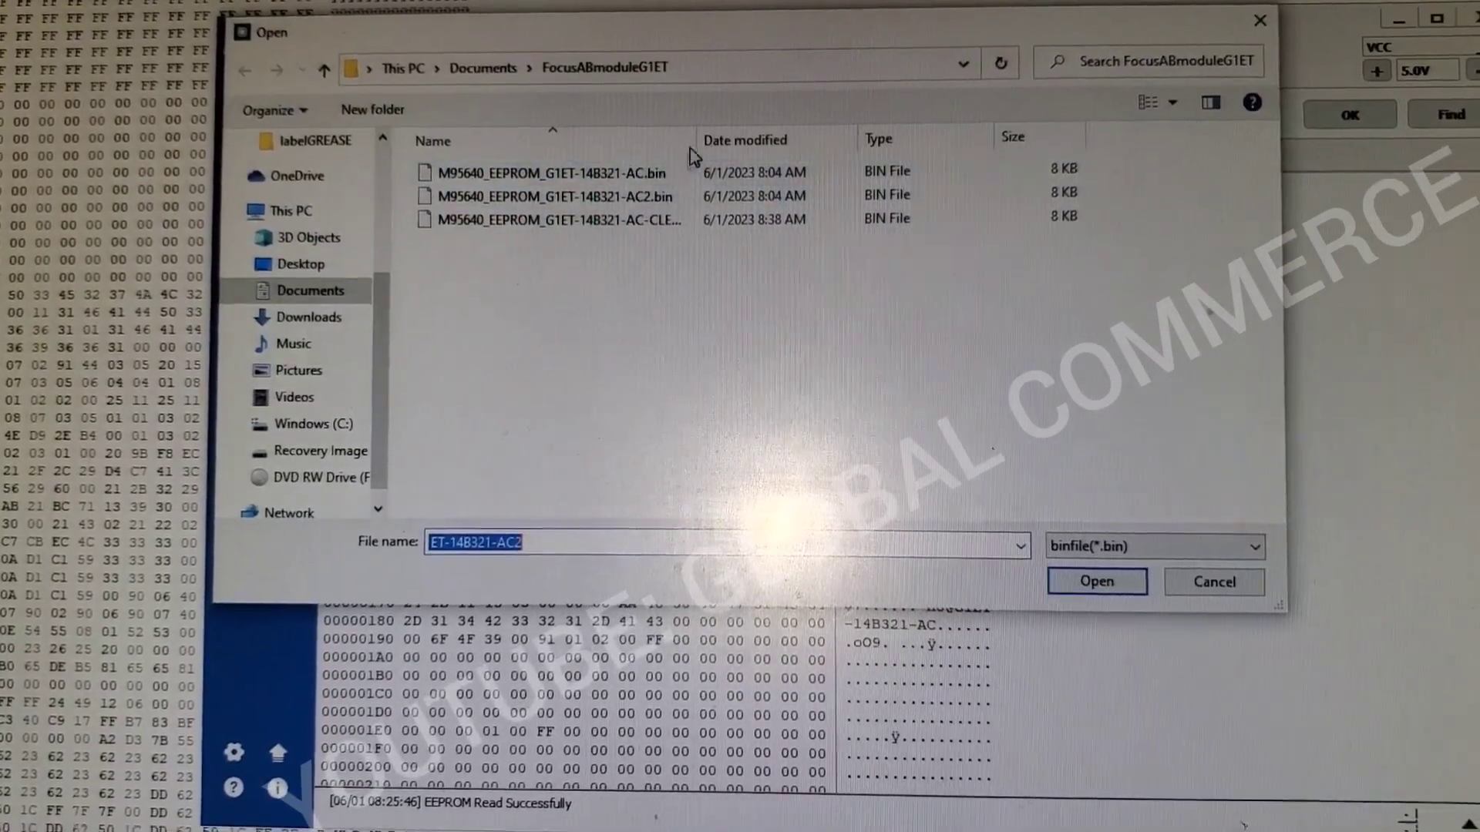
click(556, 196)
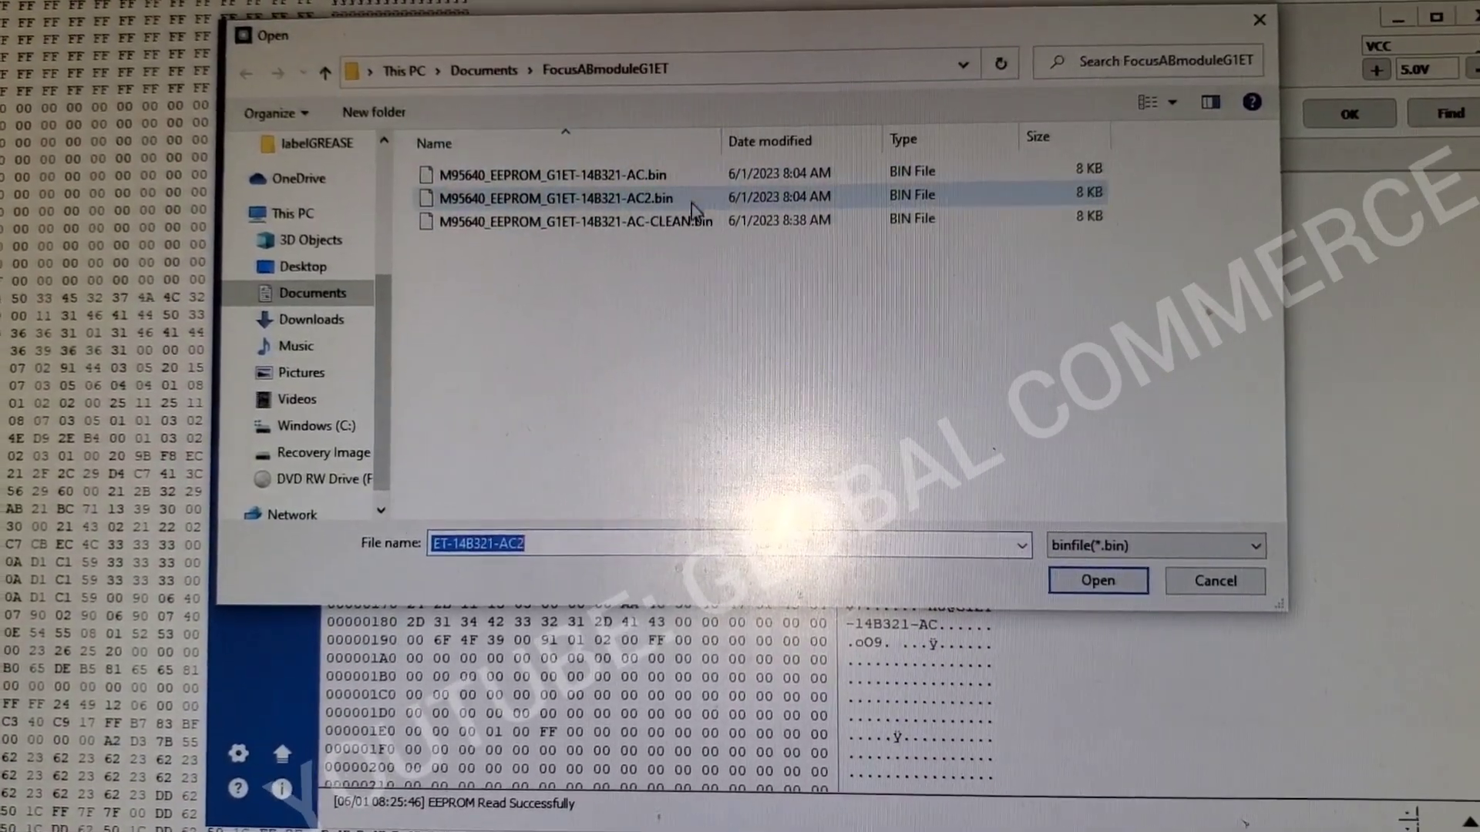
click(571, 221)
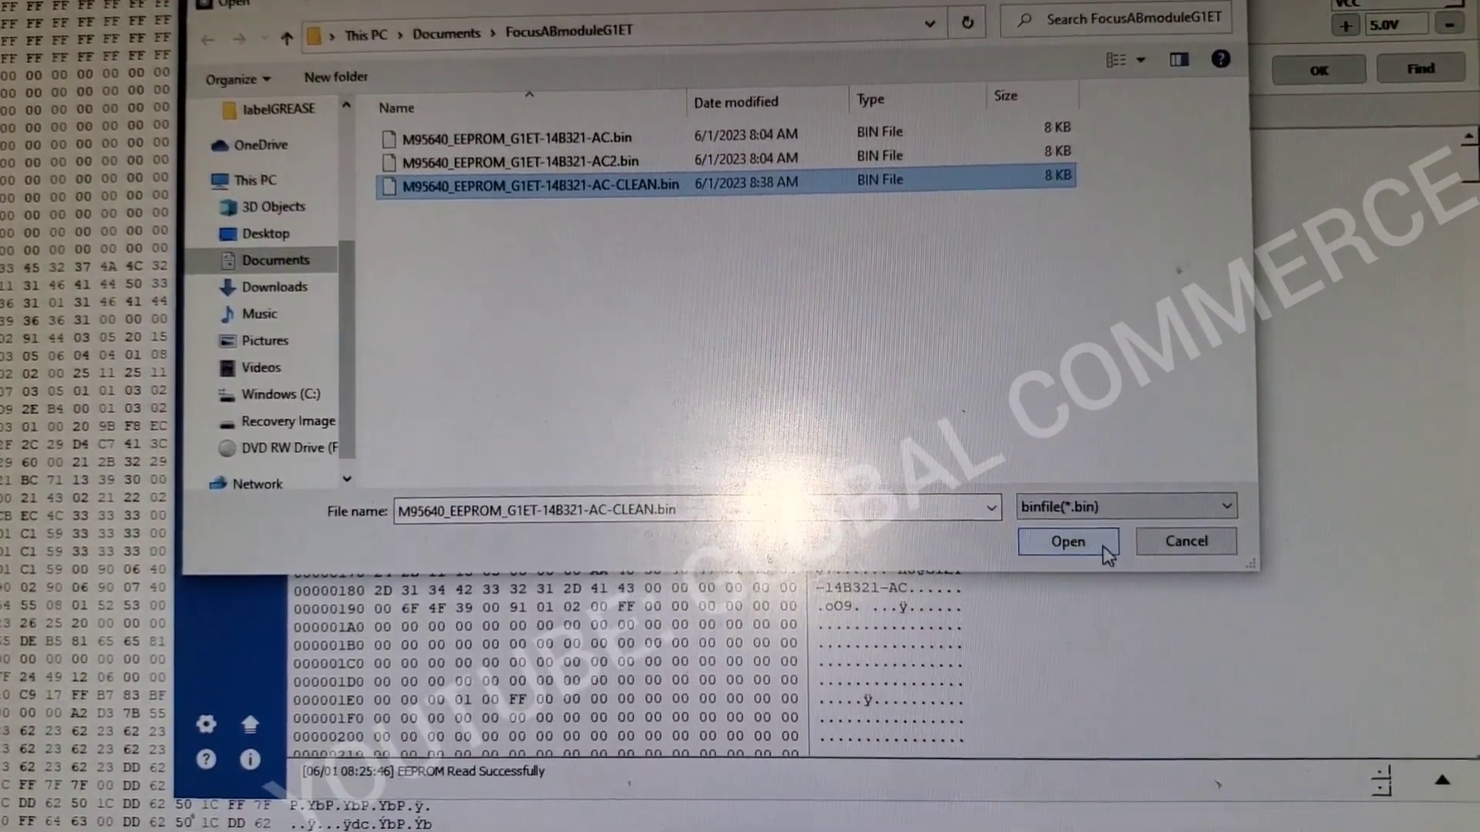
click(1067, 541)
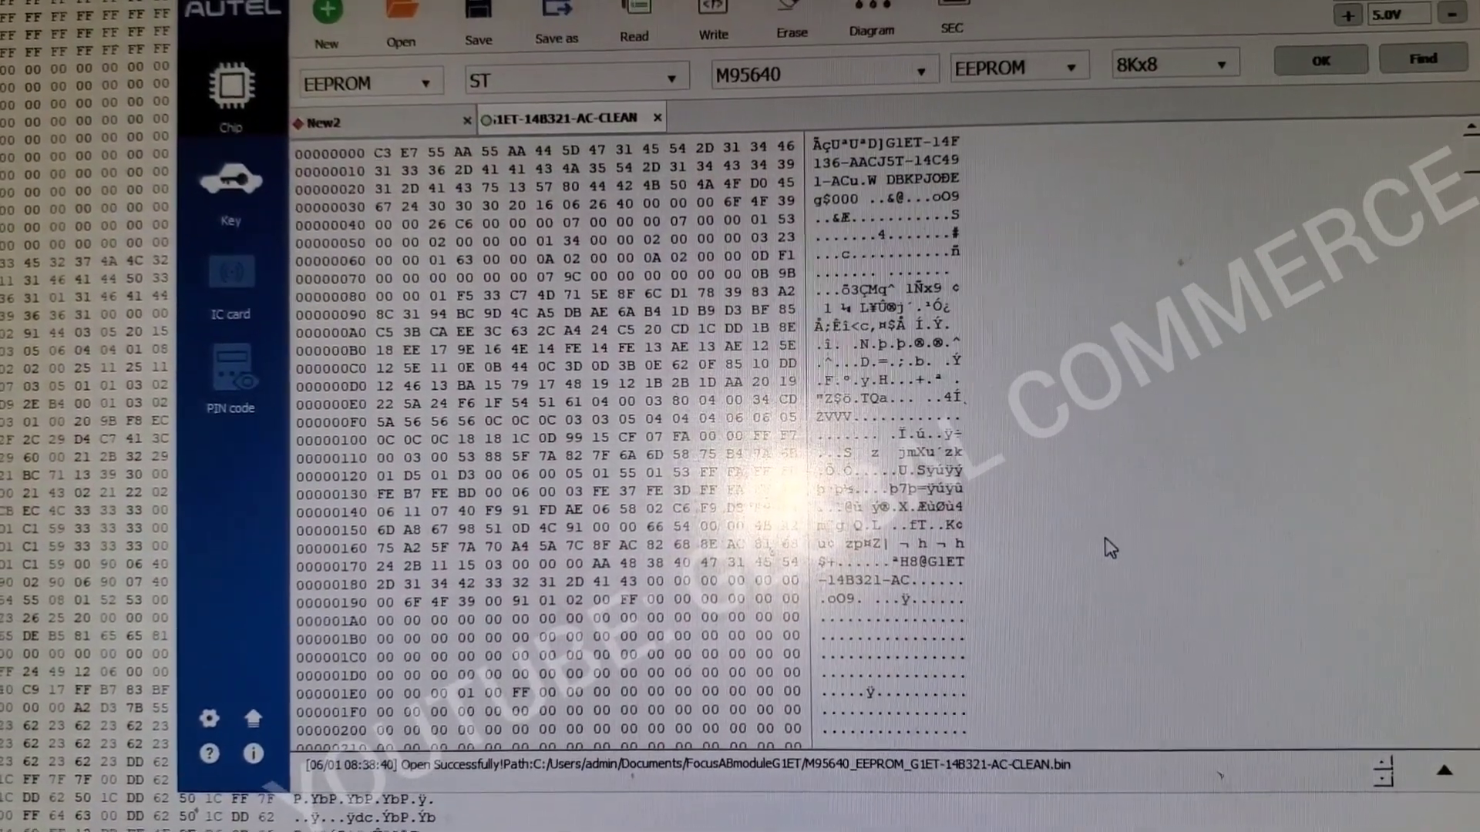
Step: Scroll through the loaded dump to check the cleared data and new VIN near 0x16D0
scroll(down, 3)
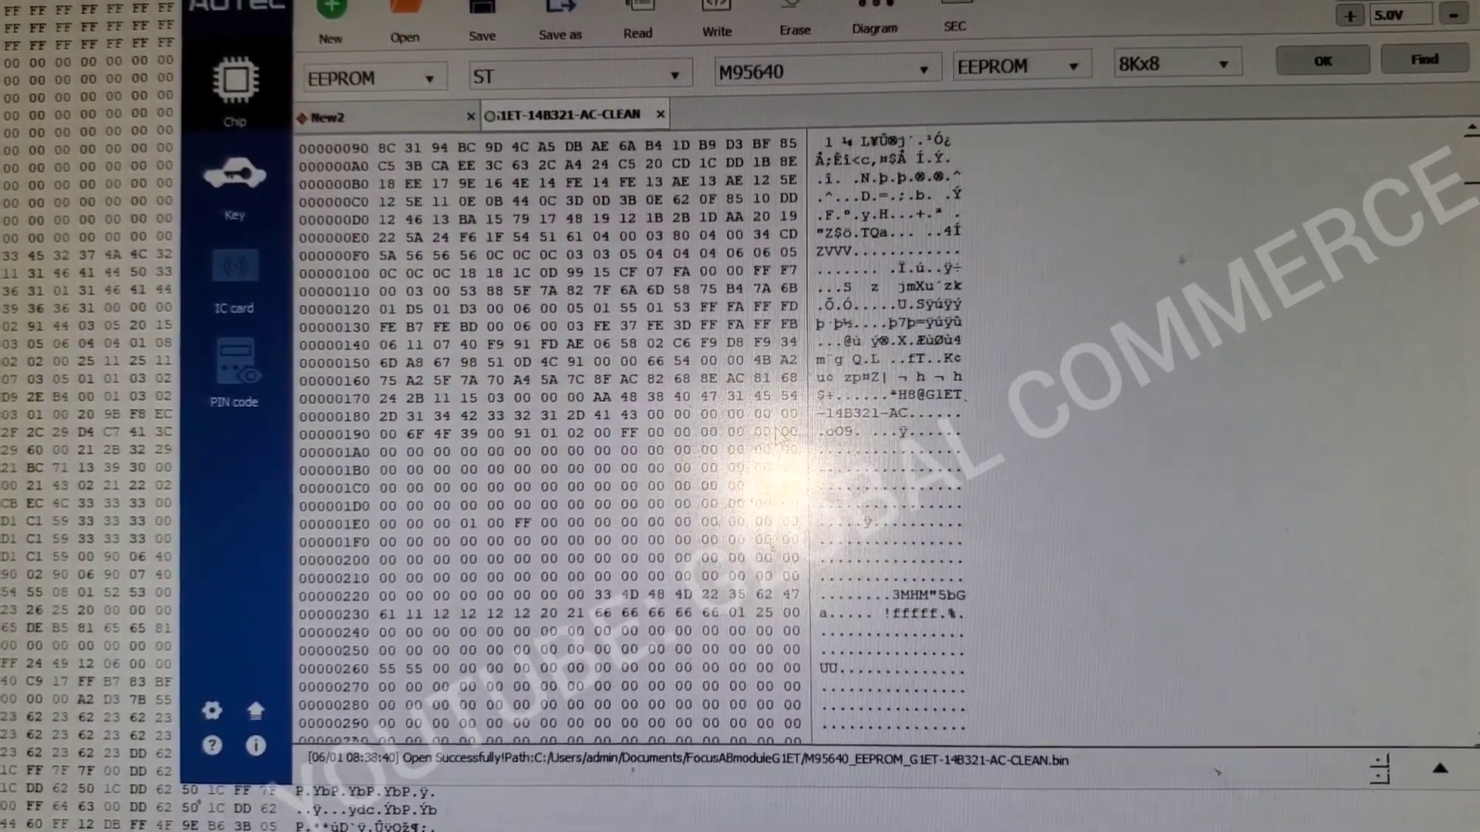
scroll(down, 3)
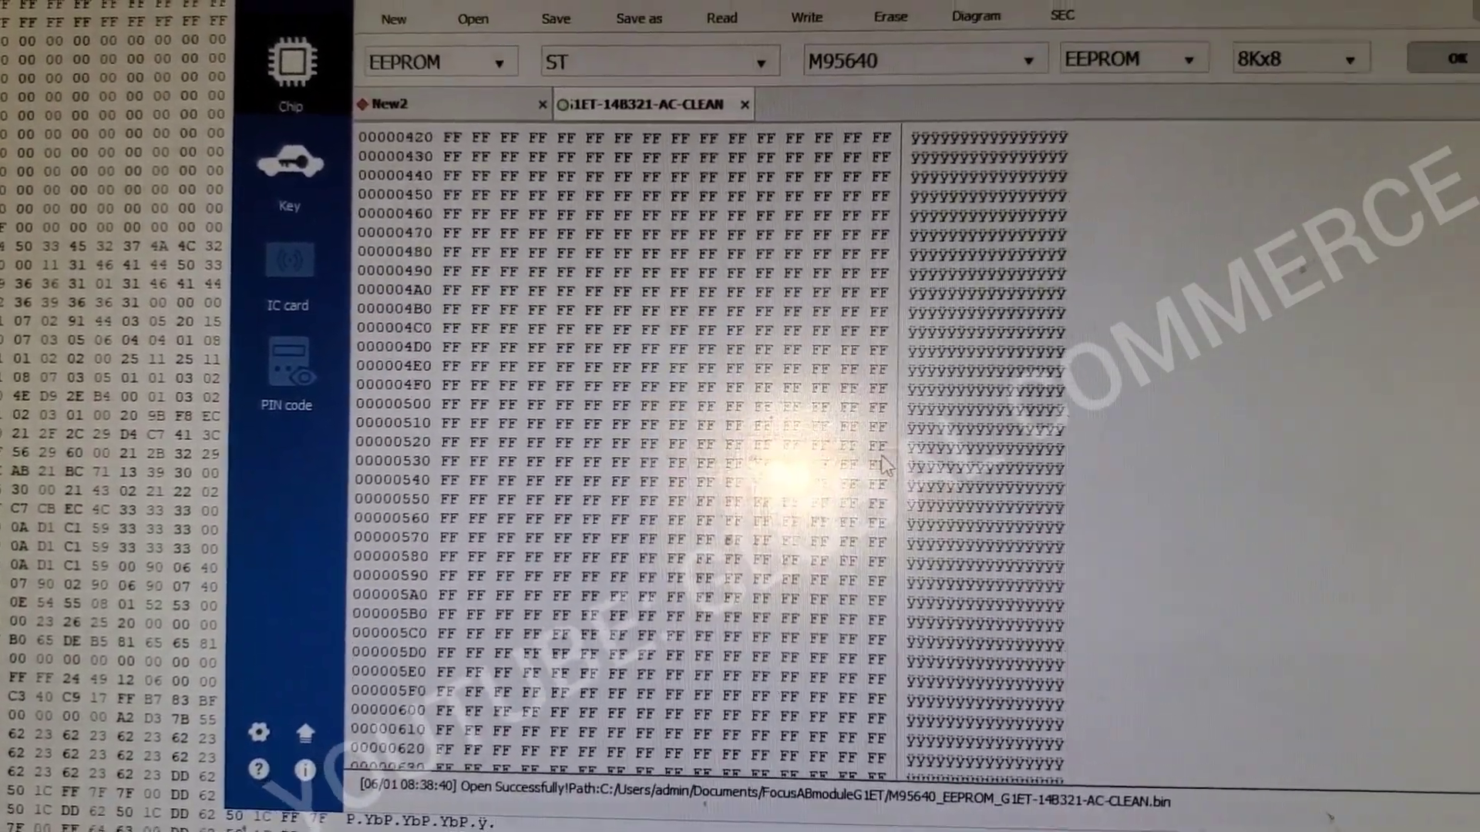
scroll(down, 3)
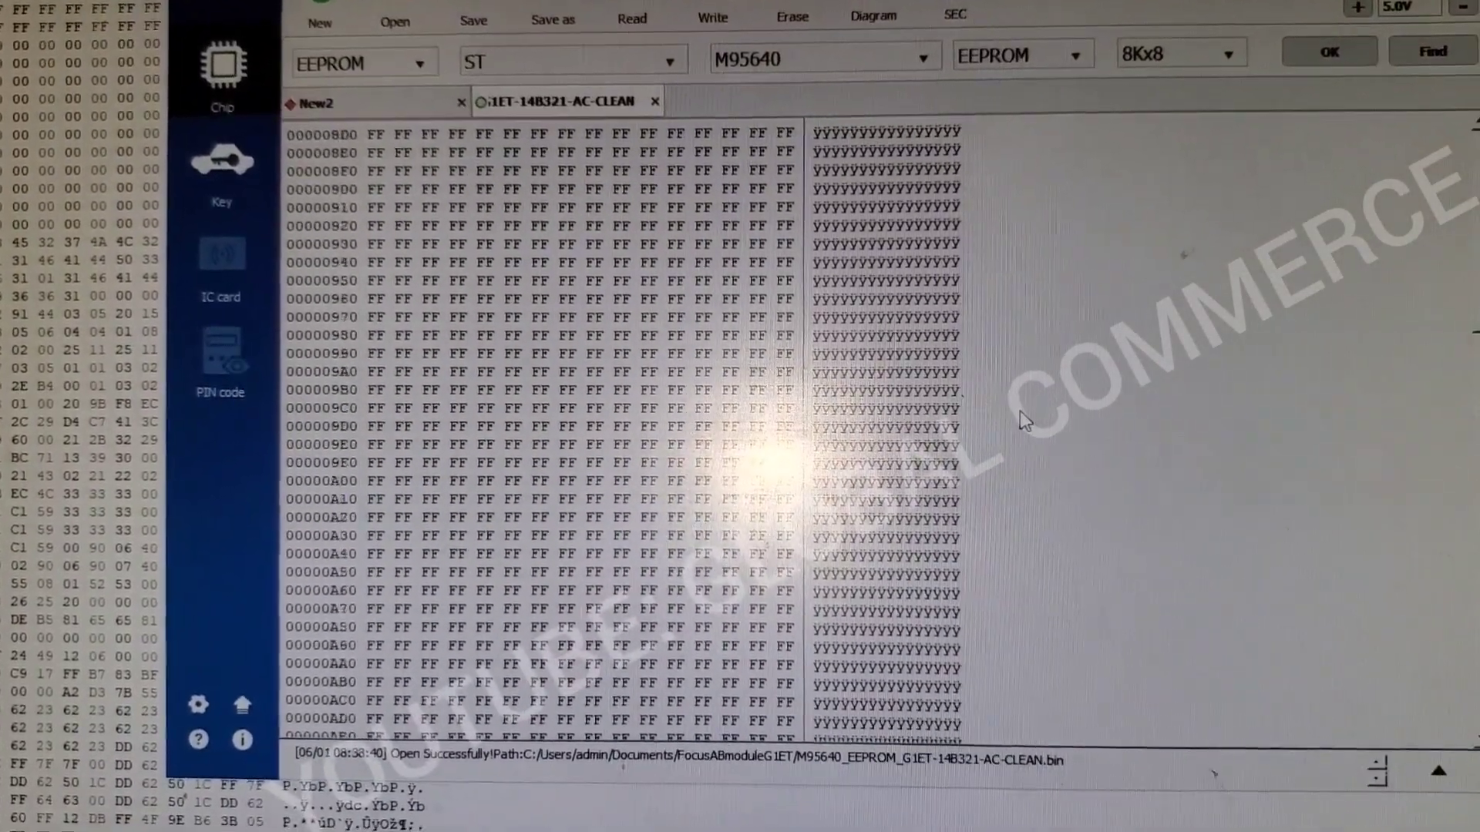
scroll(down, 3)
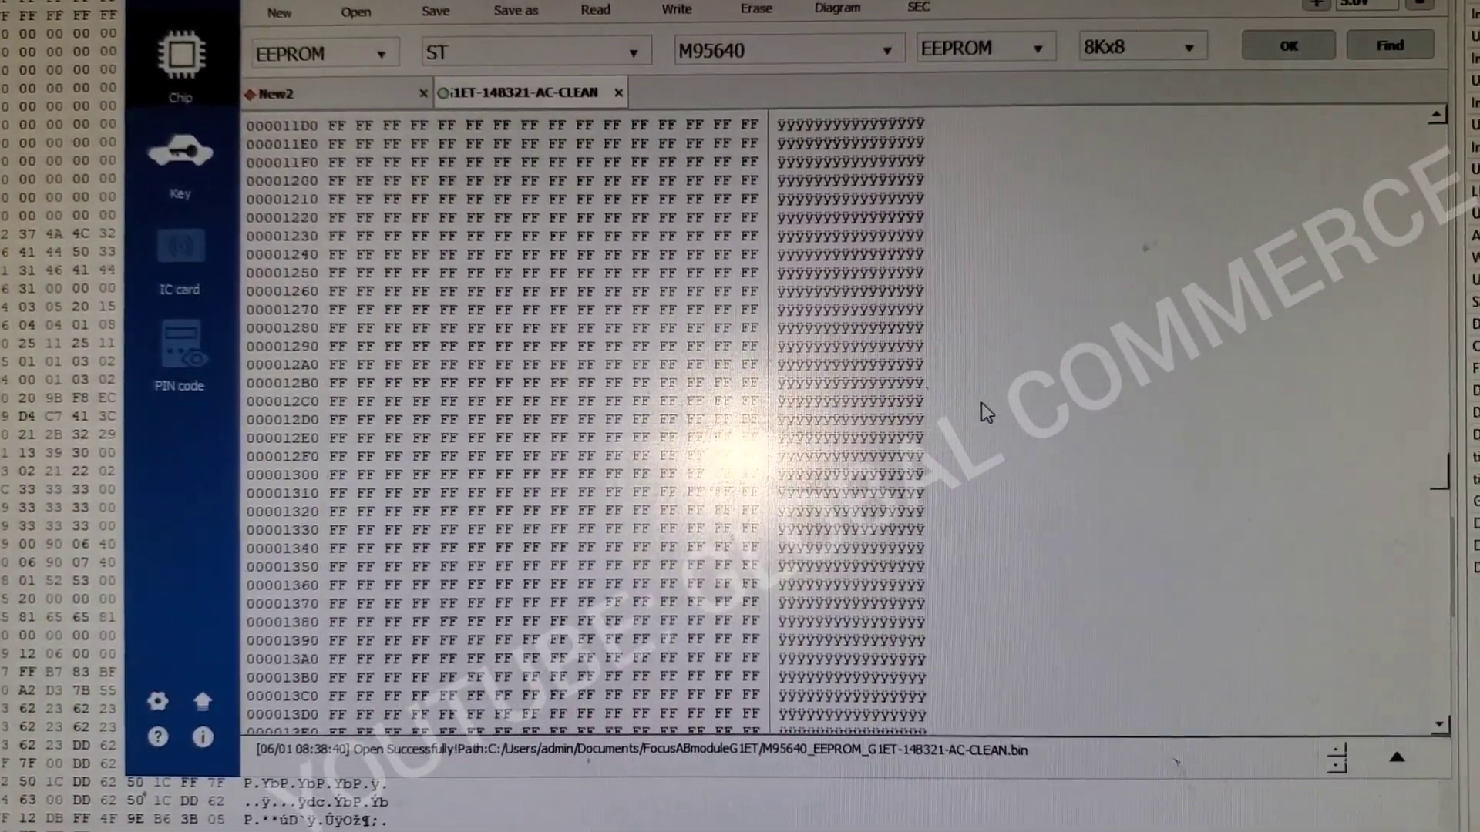
scroll(down, 3)
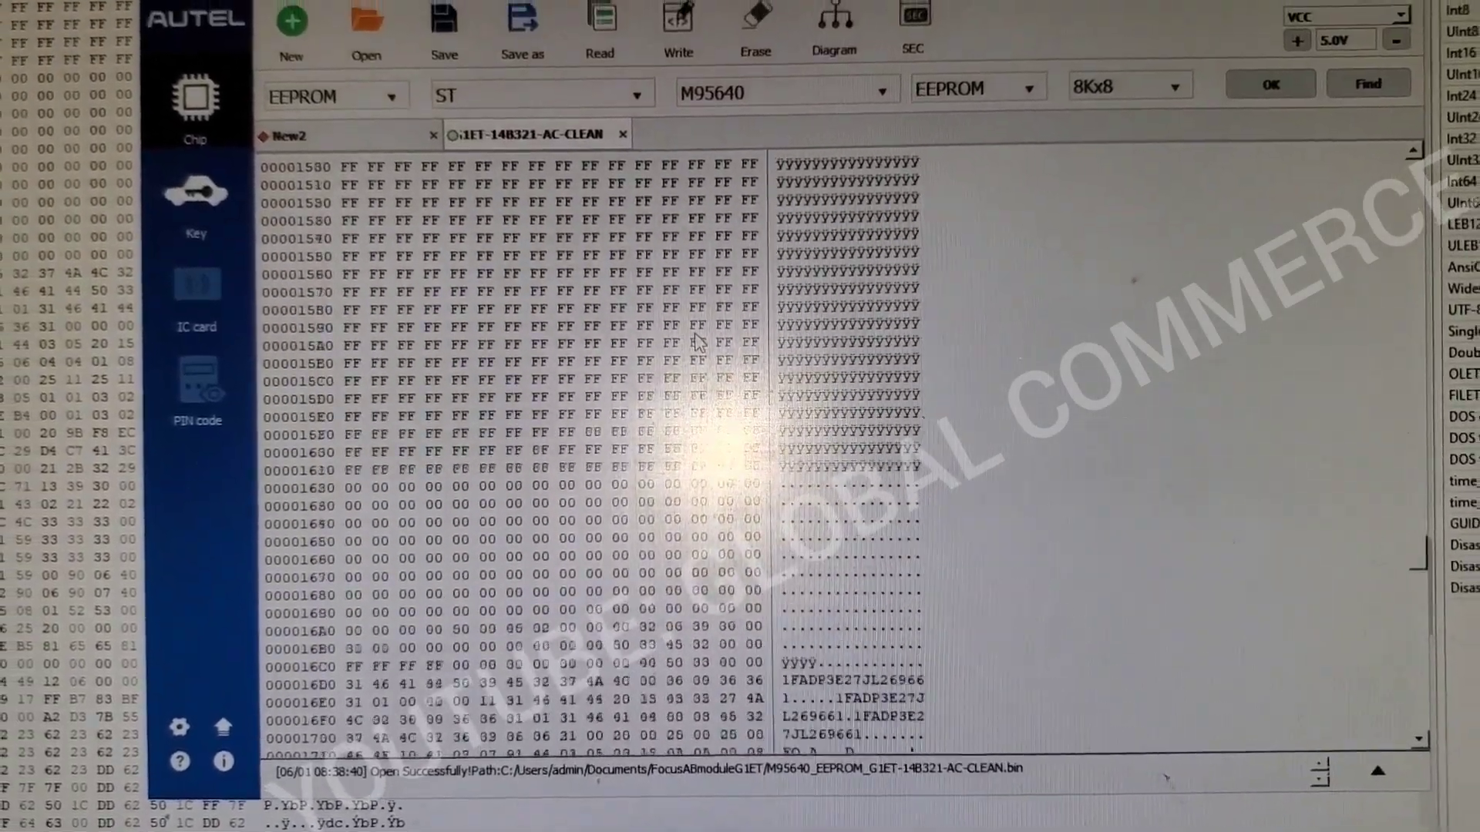
Step: Write the AC-CLEAN dump to the M95640 EEPROM, confirm success, and return to the New2 tab
click(687, 33)
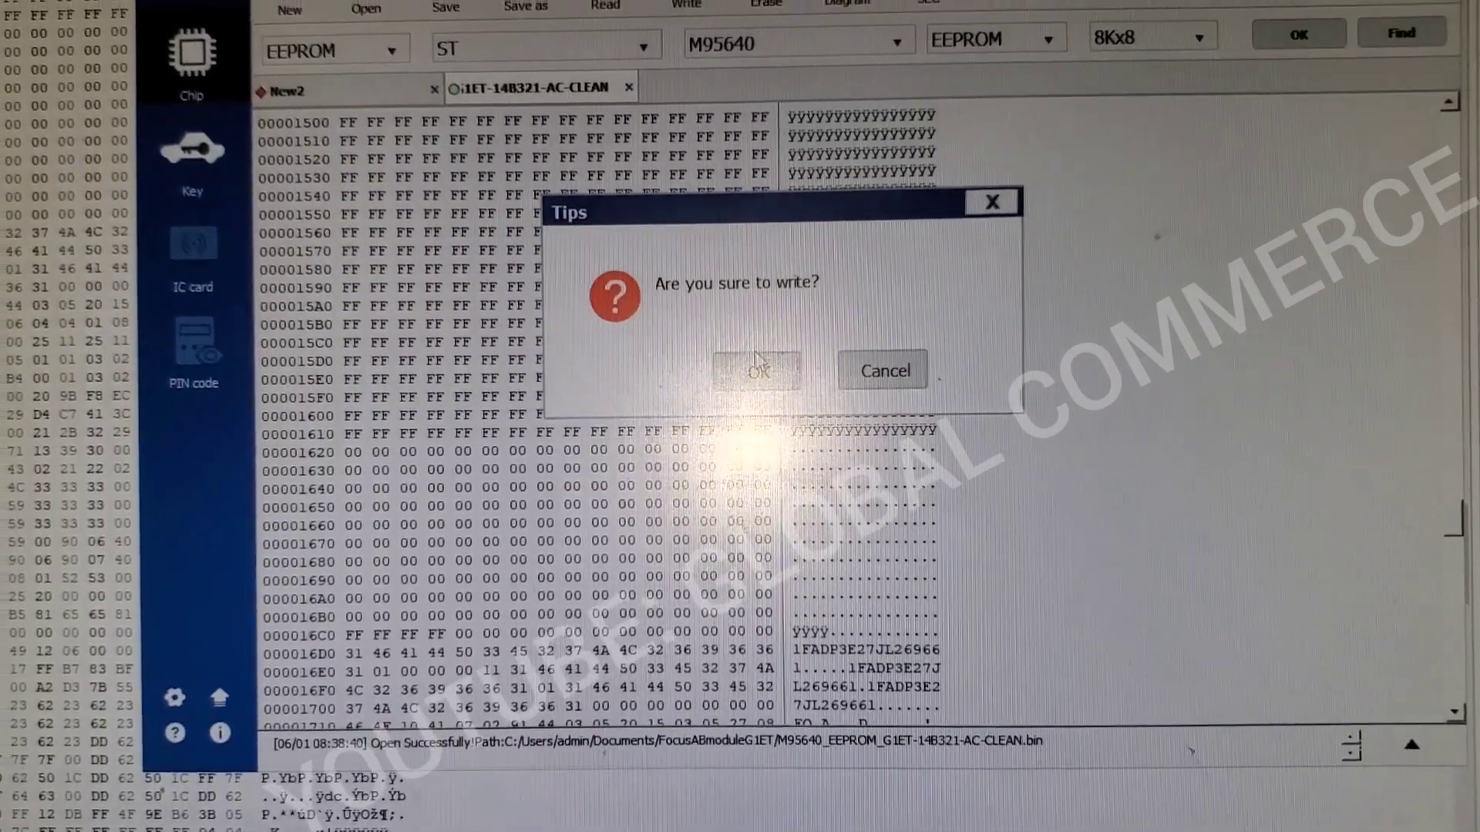
click(755, 370)
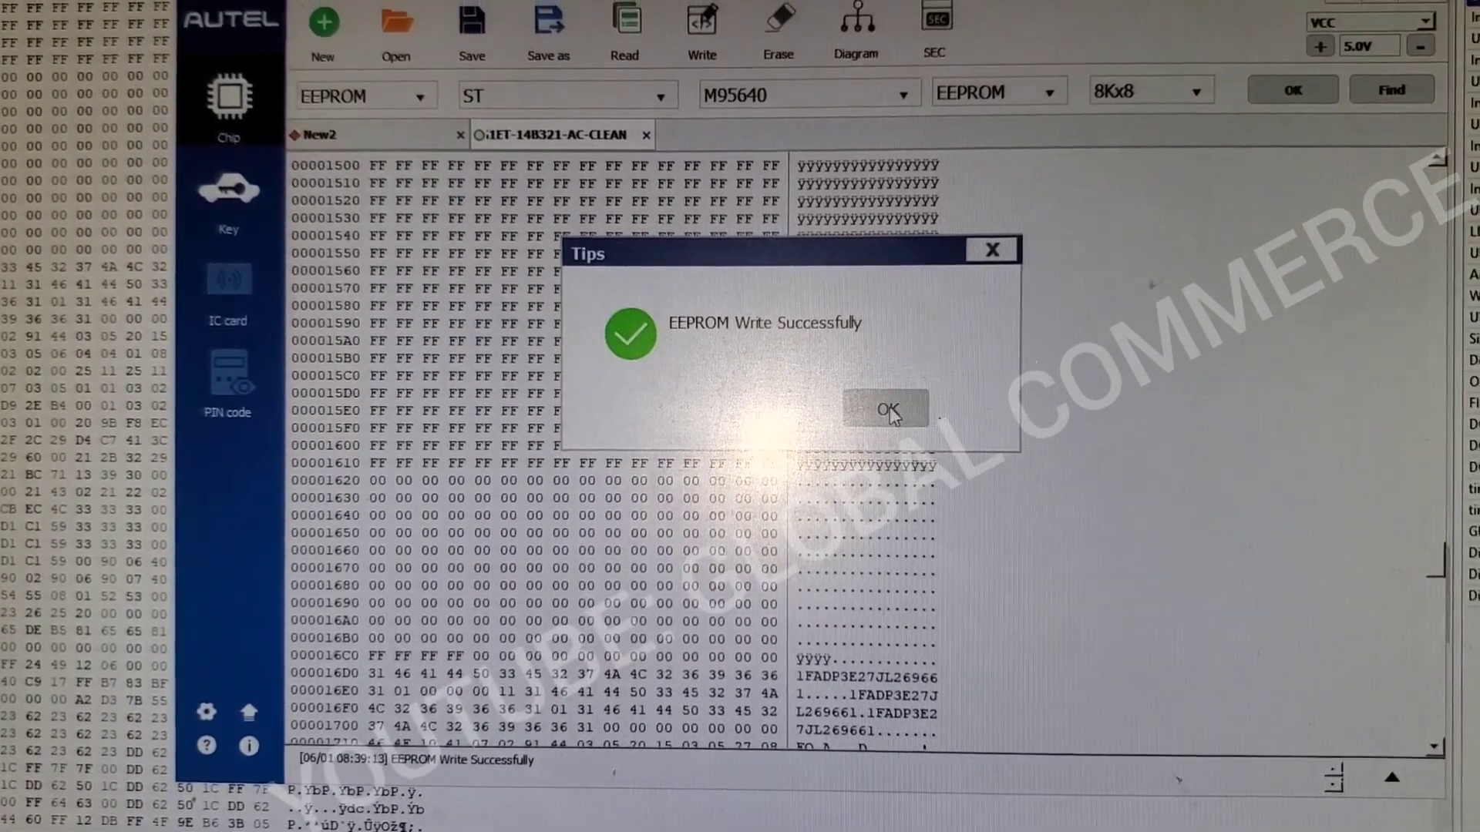
click(885, 409)
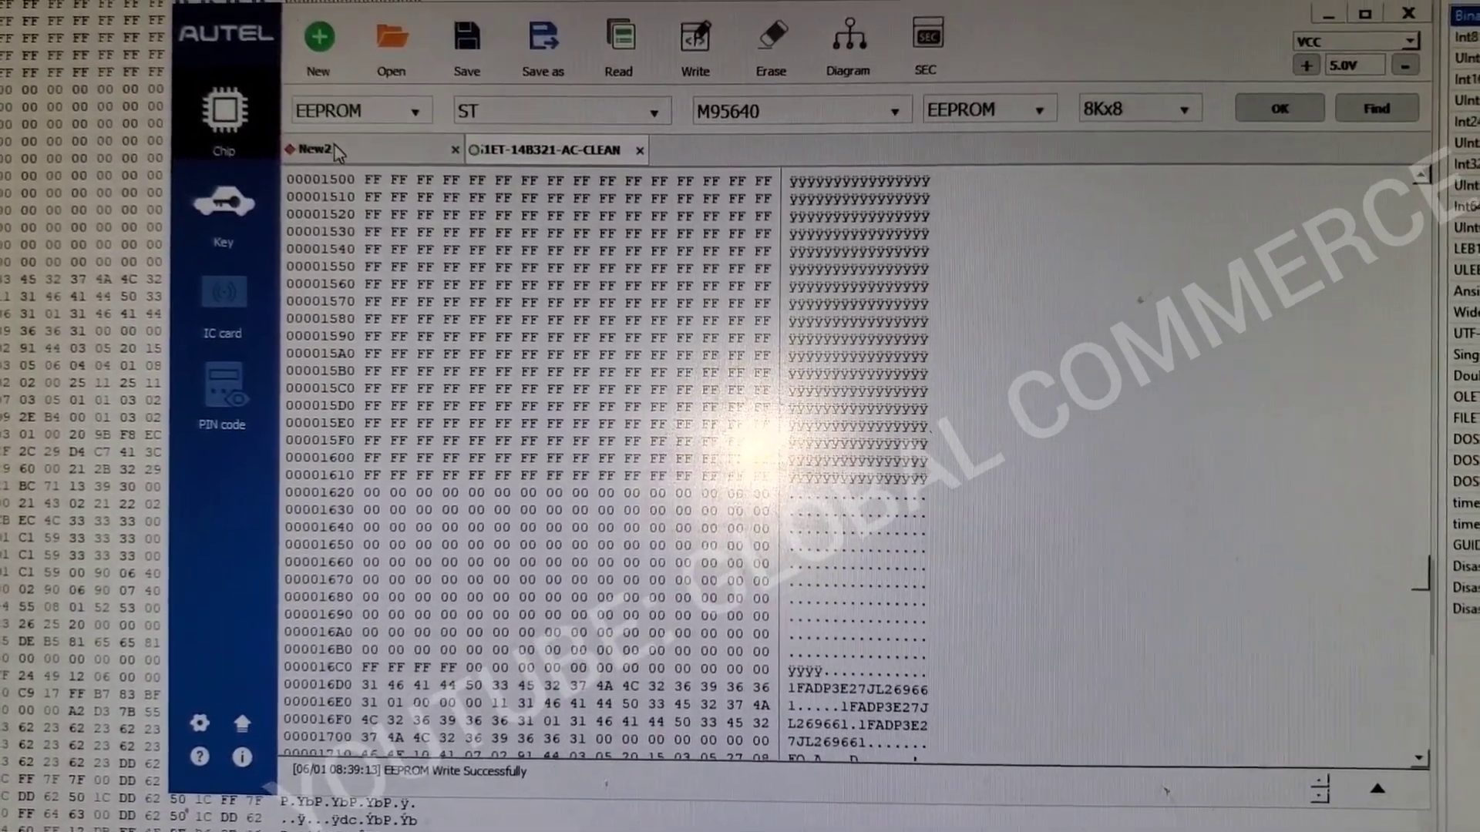
click(620, 53)
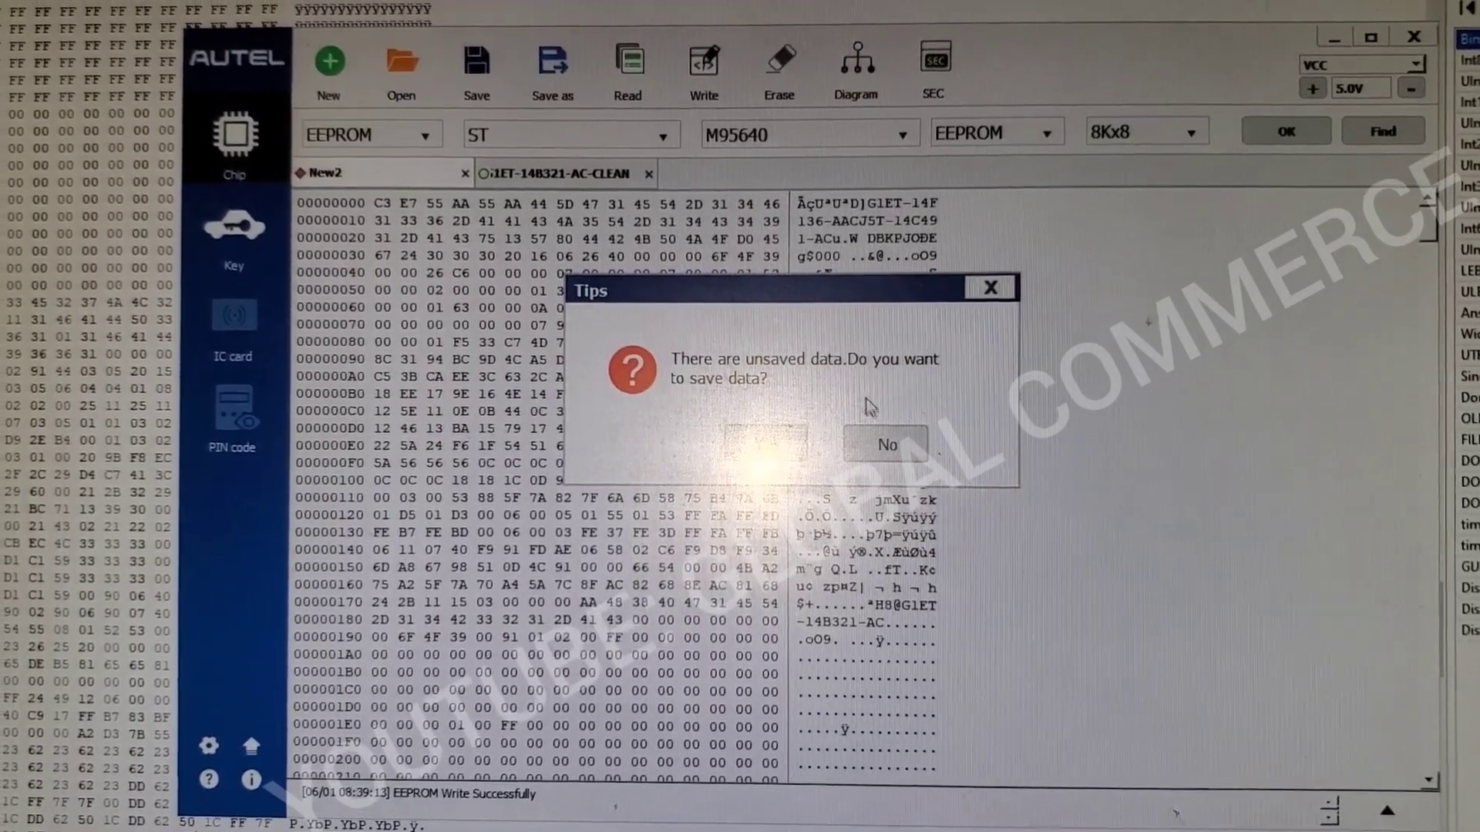
Step: Read the M95640 EEPROM back into the New2 buffer, discarding unsaved data, and acknowledge success
click(884, 444)
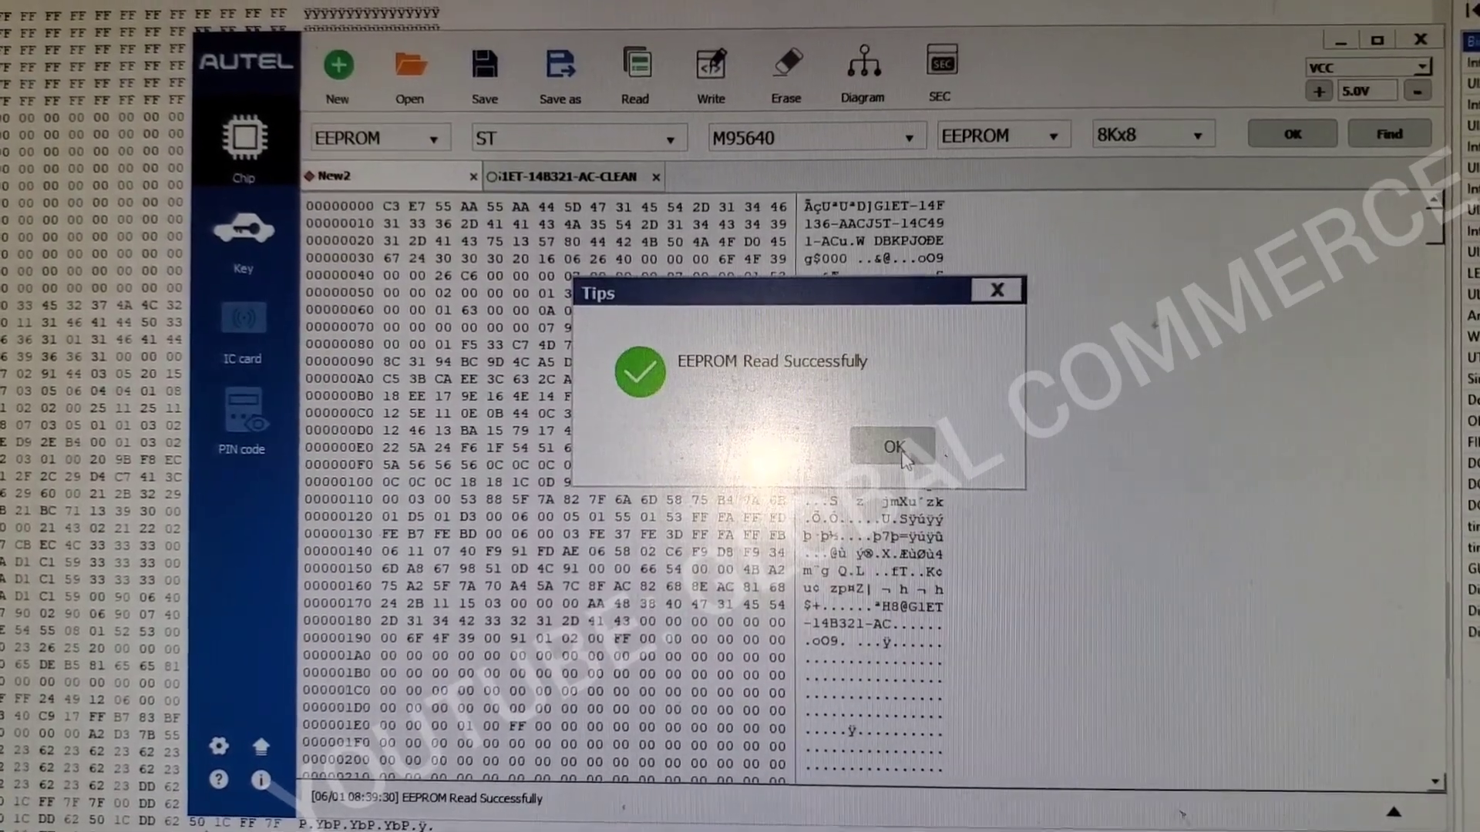
click(892, 447)
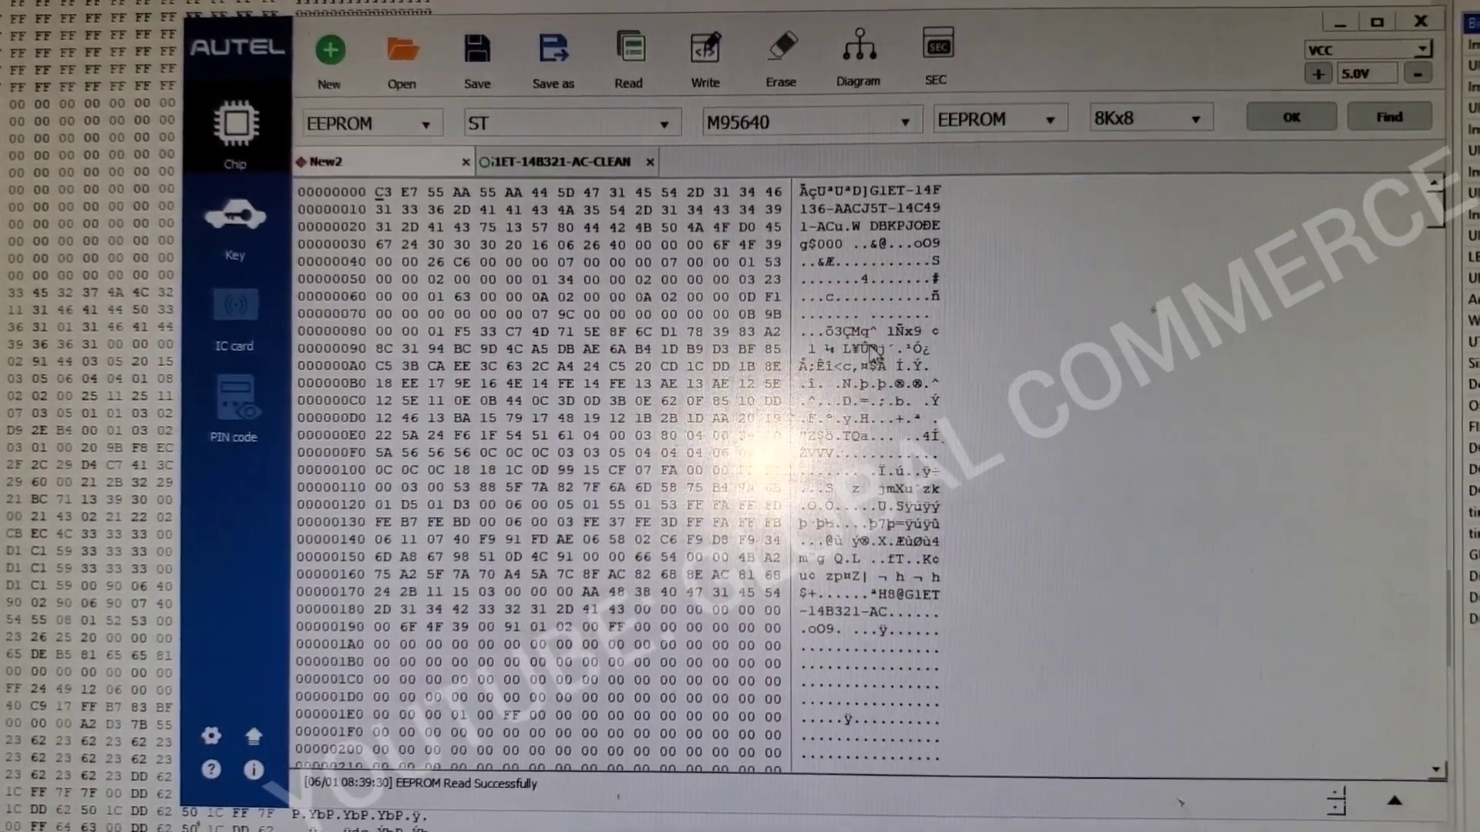
scroll(down, 3)
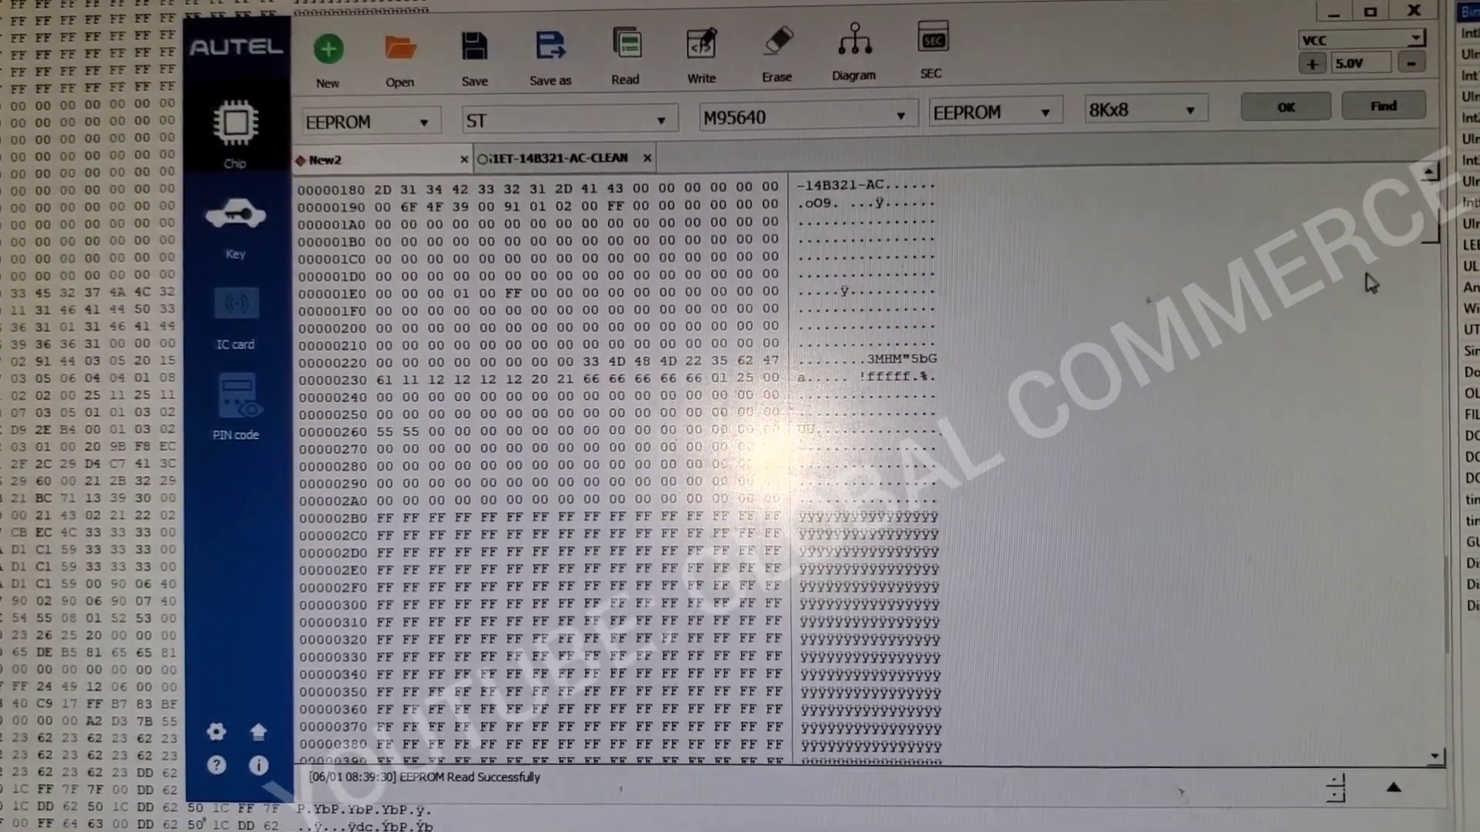
scroll(down, 3)
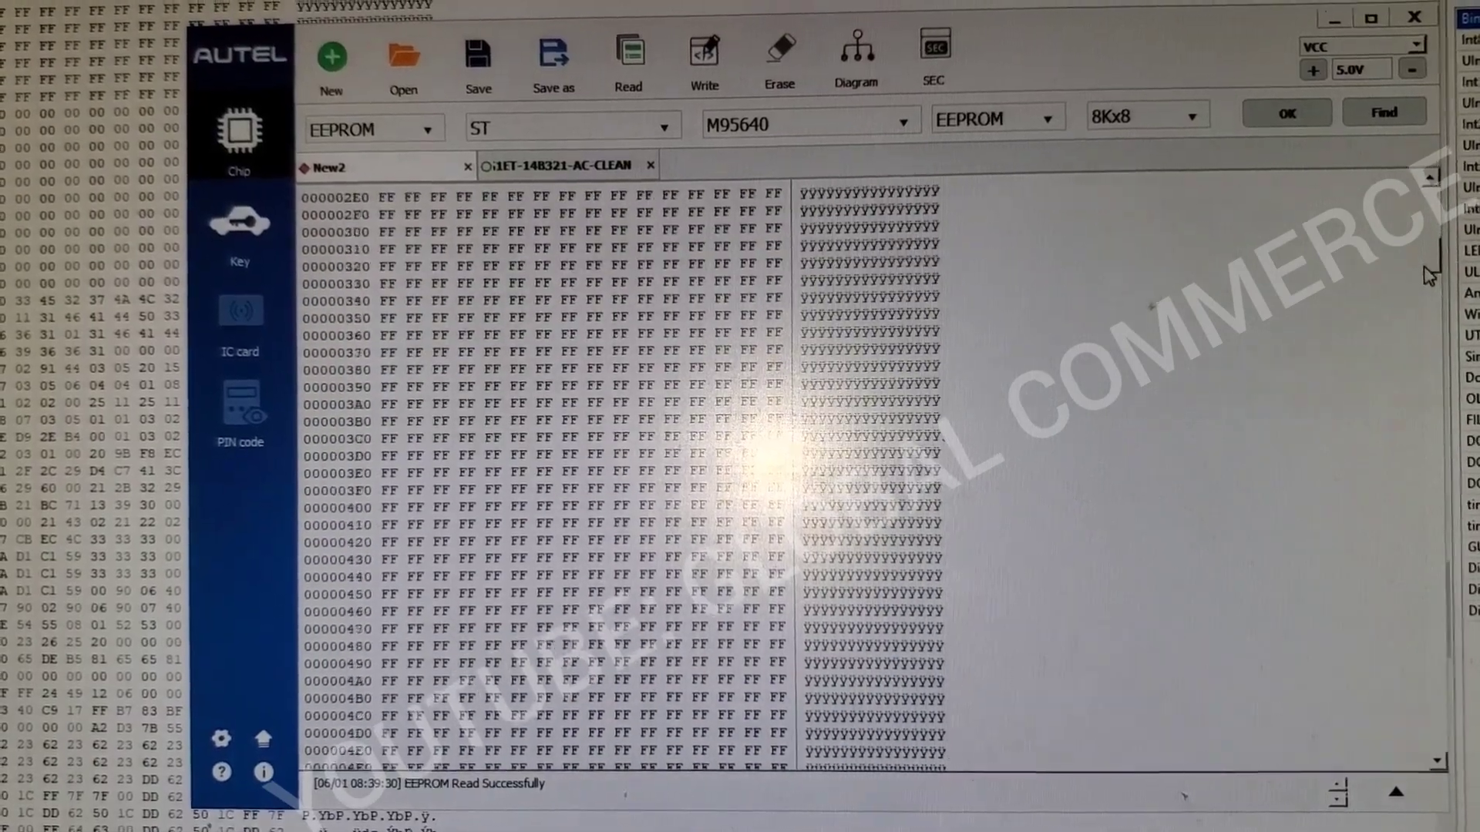
scroll(down, 3)
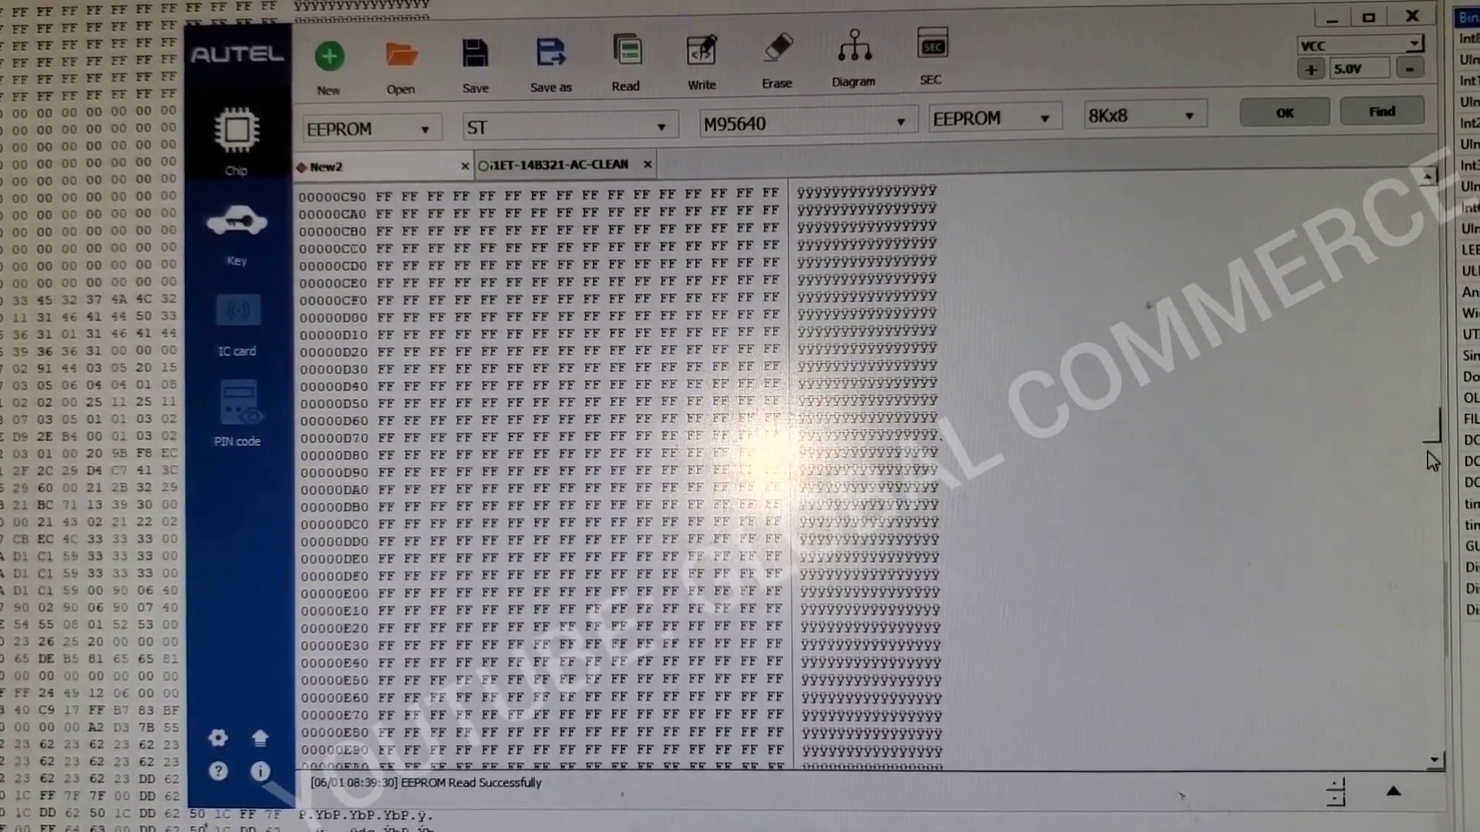
scroll(down, 3)
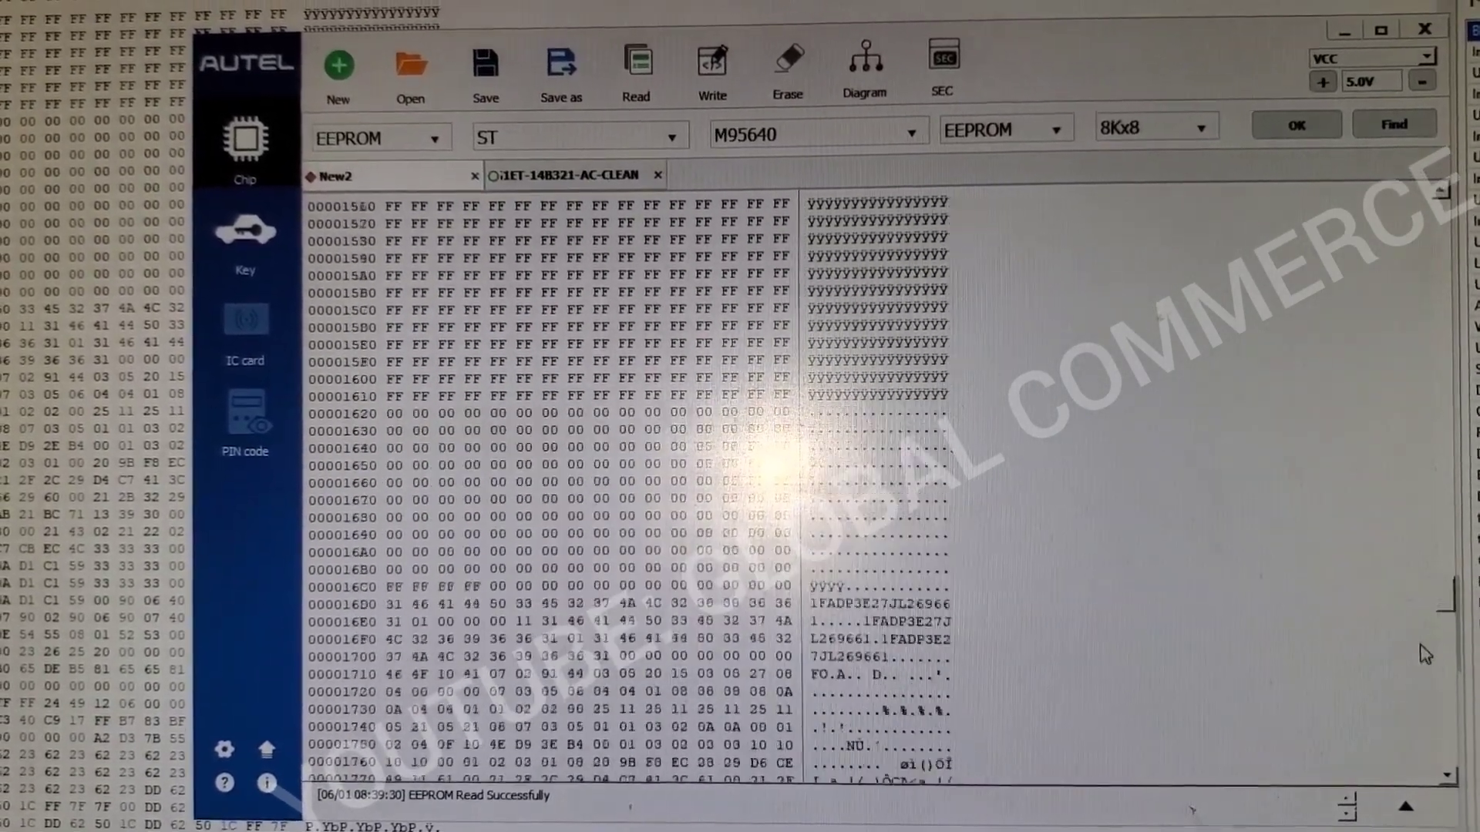
scroll(down, 3)
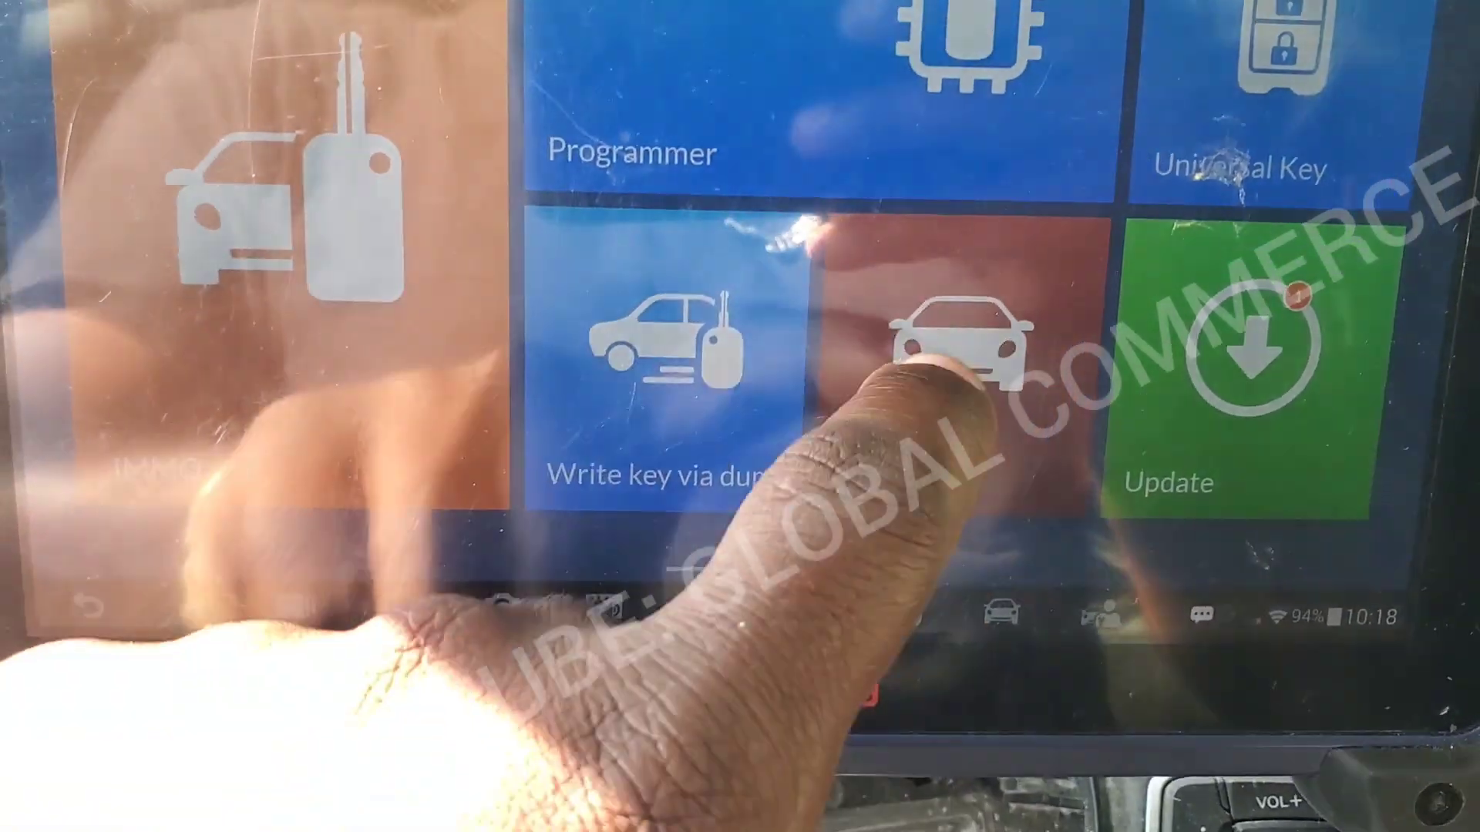
click(953, 350)
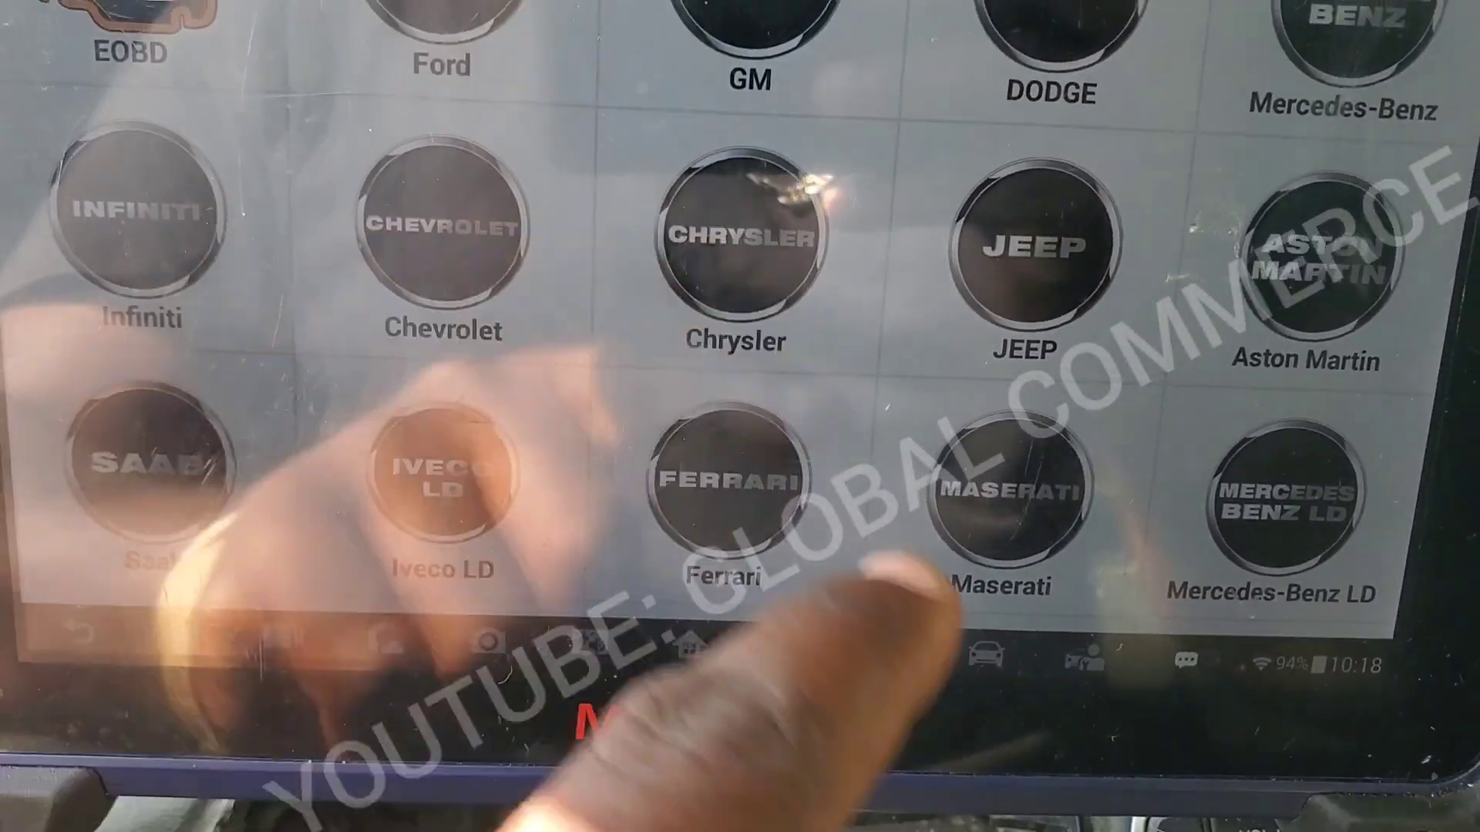
click(736, 472)
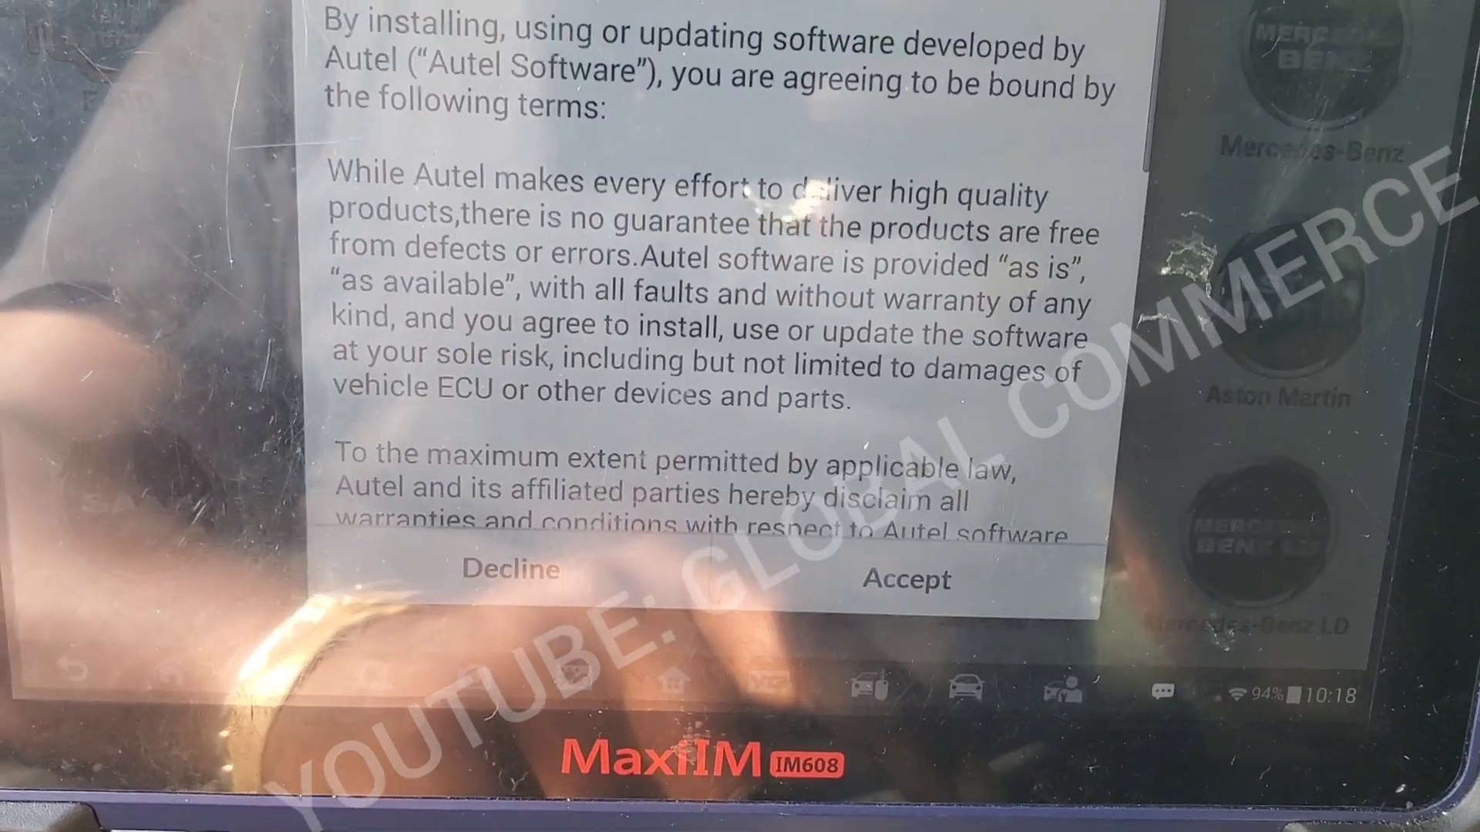
click(904, 580)
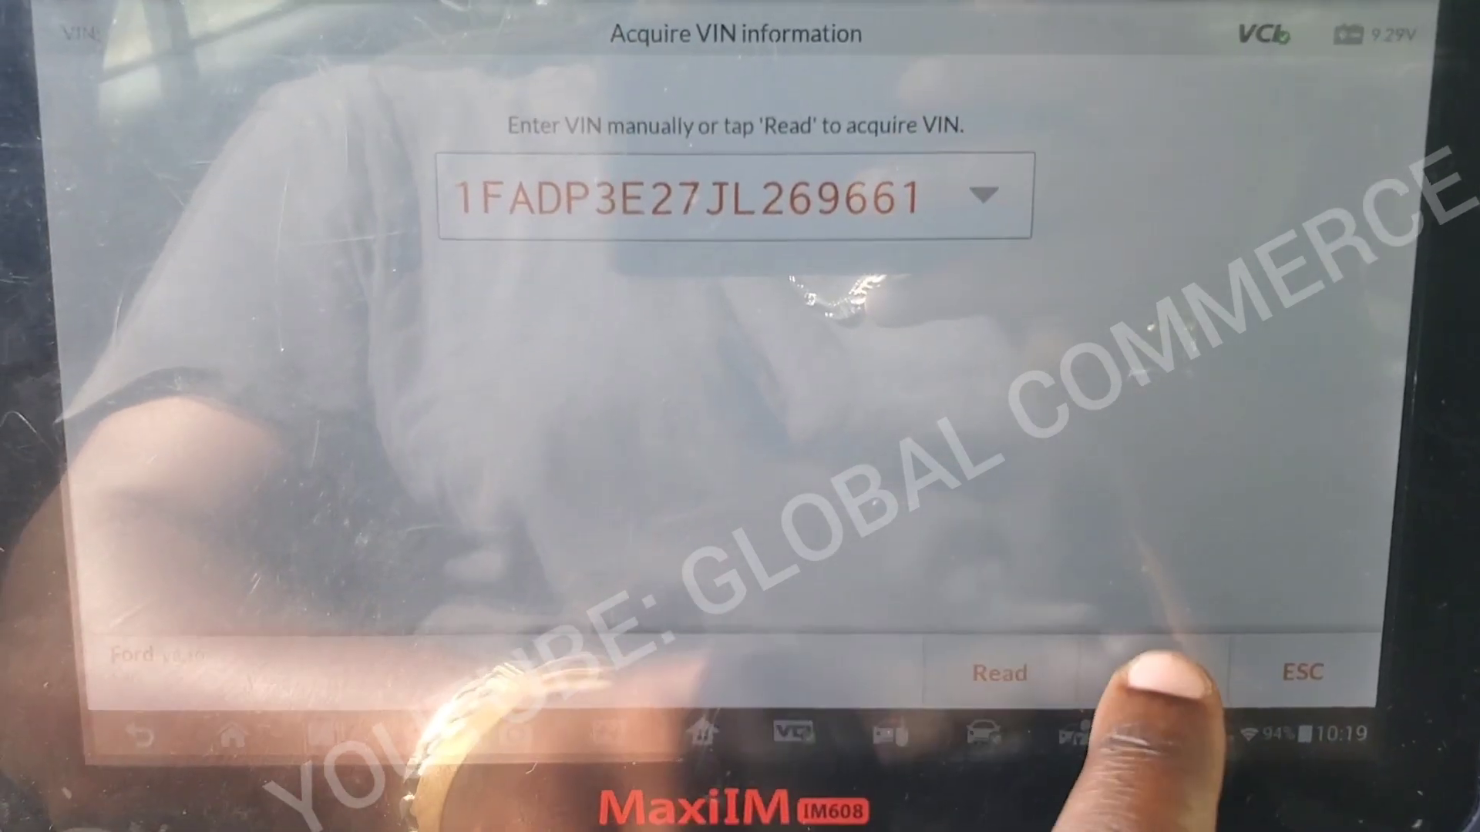
click(998, 673)
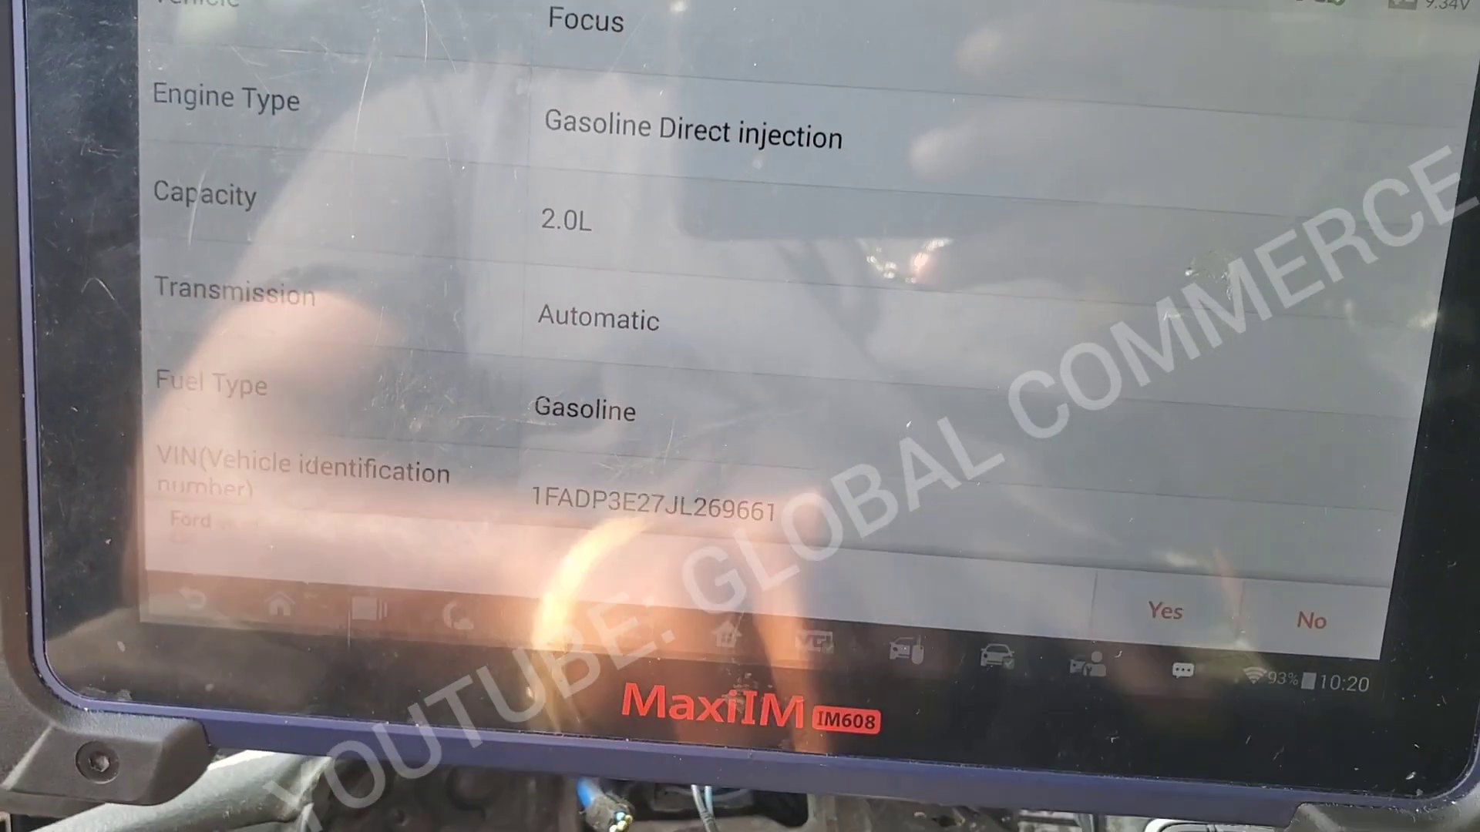
click(1165, 612)
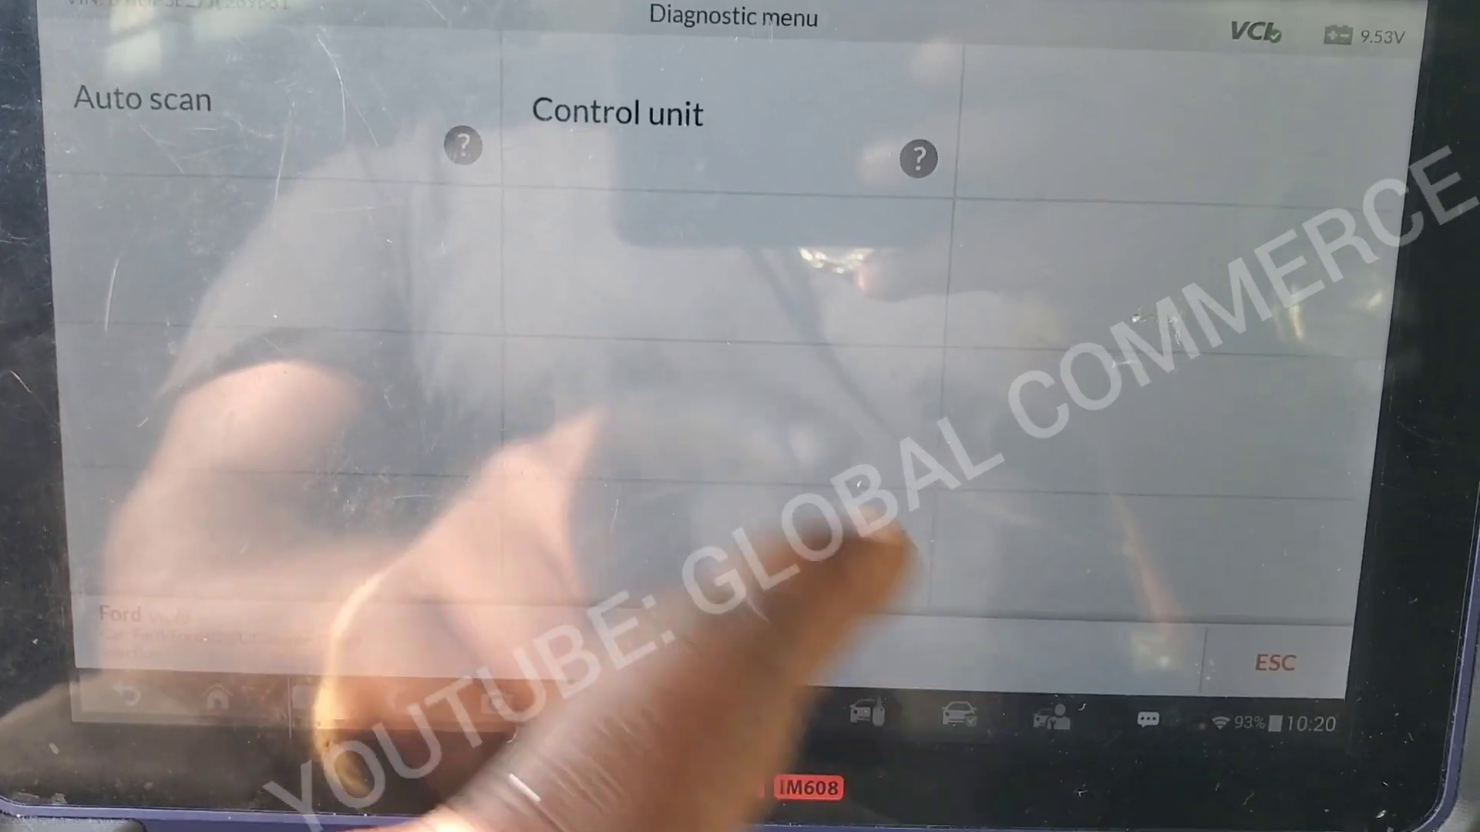
Step: Read the restraints module's fault codes and review the listed seatbelt and occupant classification B-codes
click(616, 114)
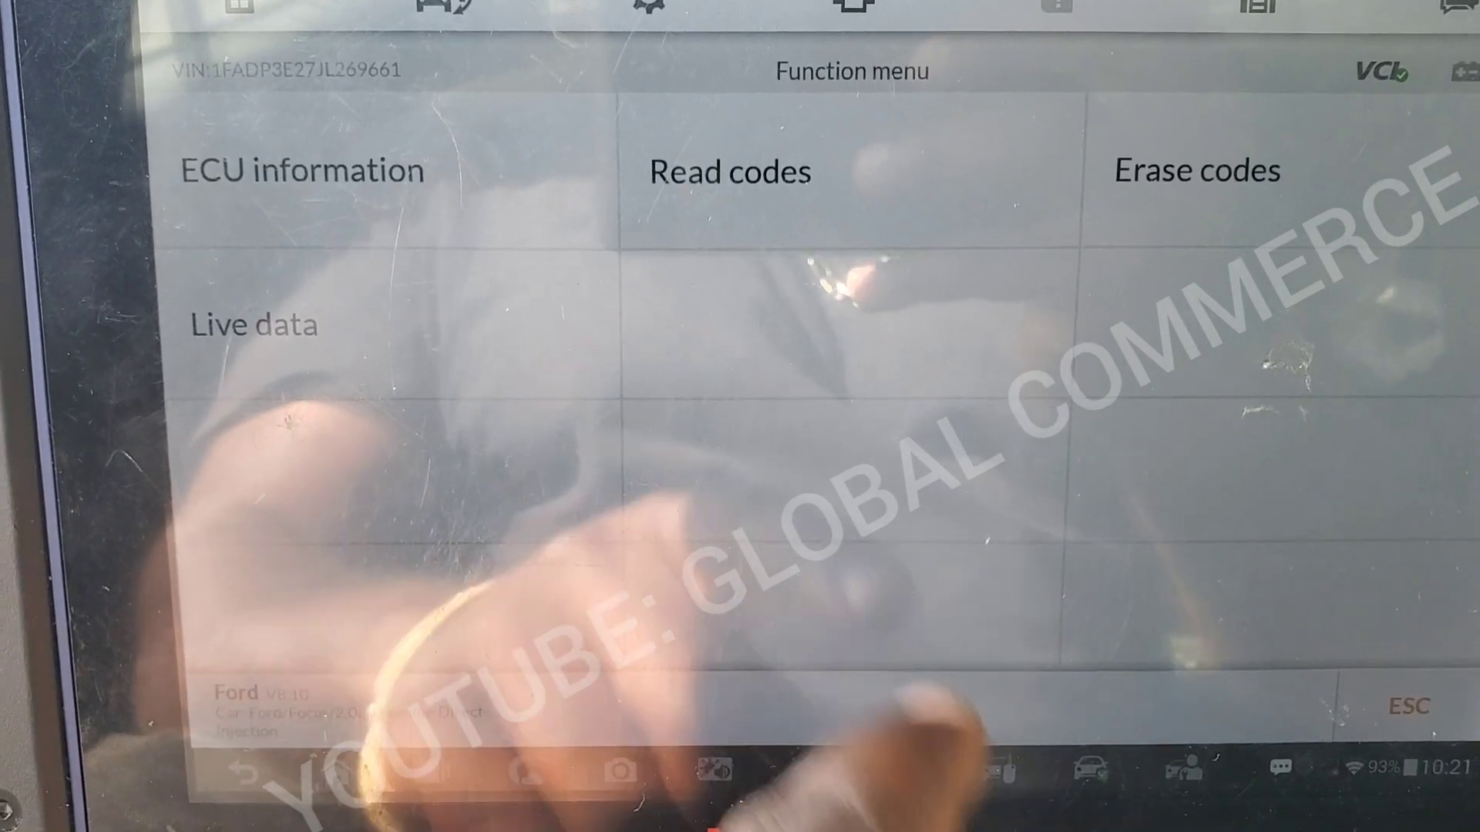
click(728, 171)
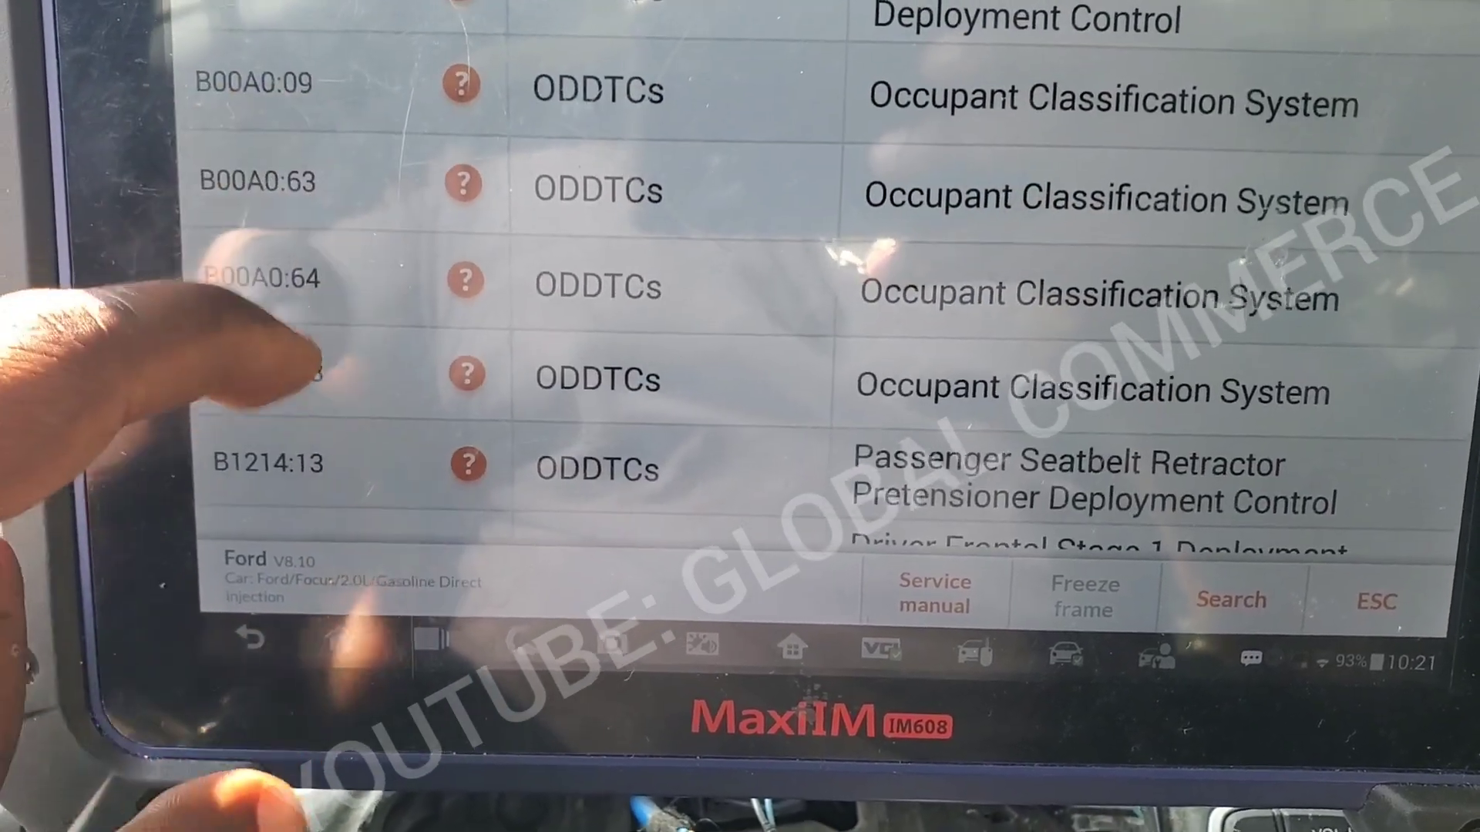
scroll(down, 3)
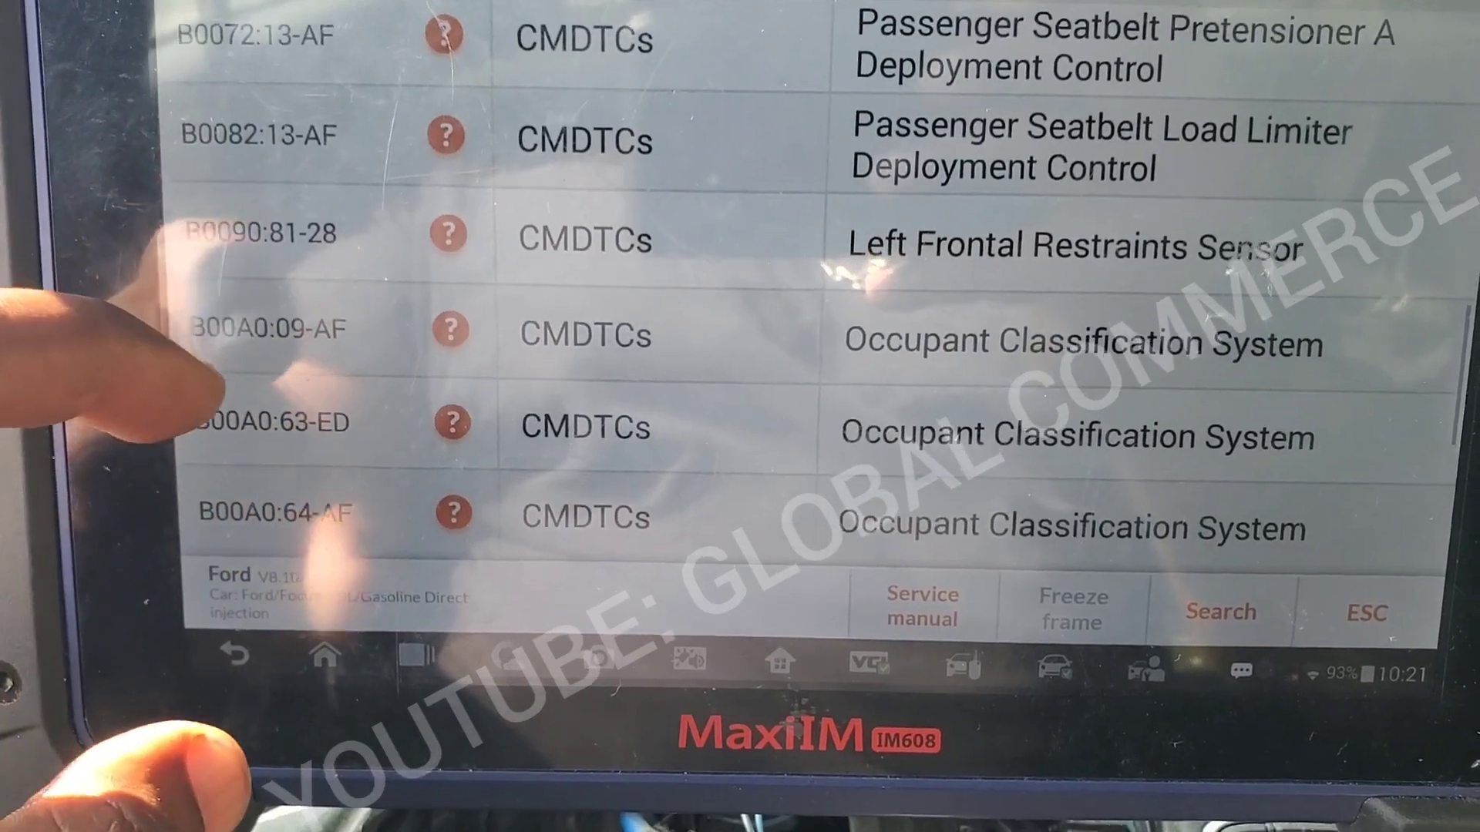
scroll(down, 3)
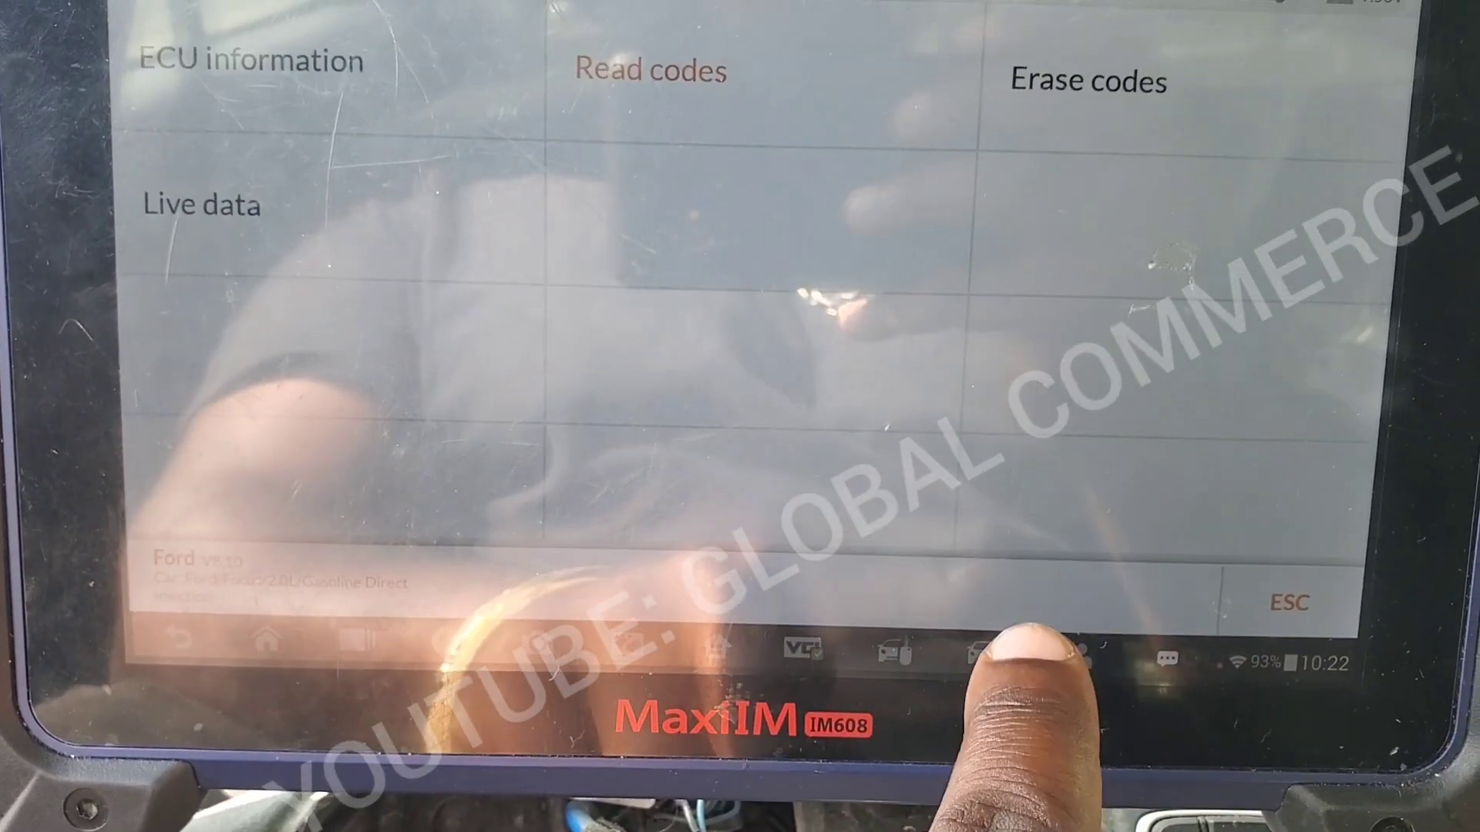
Step: Erase the restraint module's fault codes and freeze data, confirming ignition on and engine off
click(649, 70)
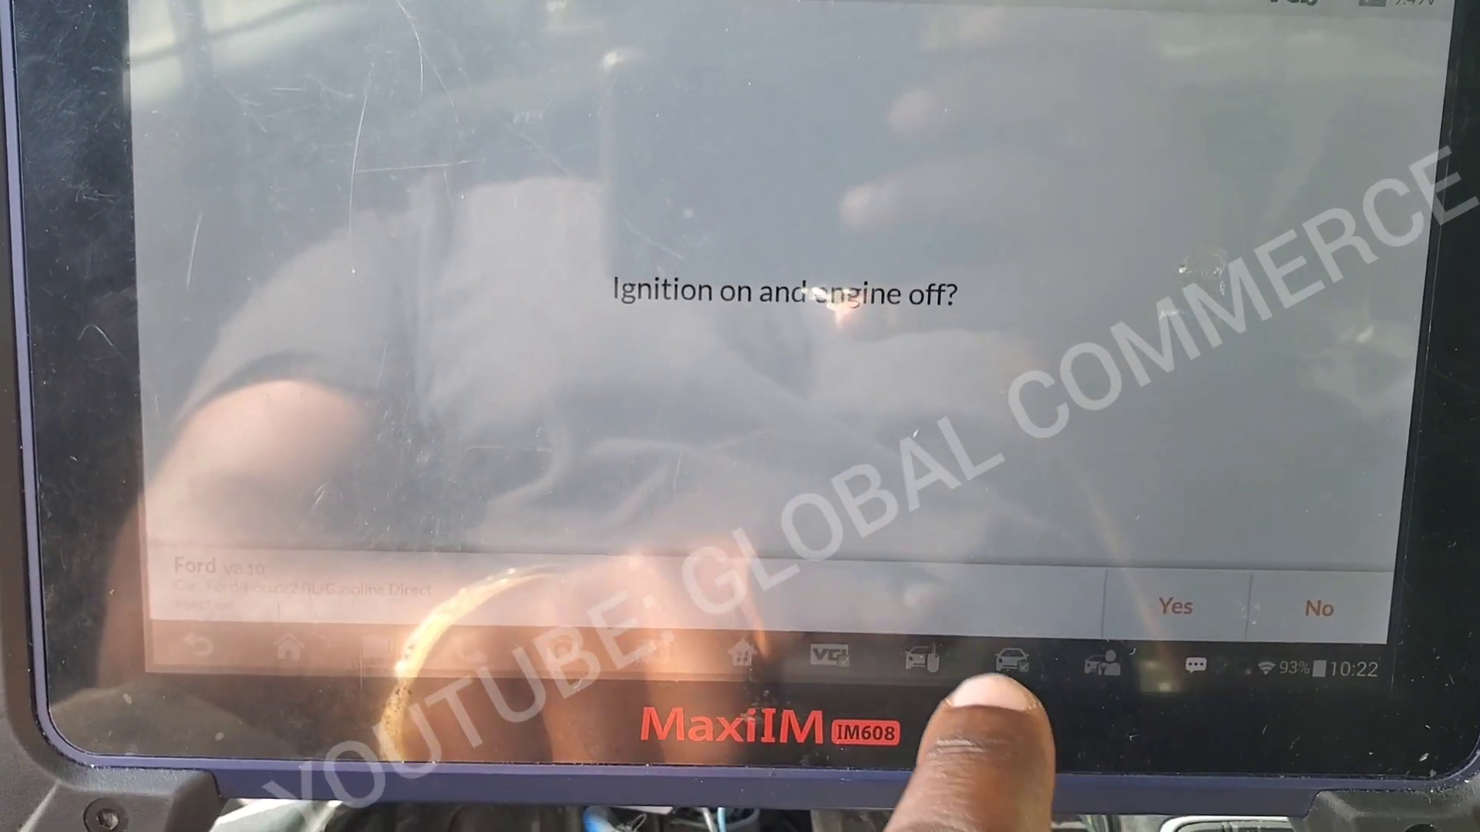
click(1174, 607)
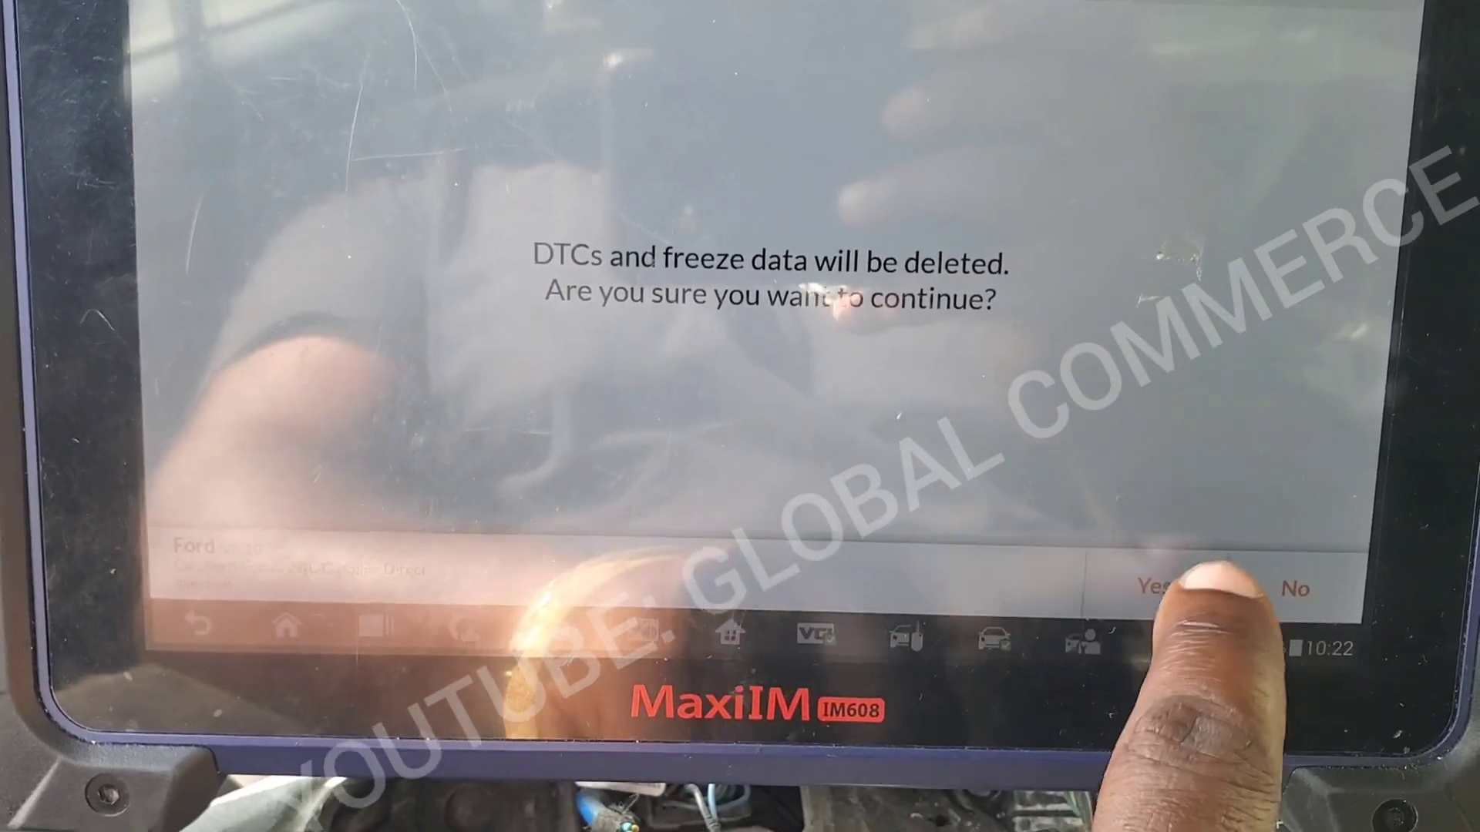
click(1165, 587)
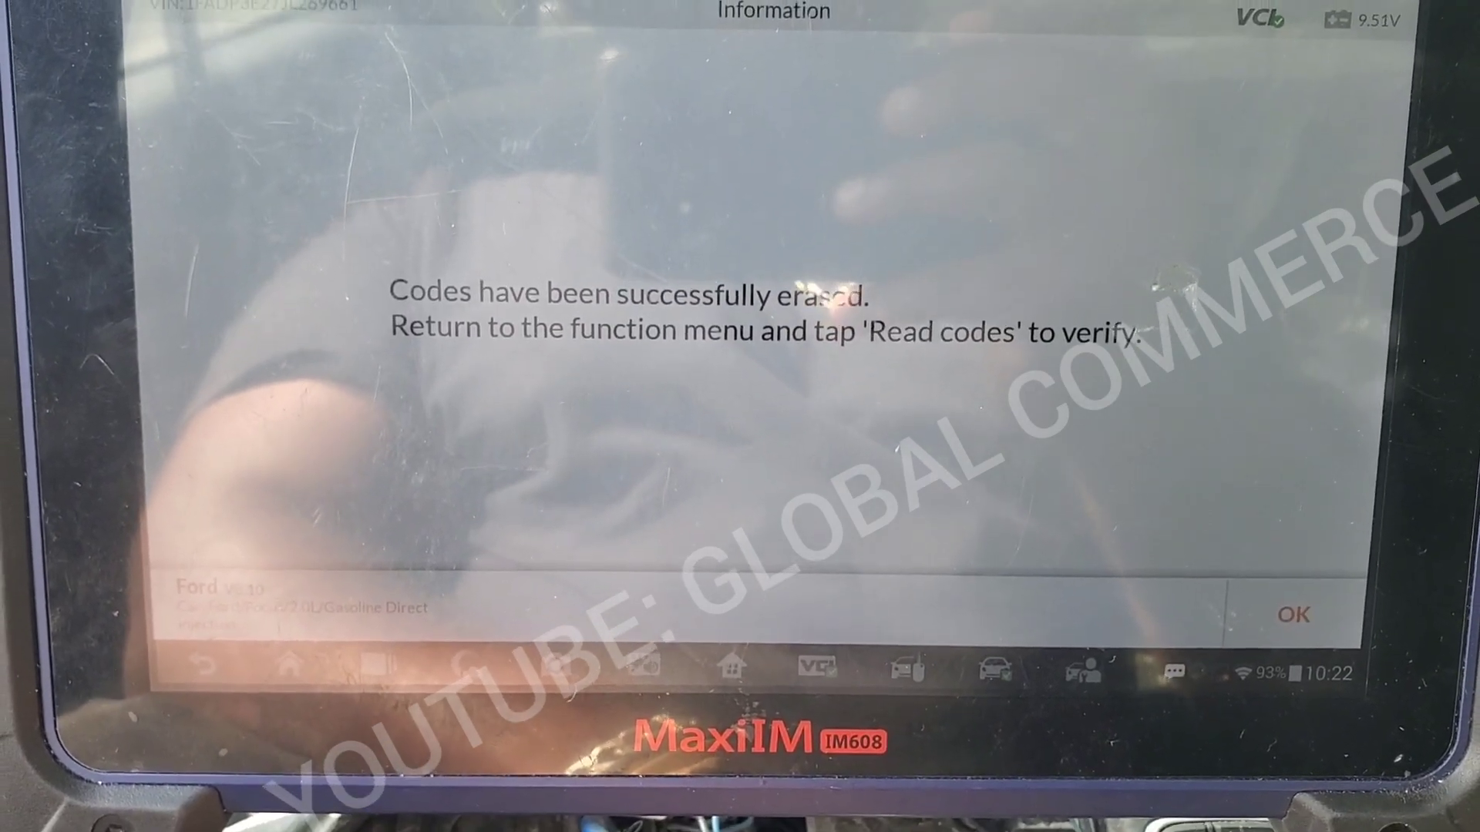
click(1293, 615)
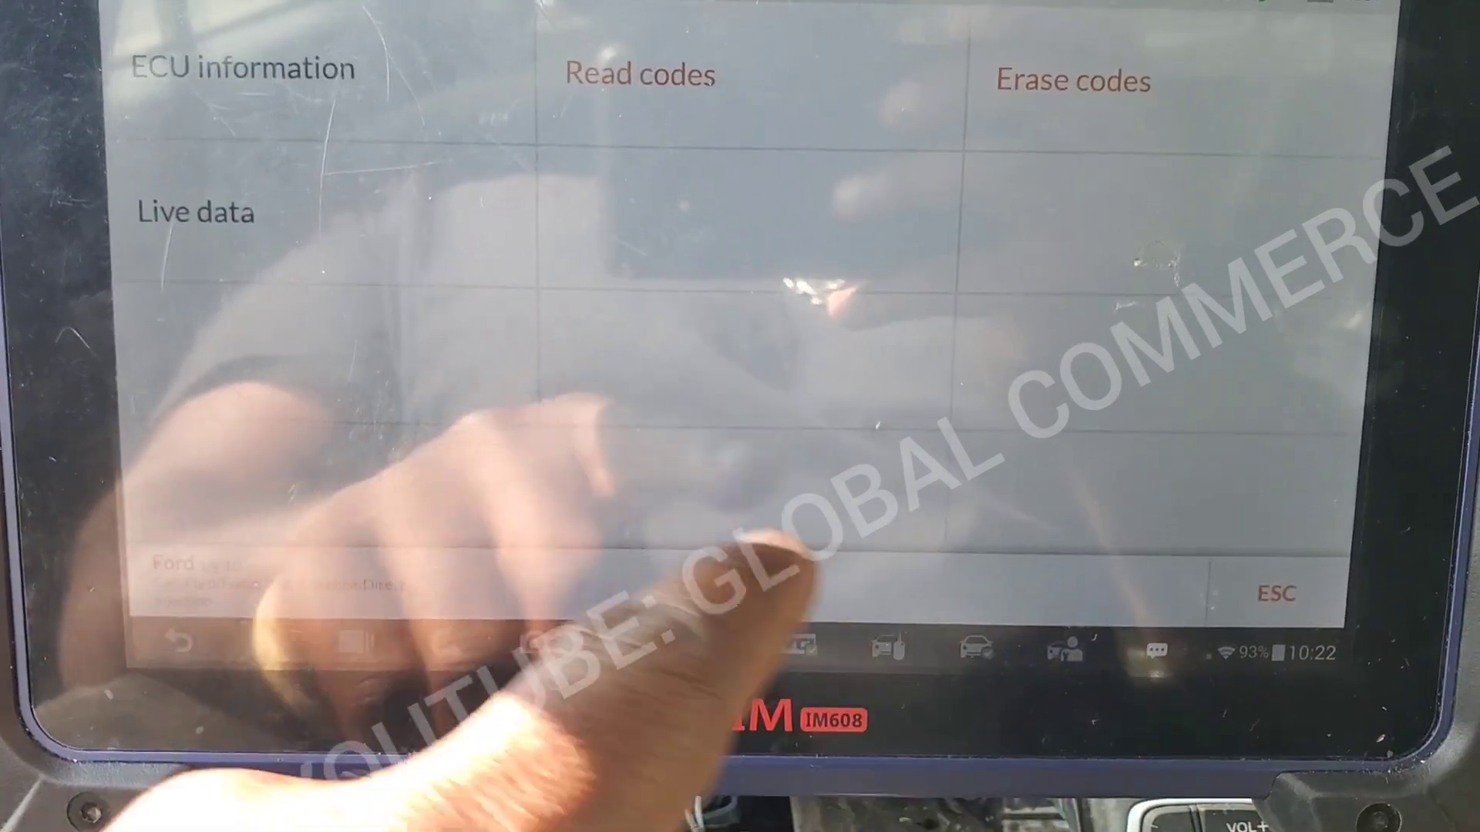
Step: Re-read the restraint fault codes after the erase and review the 16 remaining codes
click(639, 74)
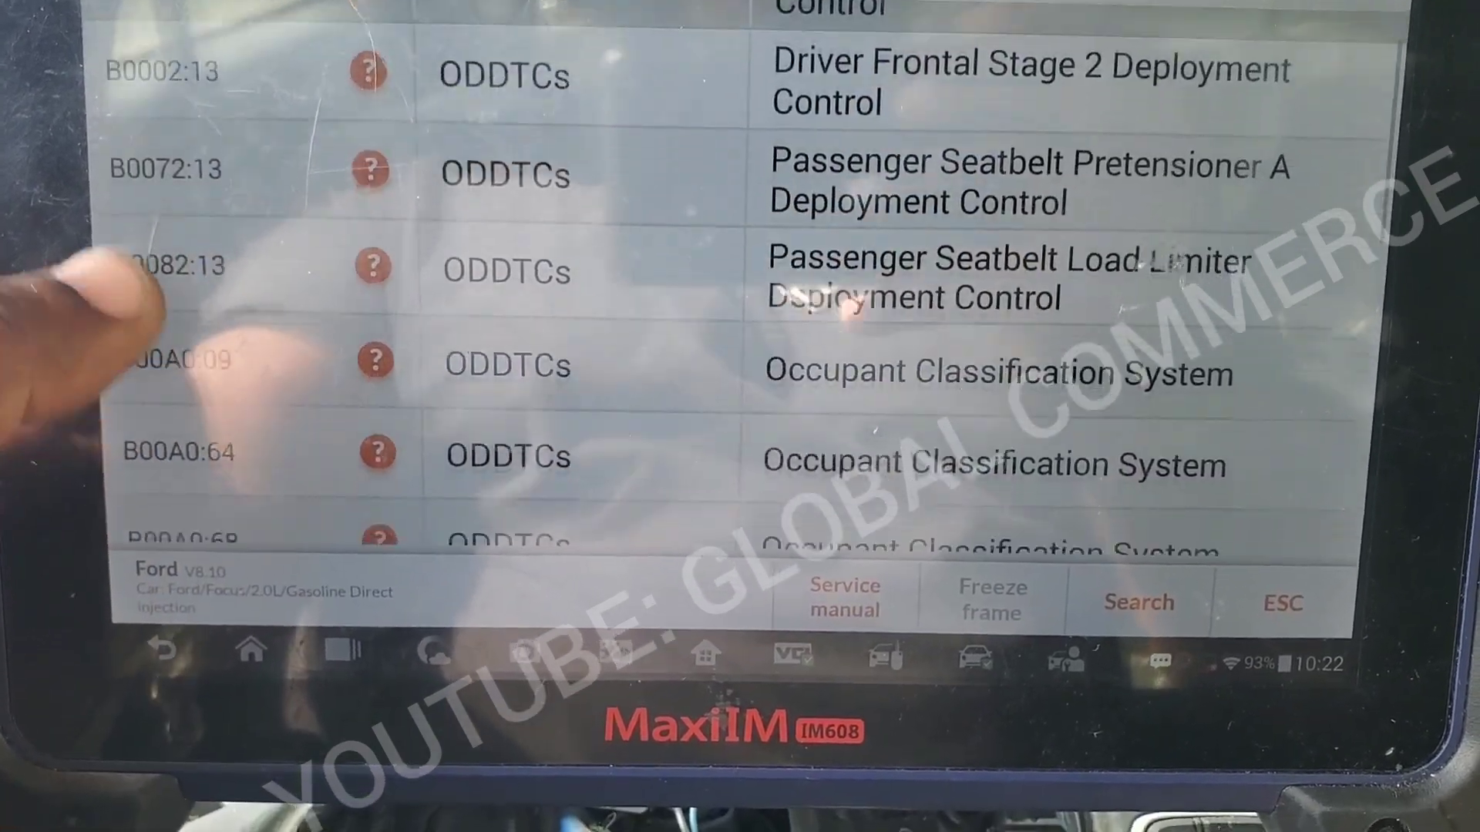
scroll(down, 3)
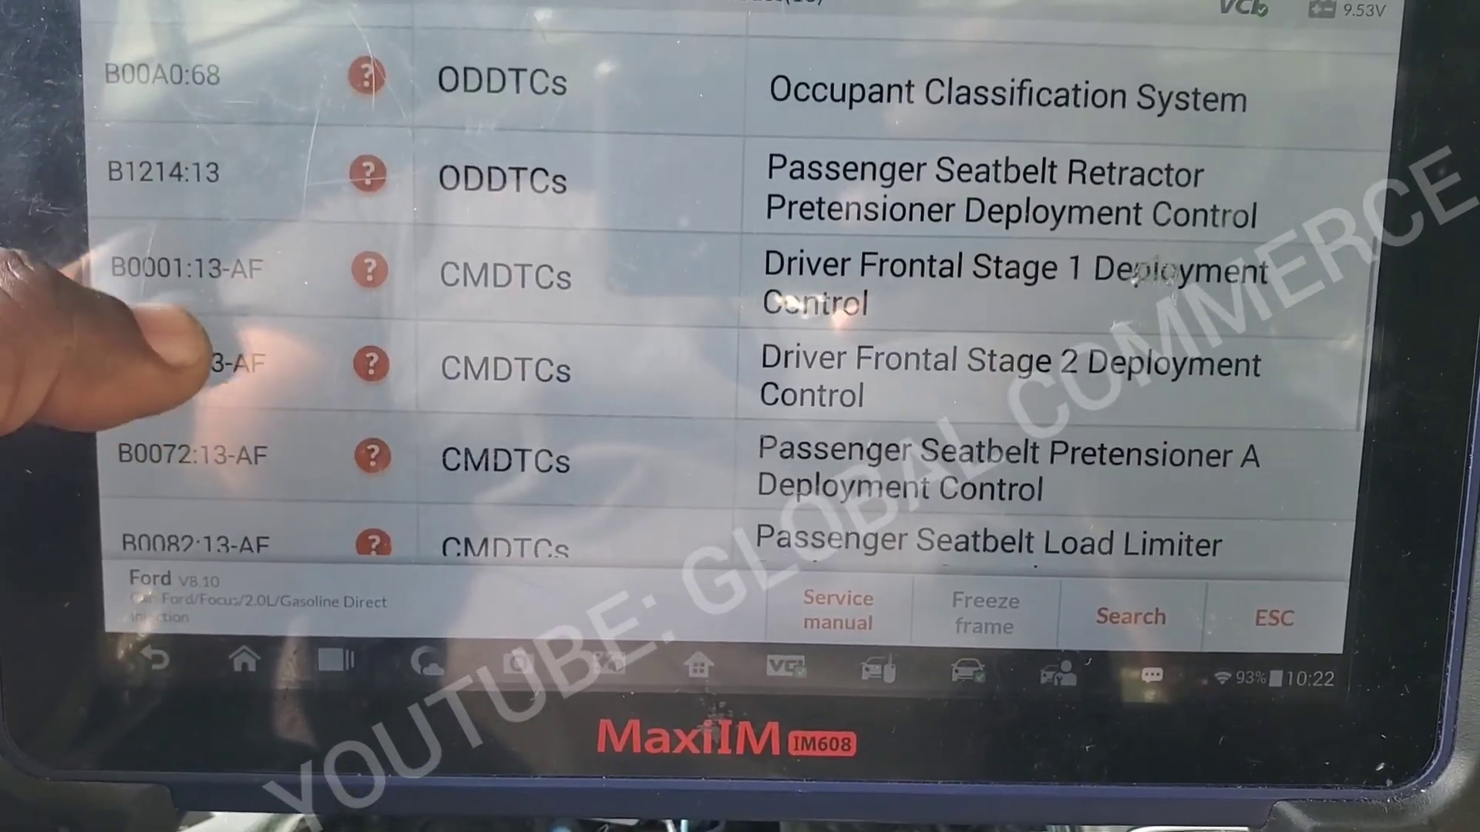
scroll(down, 3)
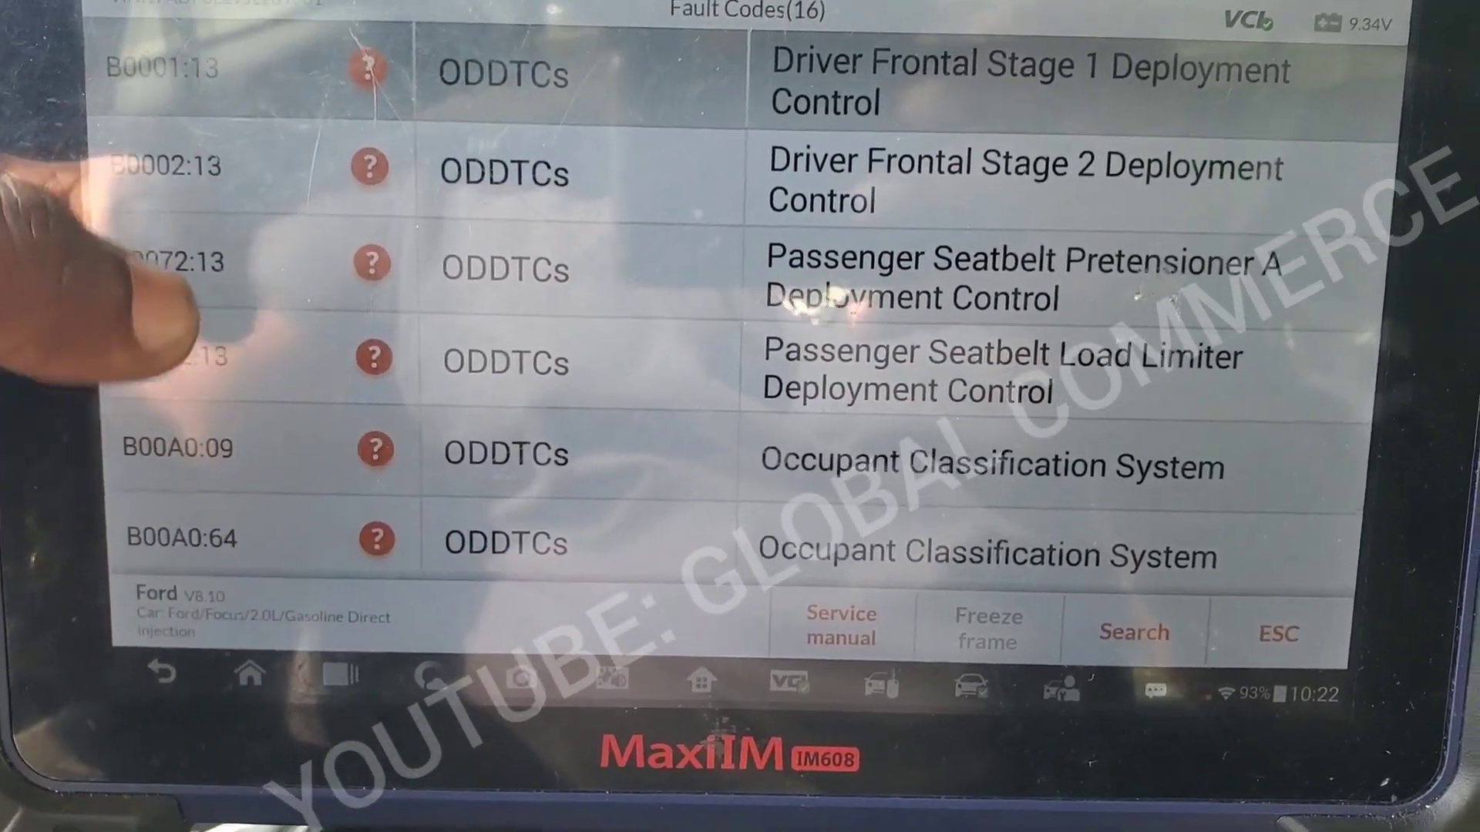
scroll(down, 3)
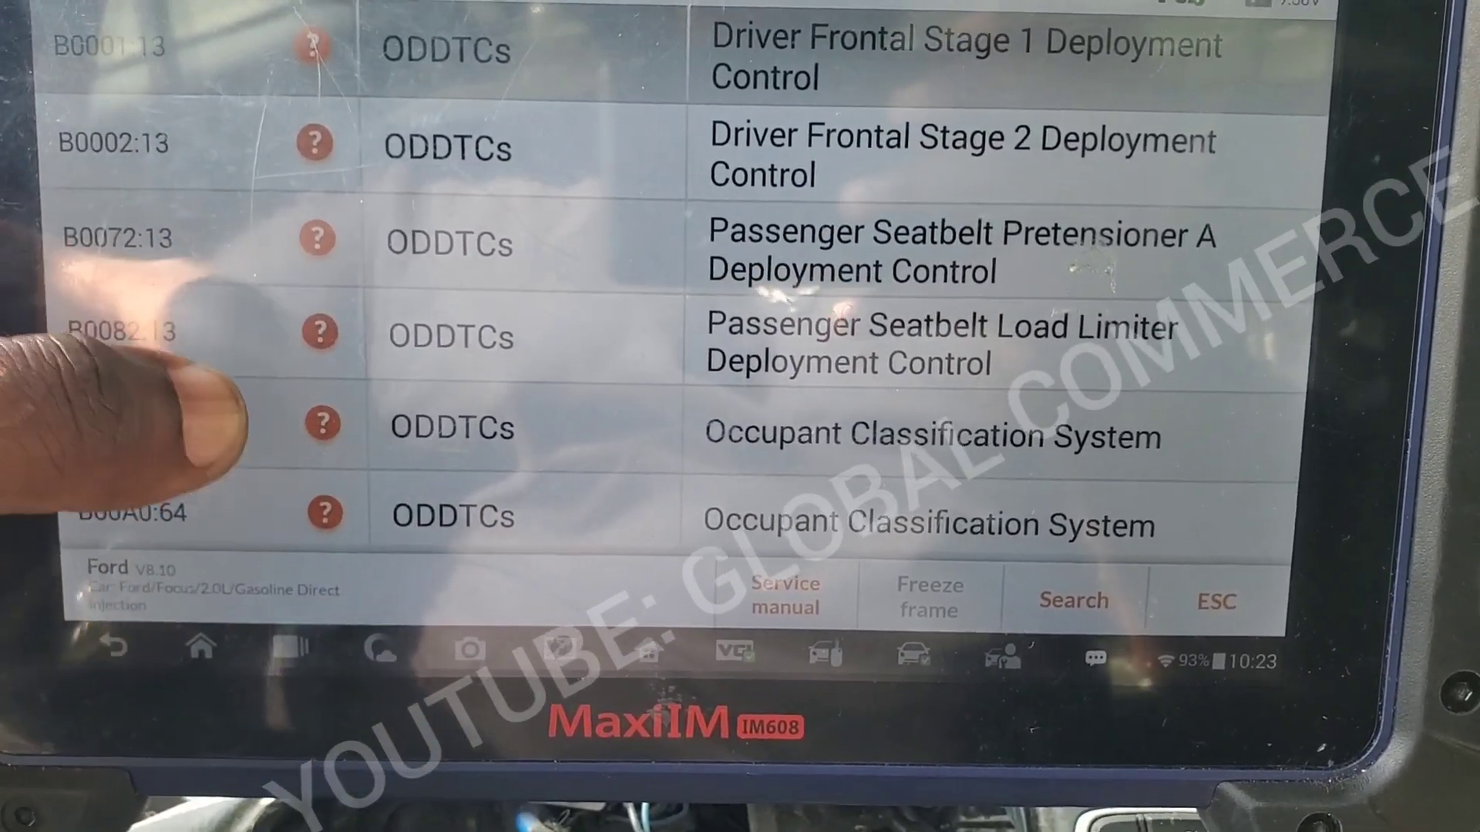
scroll(down, 3)
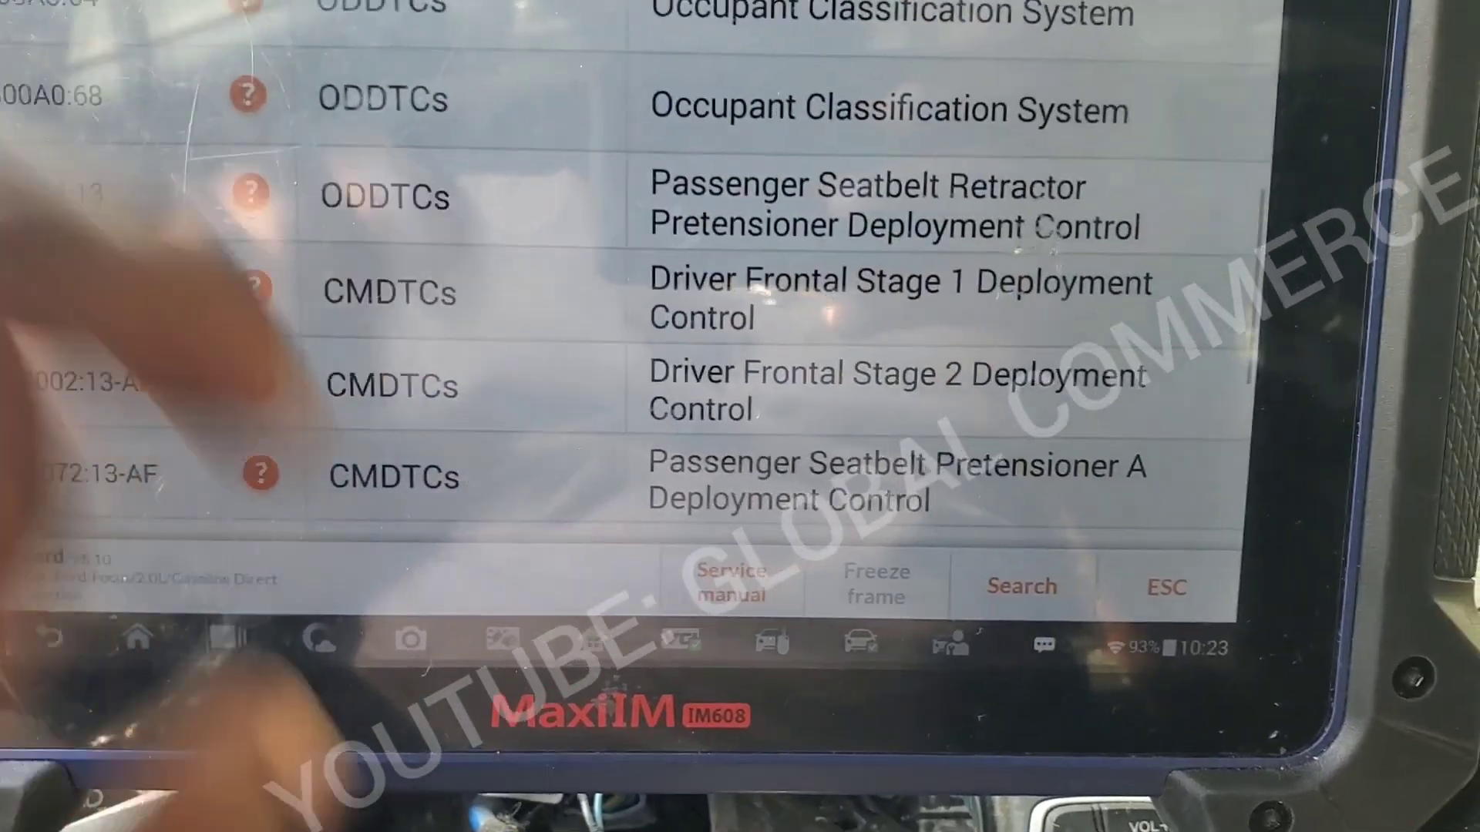
scroll(down, 3)
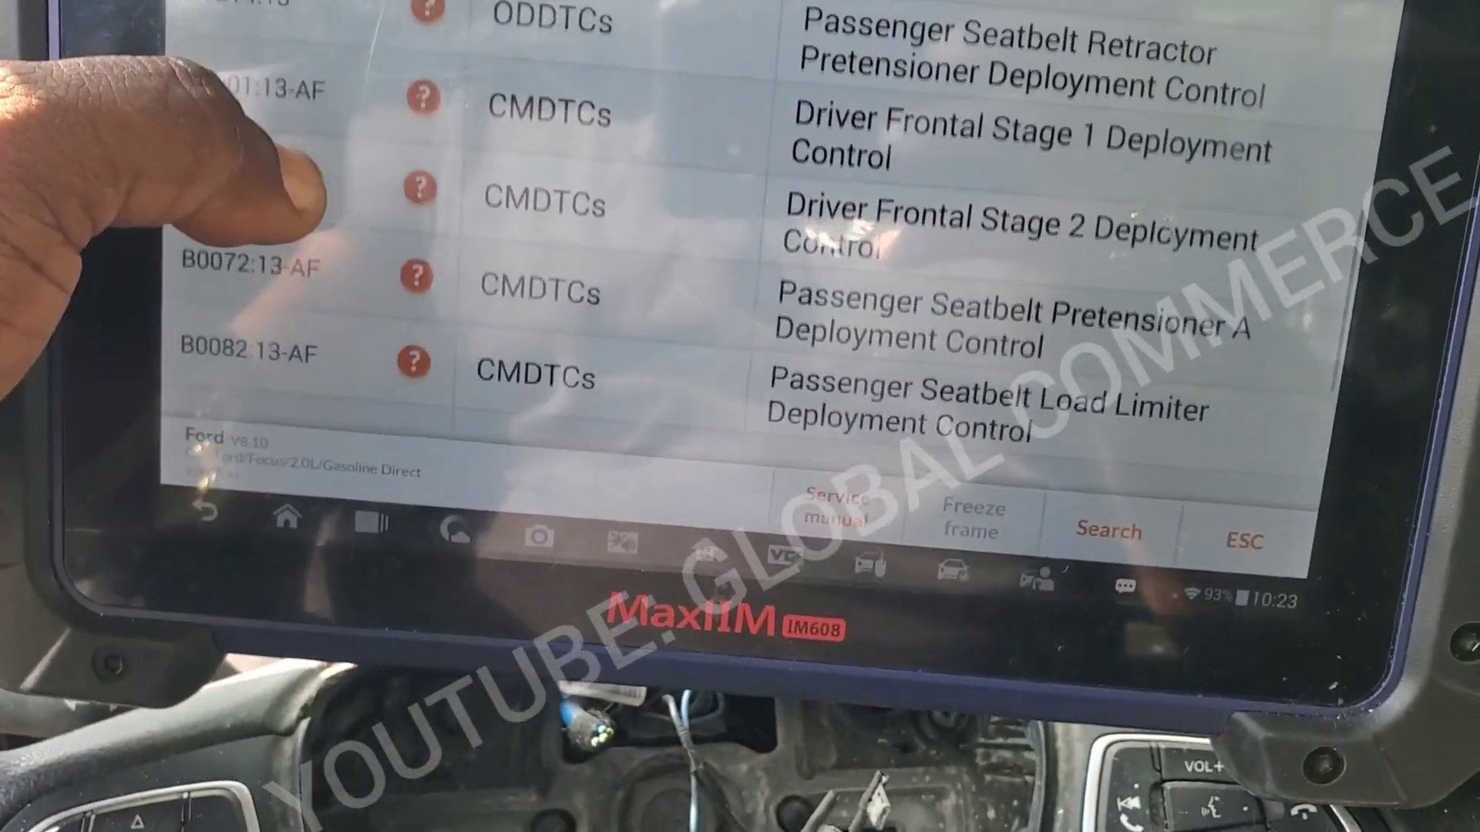
scroll(down, 3)
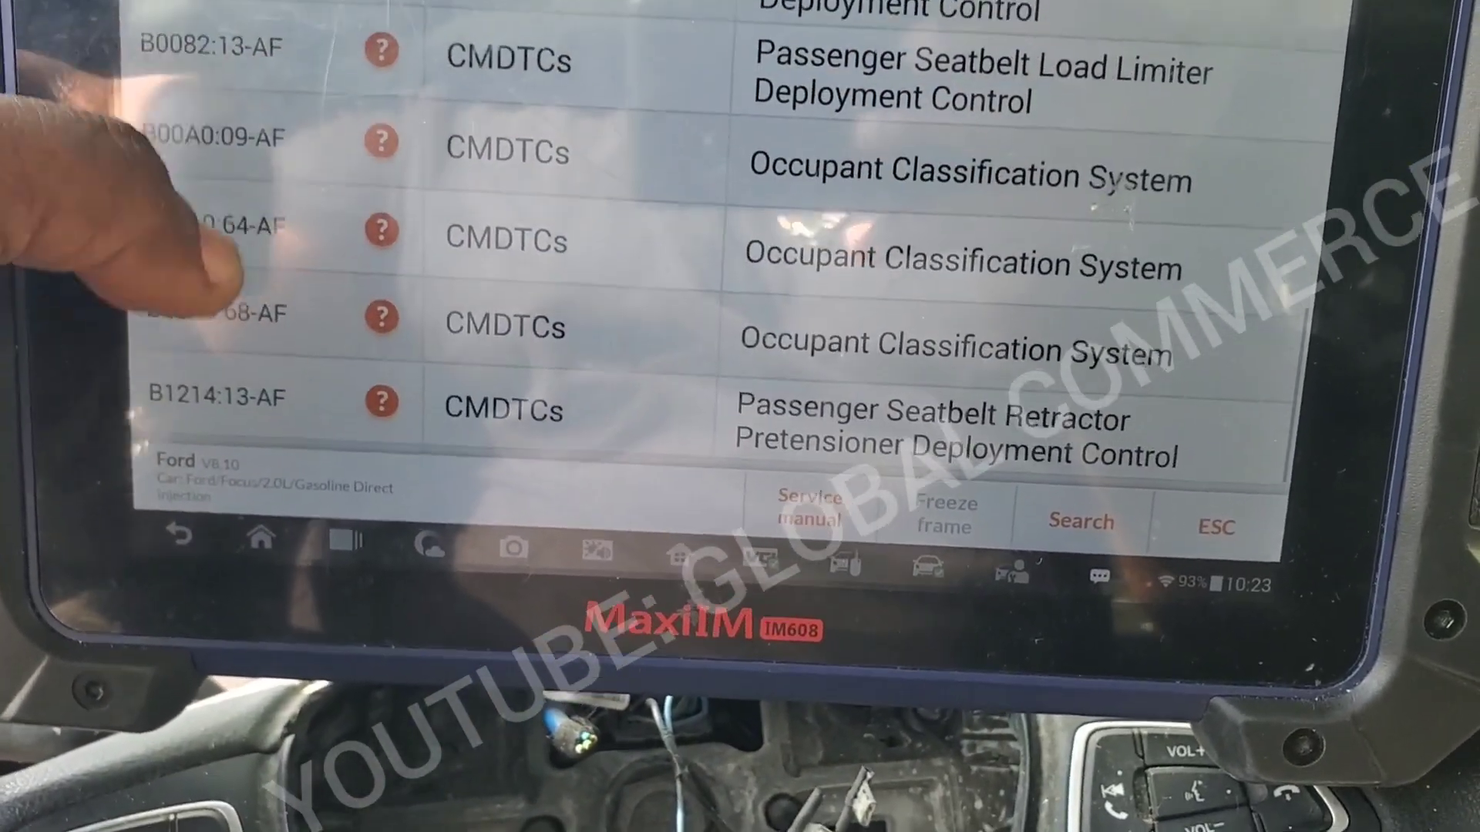
scroll(down, 3)
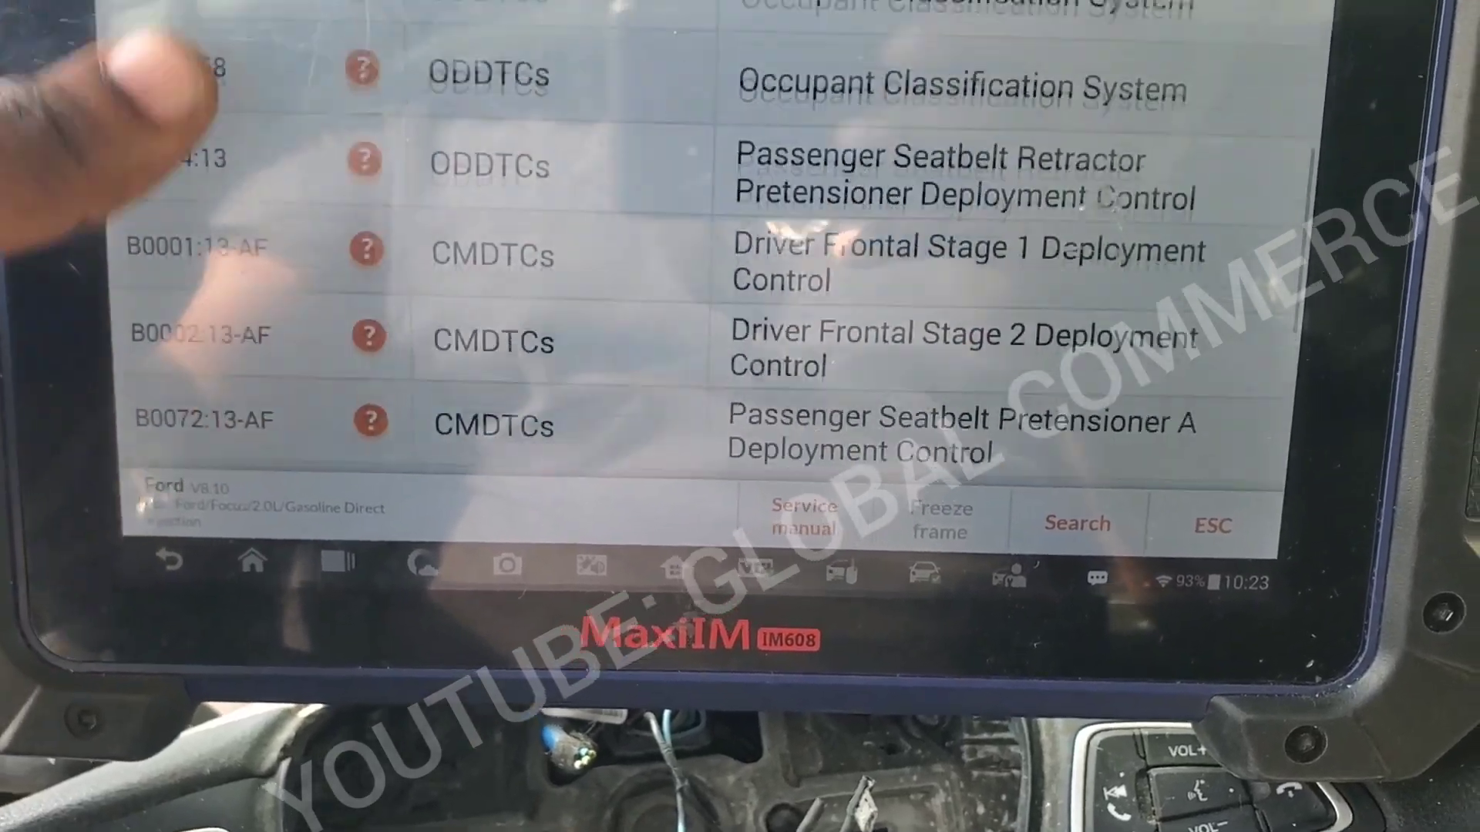